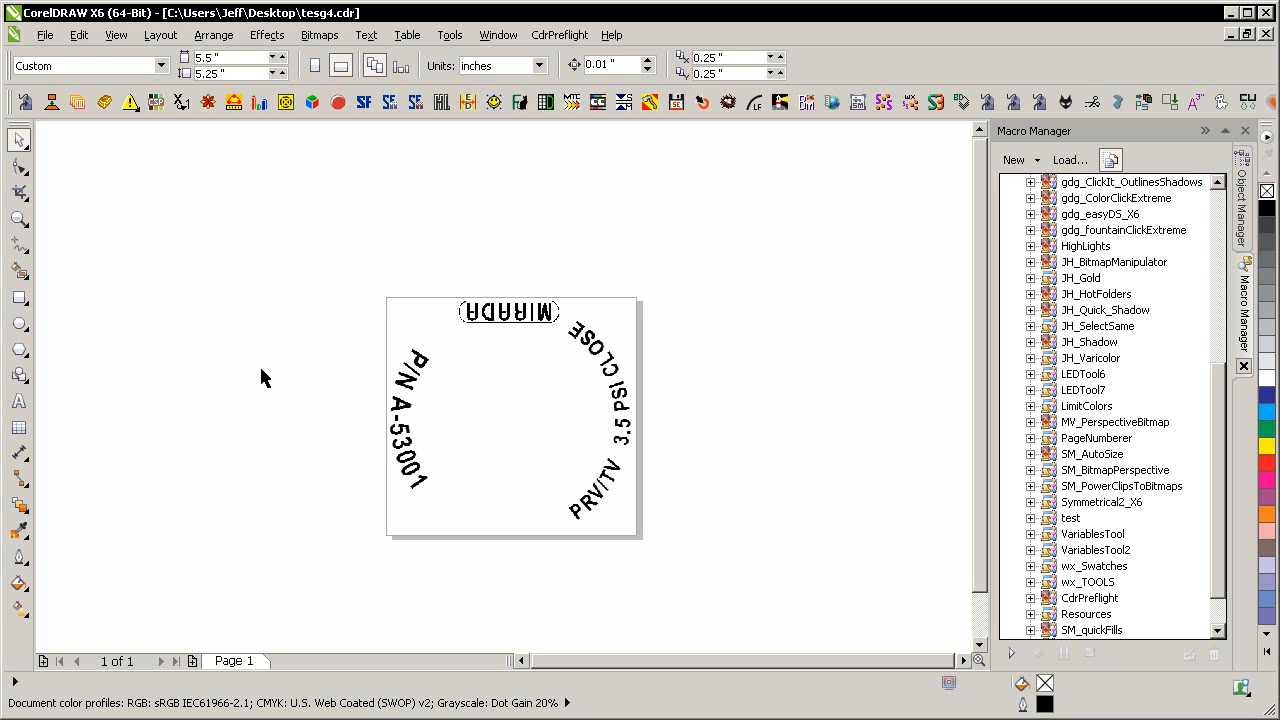
{"action": "mouse_move", "coordinate": [467, 360]}
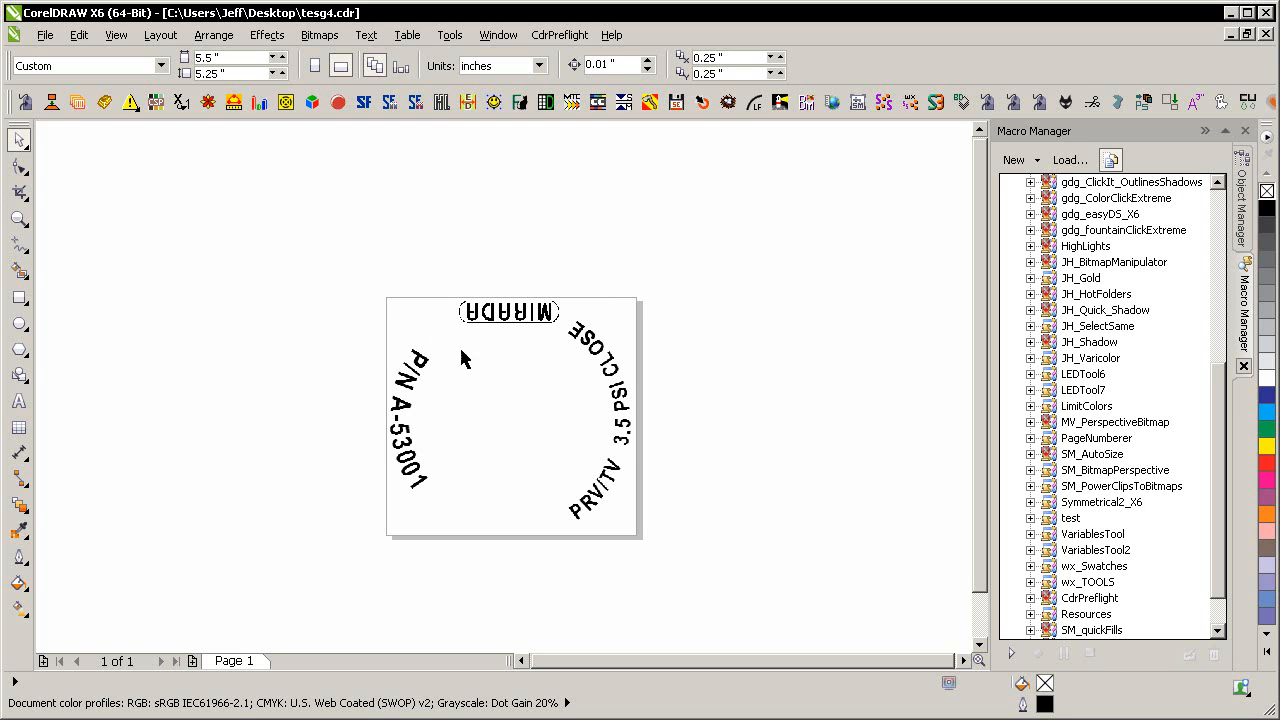
{"action": "mouse_move", "coordinate": [302, 440]}
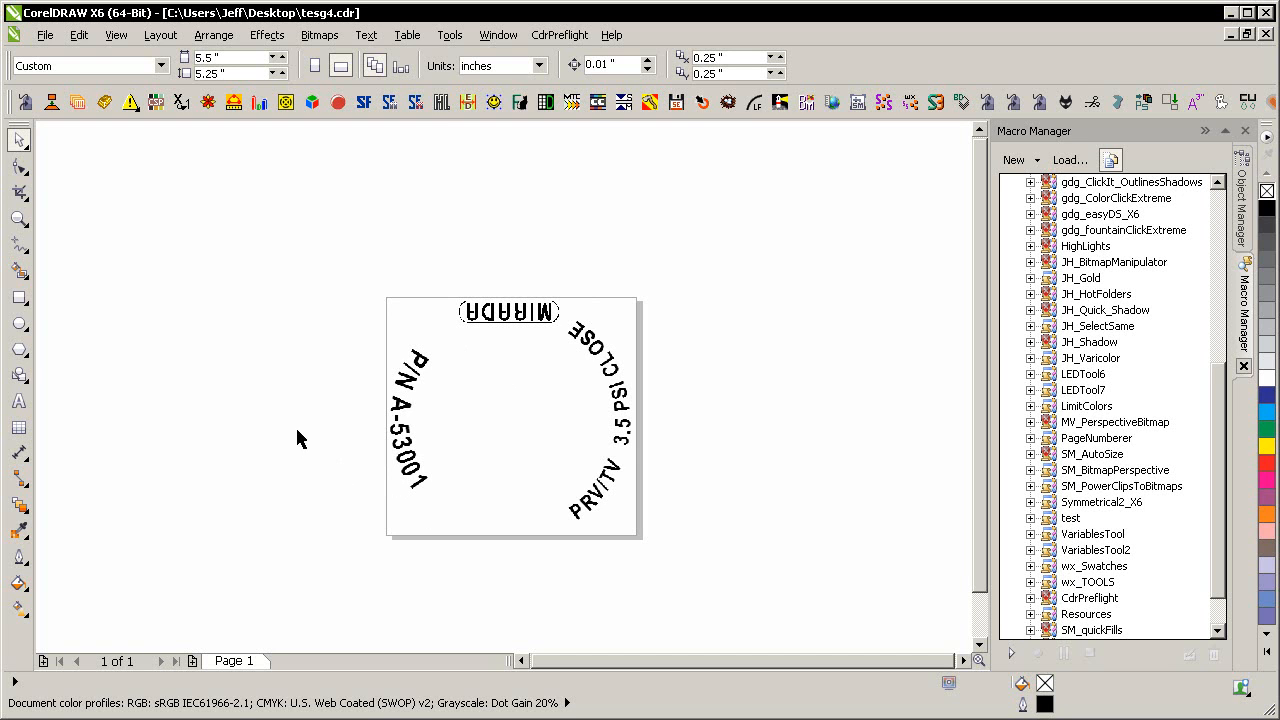
{"action": "mouse_move", "coordinate": [517, 305]}
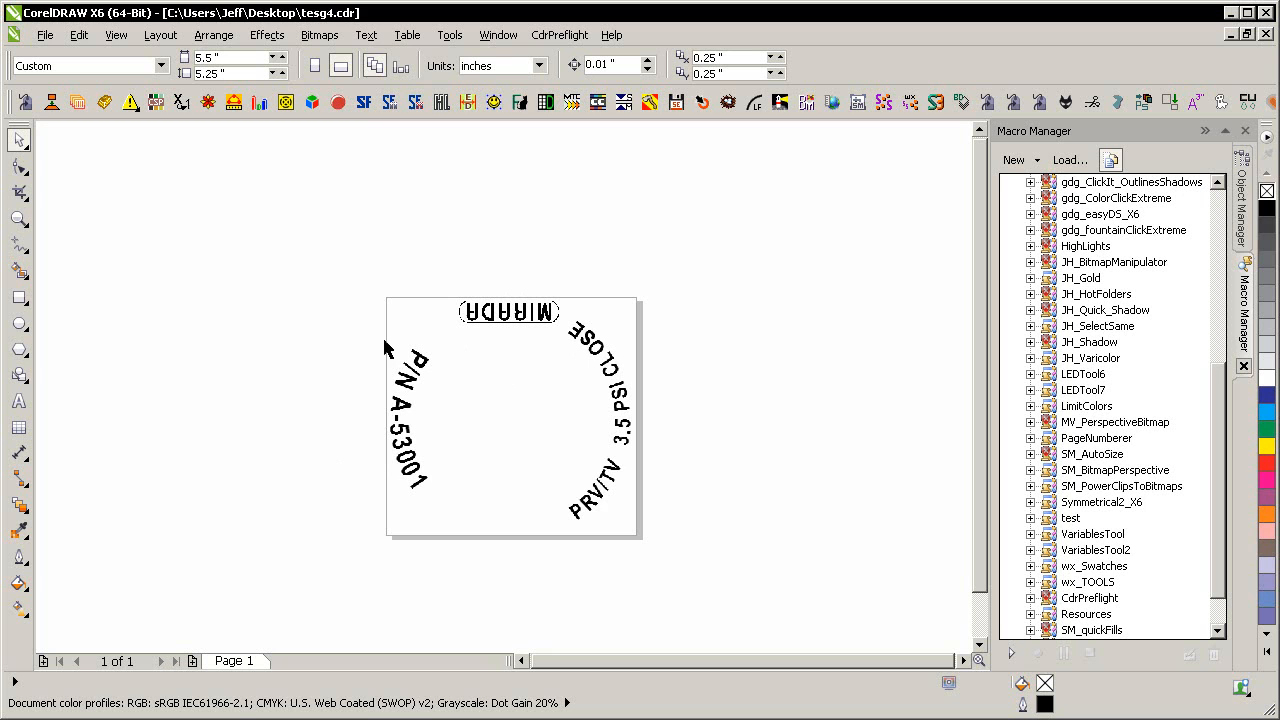
{"action": "mouse_move", "coordinate": [475, 565]}
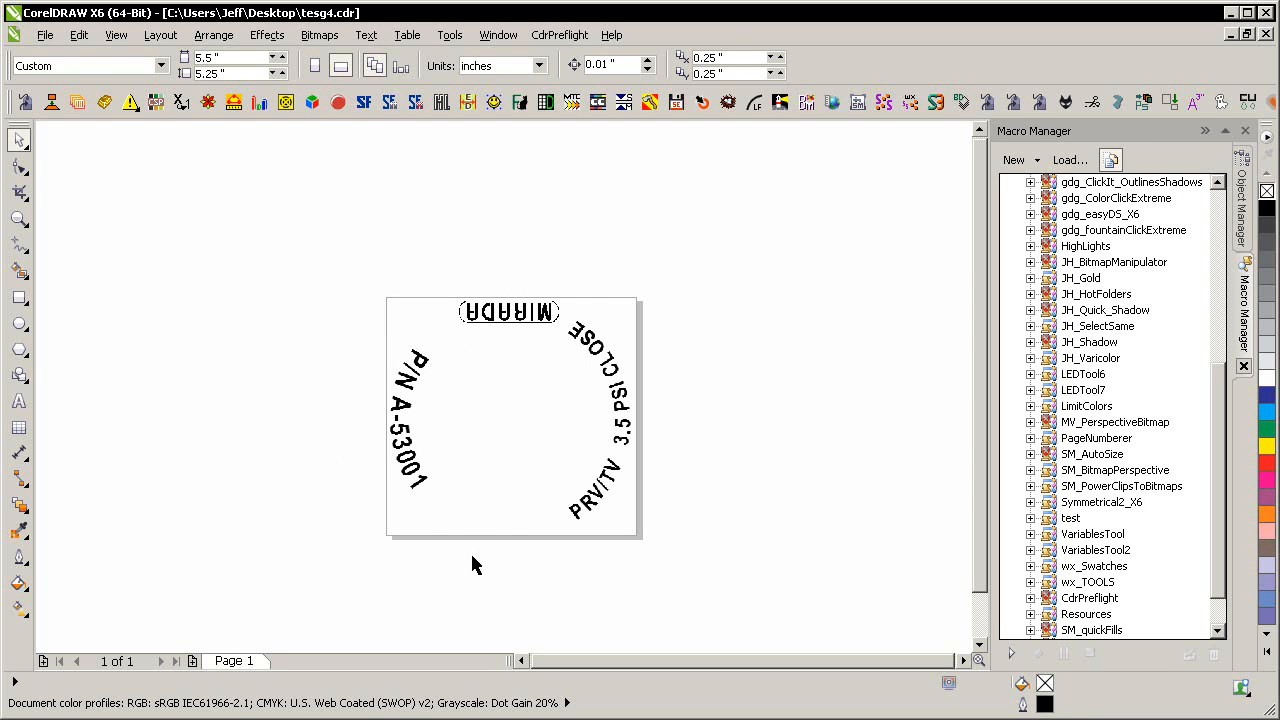
- Change the bottom 'S/N 00000' placeholder text to 'S/N +' and color it red
{"action": "left_click", "coordinate": [504, 562]}
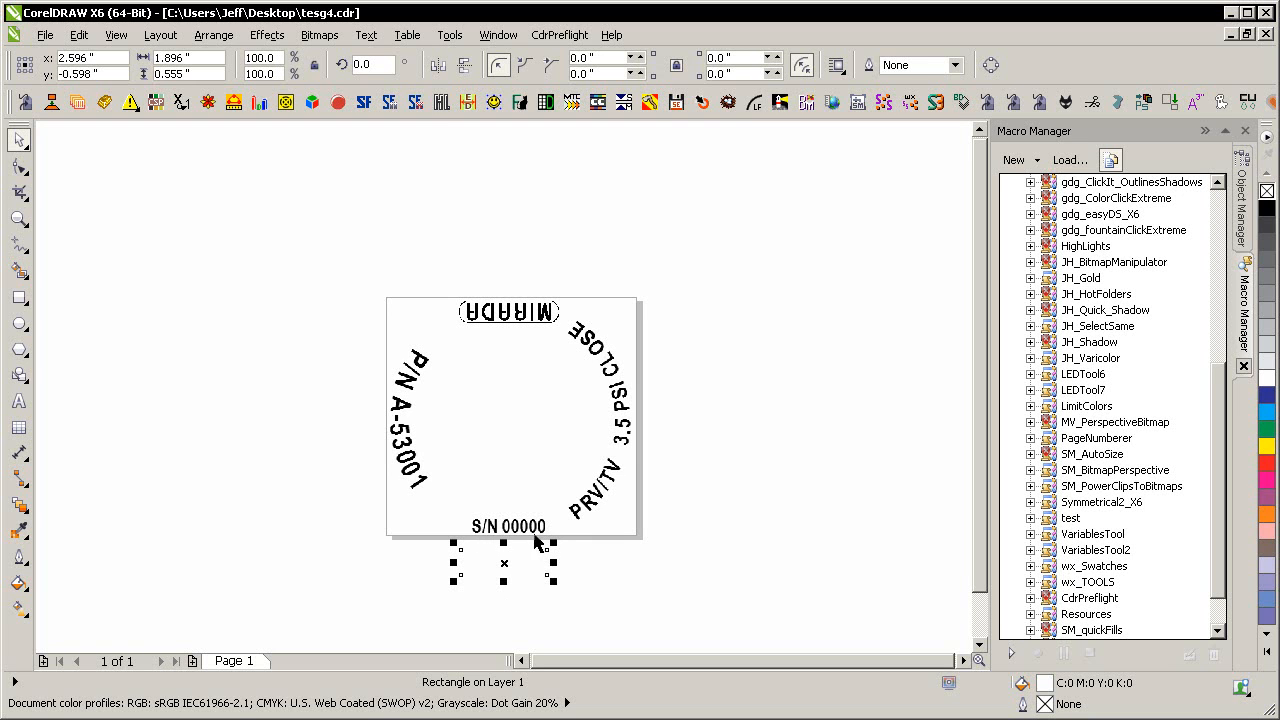
{"action": "mouse_move", "coordinate": [622, 481]}
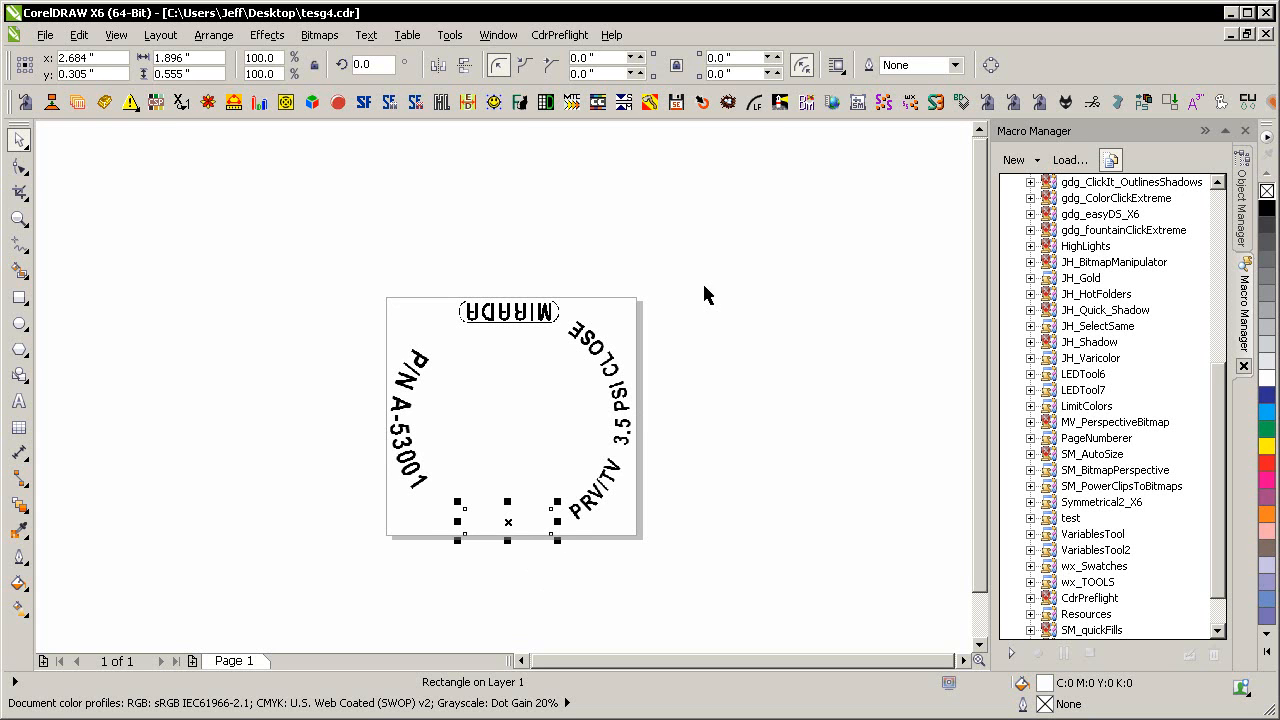
{"action": "mouse_move", "coordinate": [548, 513]}
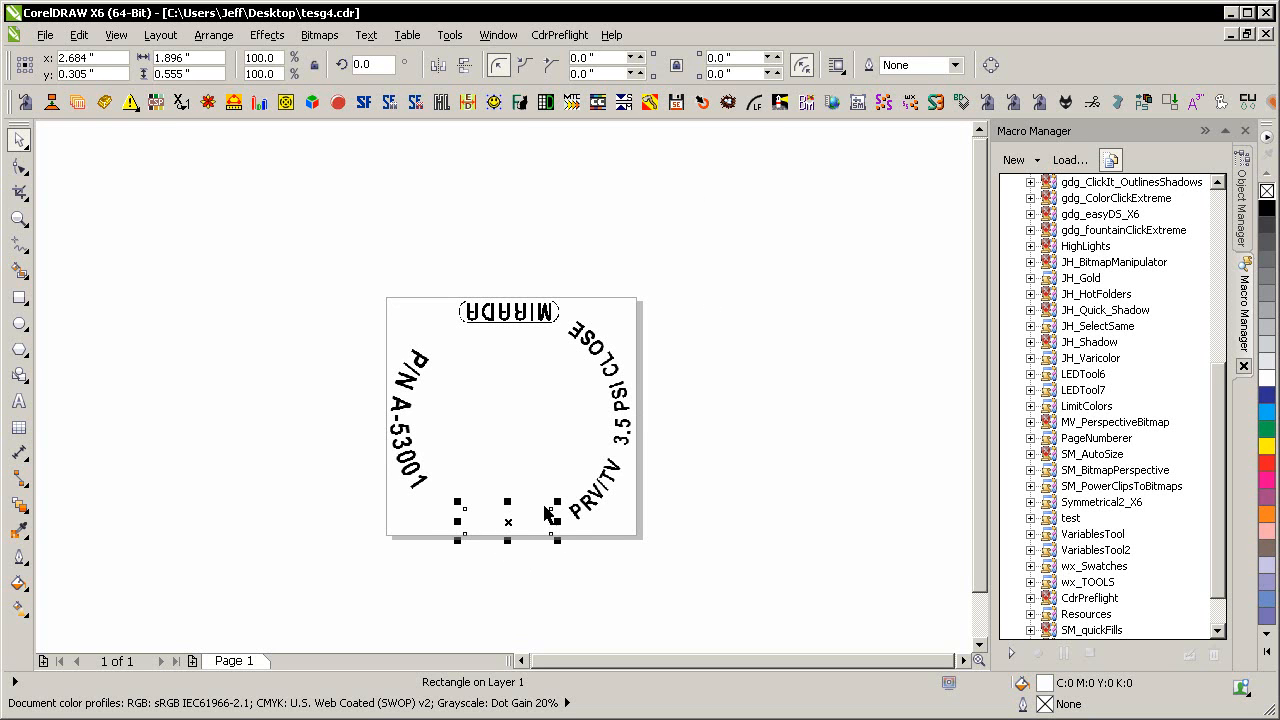
{"action": "mouse_move", "coordinate": [447, 242]}
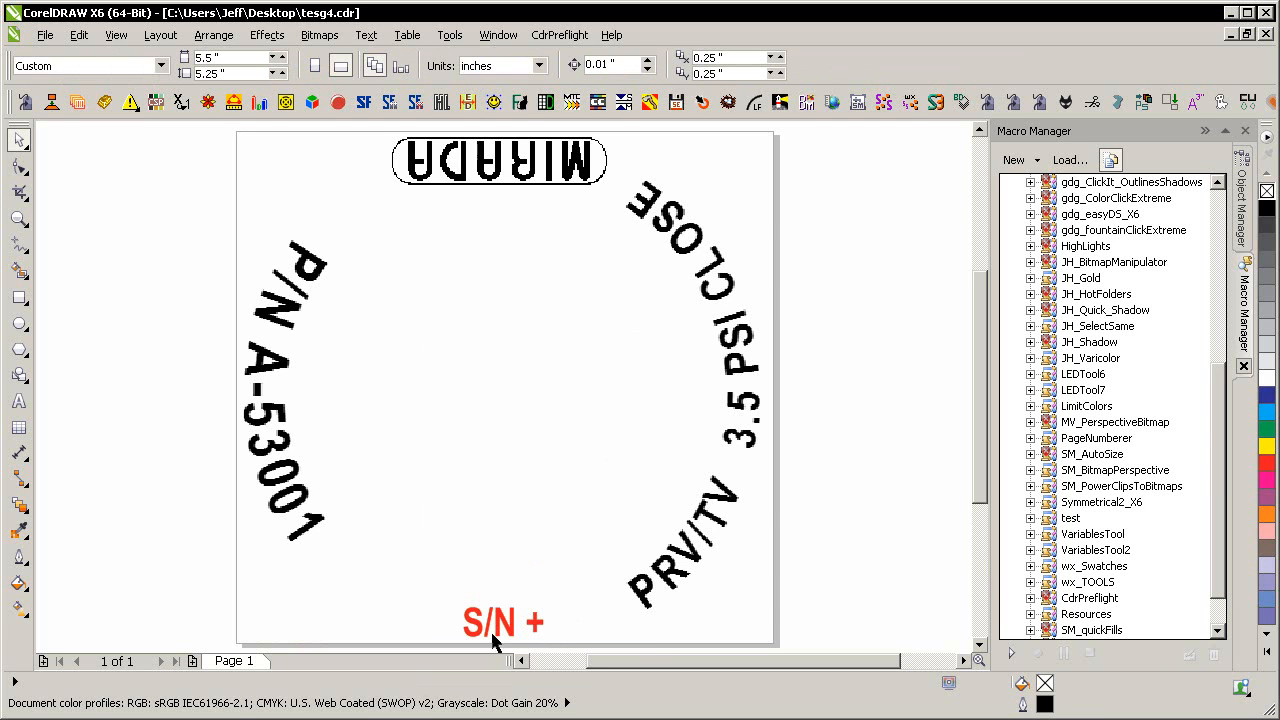
{"action": "left_click", "coordinate": [503, 622]}
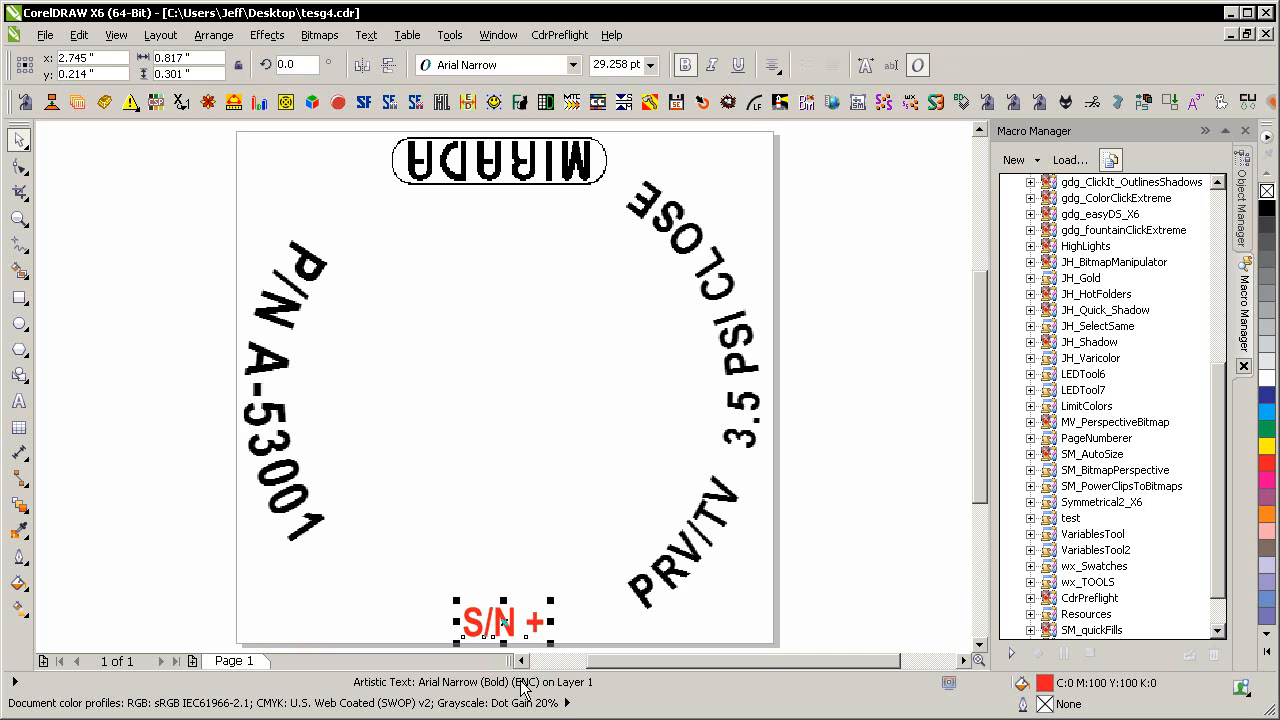
{"action": "mouse_move", "coordinate": [518, 683]}
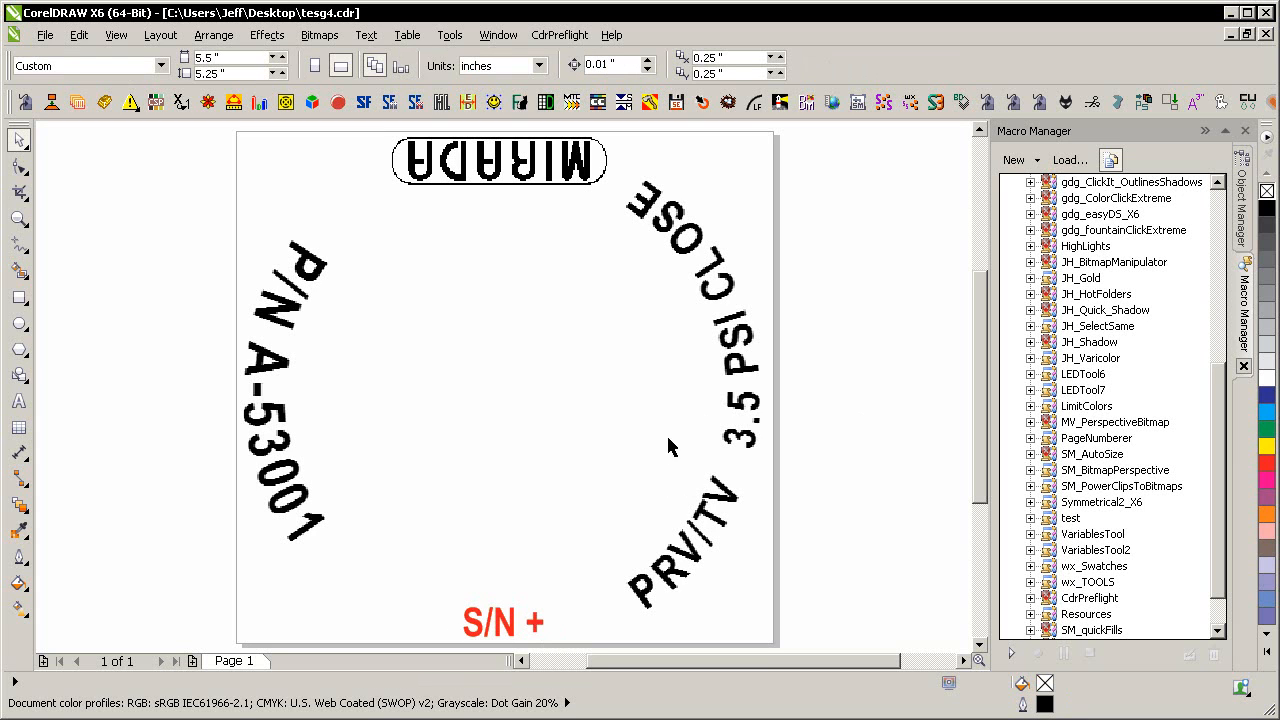
{"action": "mouse_move", "coordinate": [583, 703]}
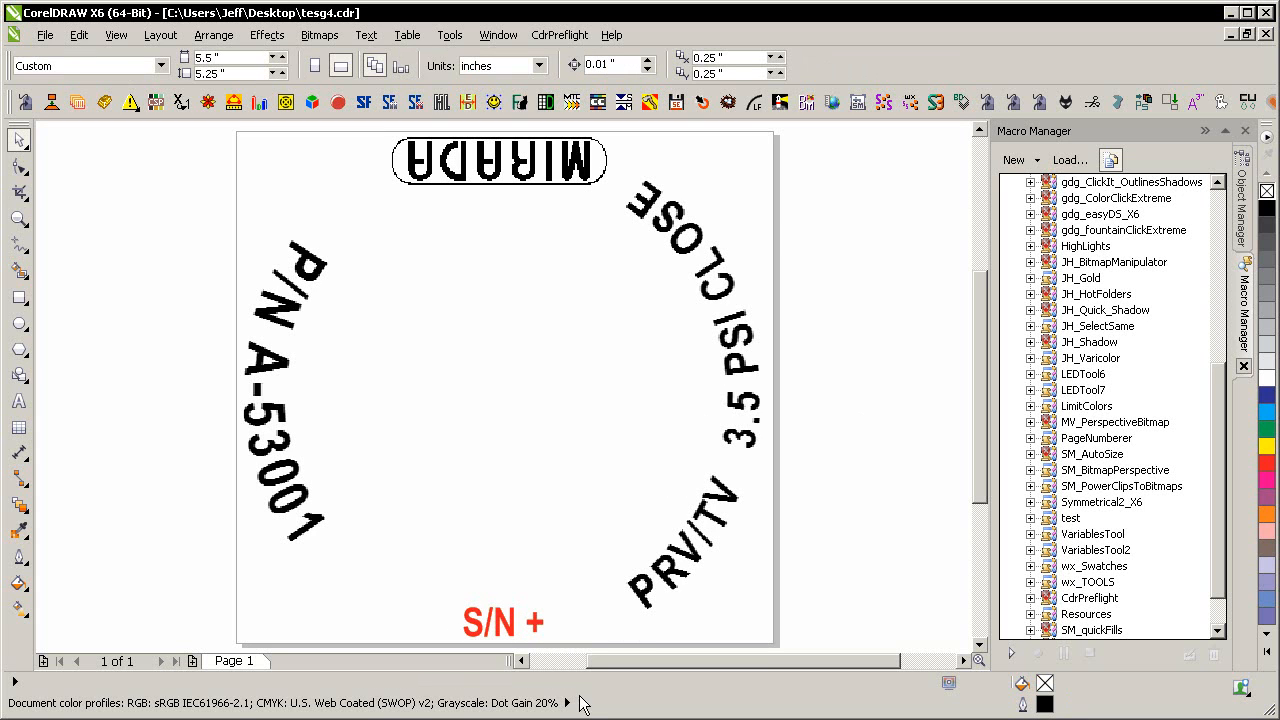
{"action": "mouse_move", "coordinate": [95, 505]}
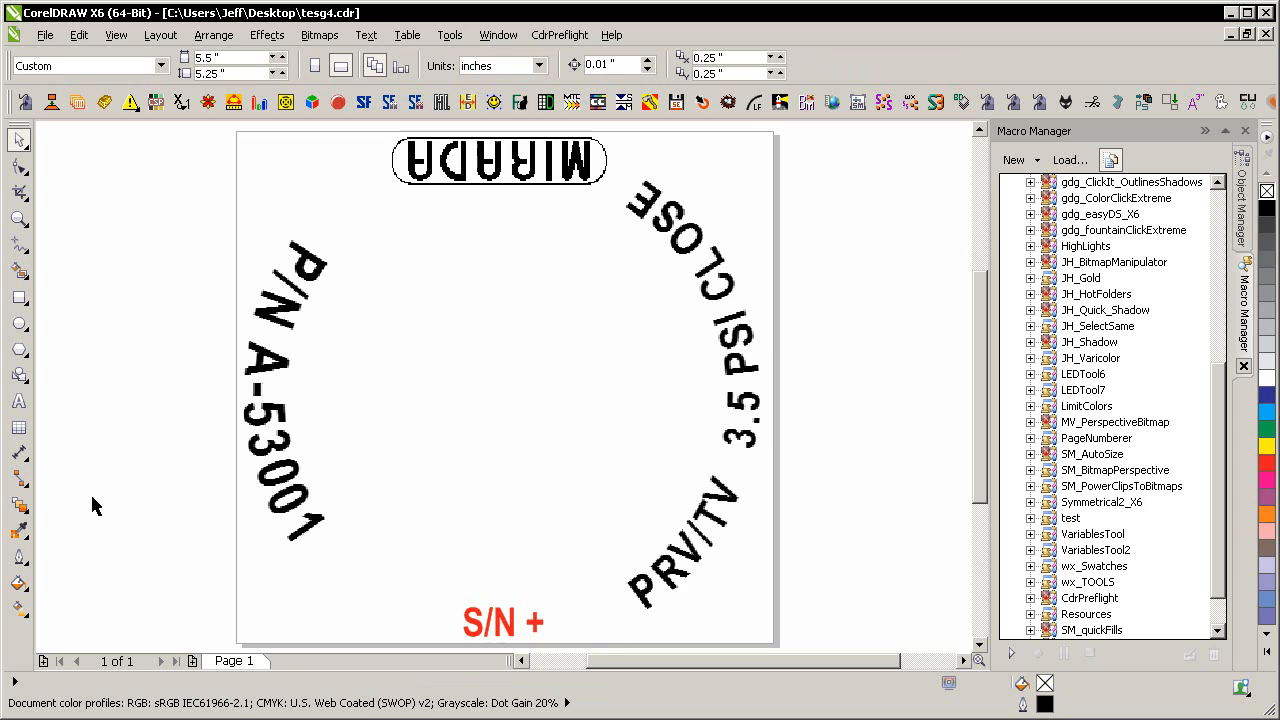
{"action": "mouse_move", "coordinate": [840, 358]}
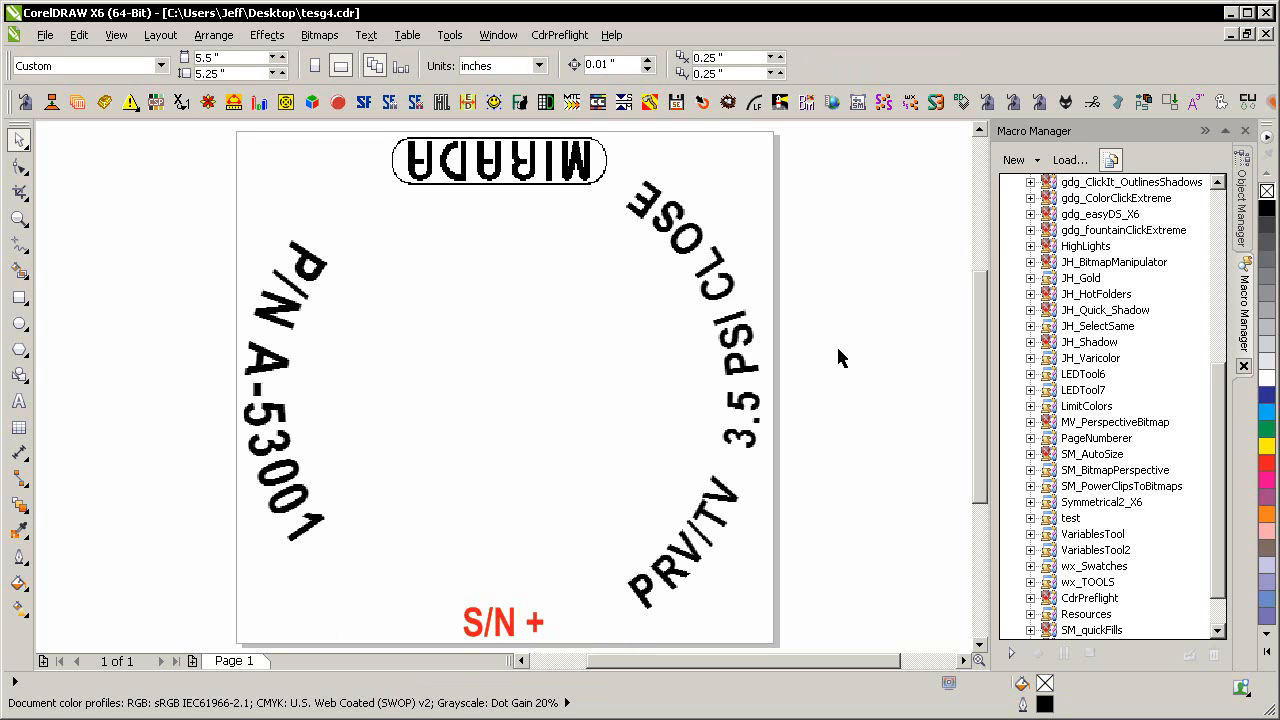
{"action": "mouse_move", "coordinate": [898, 330]}
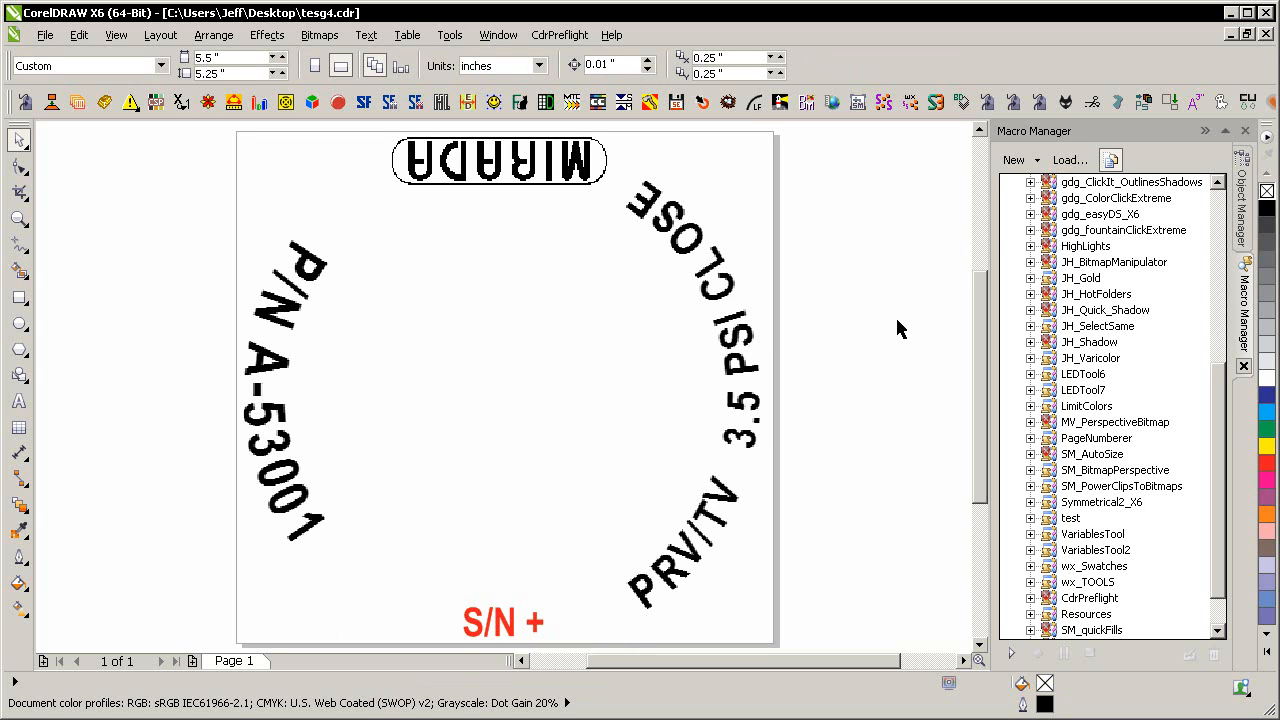
{"action": "mouse_move", "coordinate": [875, 305]}
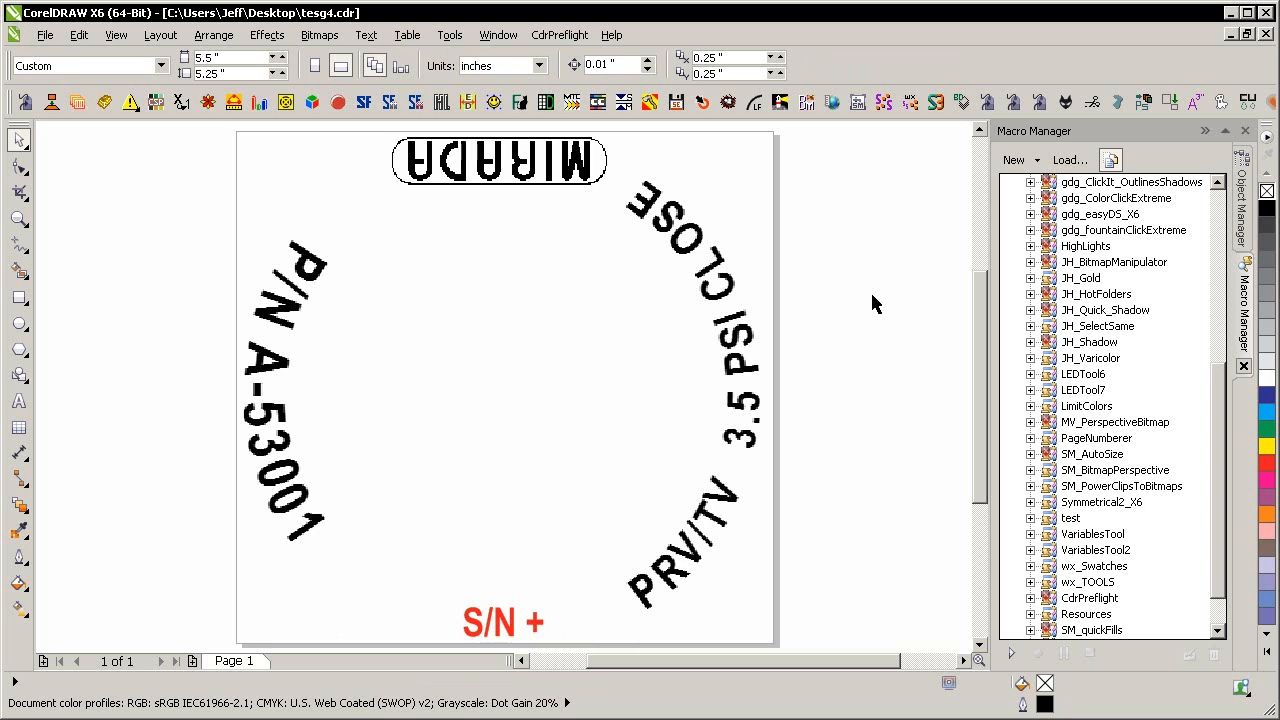
{"action": "mouse_move", "coordinate": [1222, 505]}
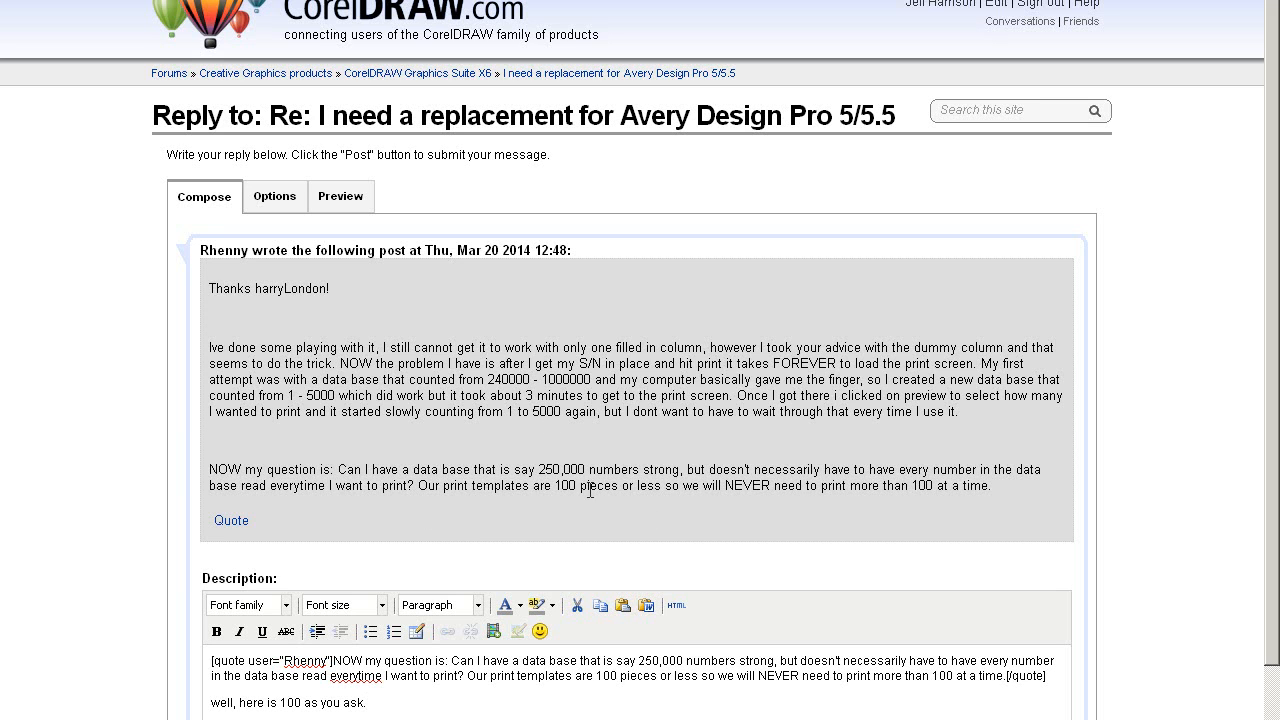
{"action": "mouse_move", "coordinate": [603, 467]}
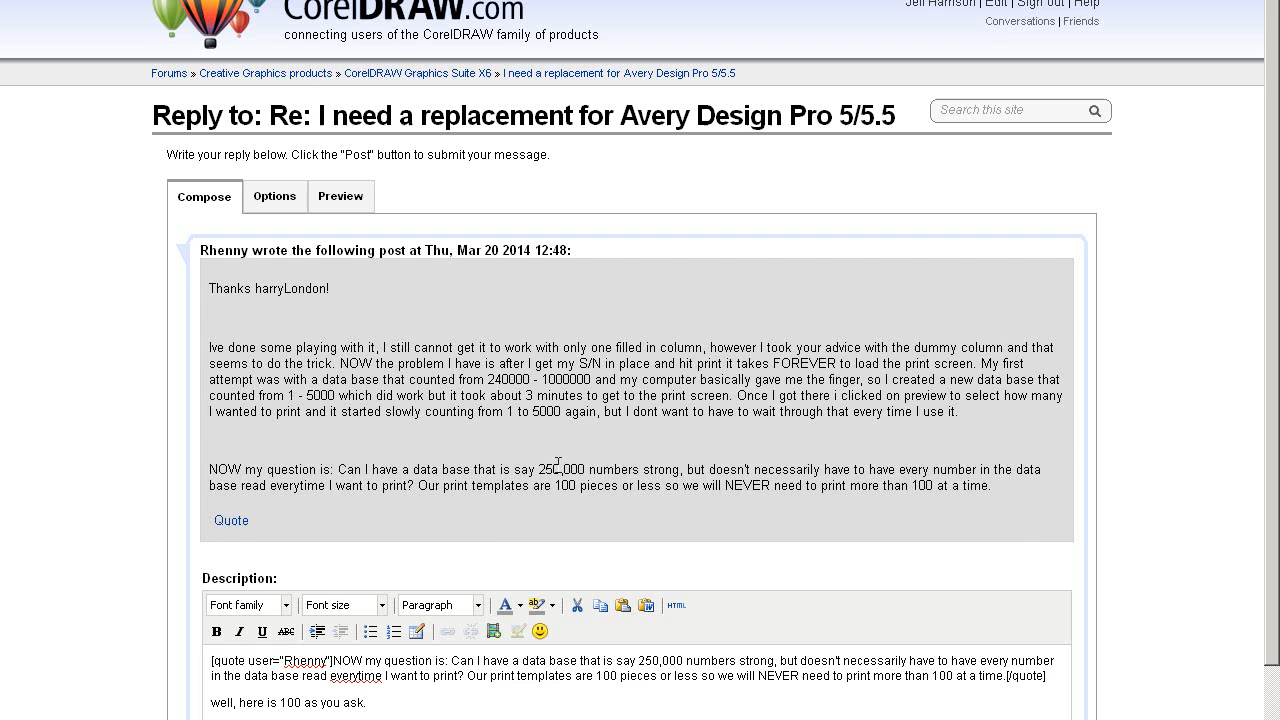
{"action": "double_click", "coordinate": [560, 470]}
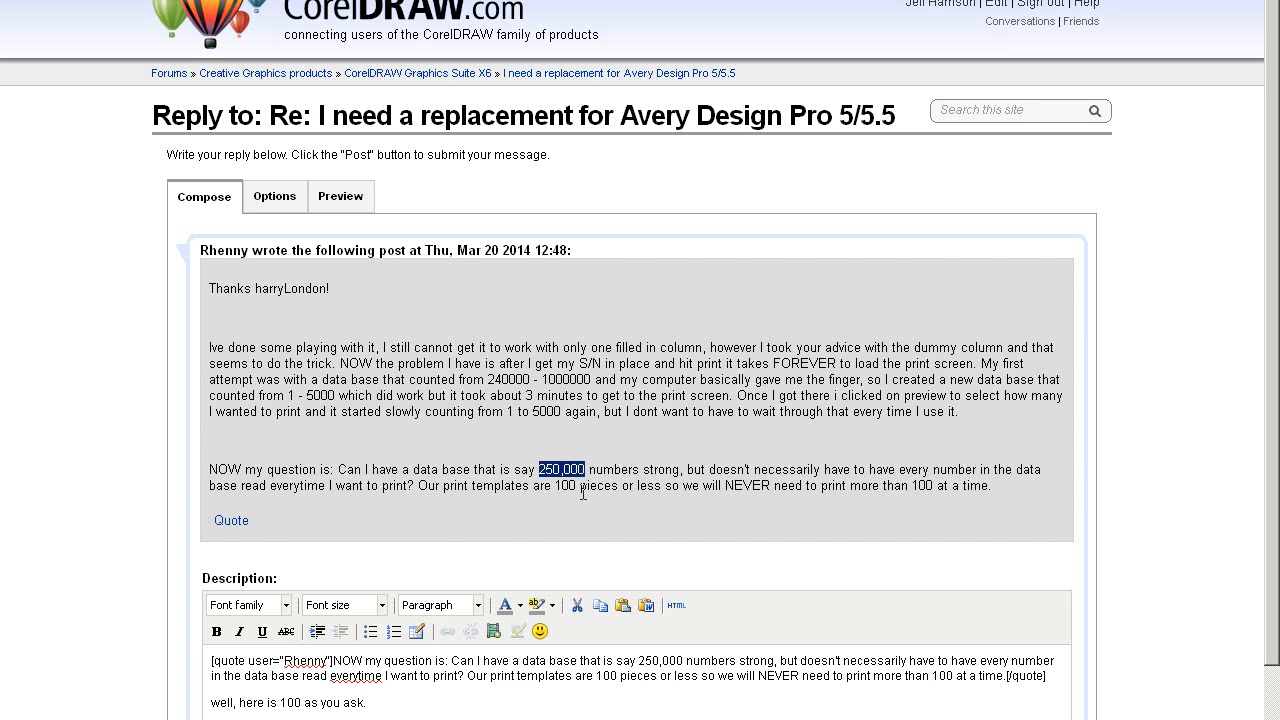
{"action": "mouse_move", "coordinate": [583, 588]}
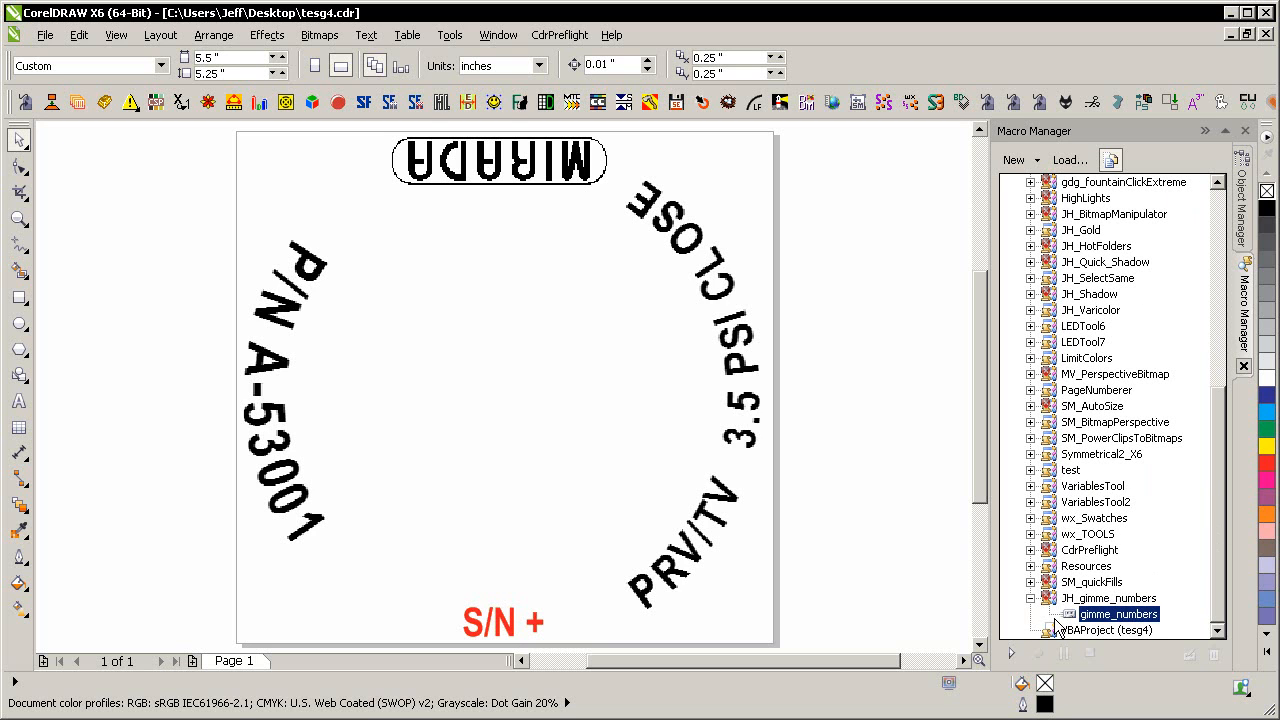
- Run the gimme_numbers module from JH_gimme_numbers in Macro Manager
{"action": "double_click", "coordinate": [1119, 613]}
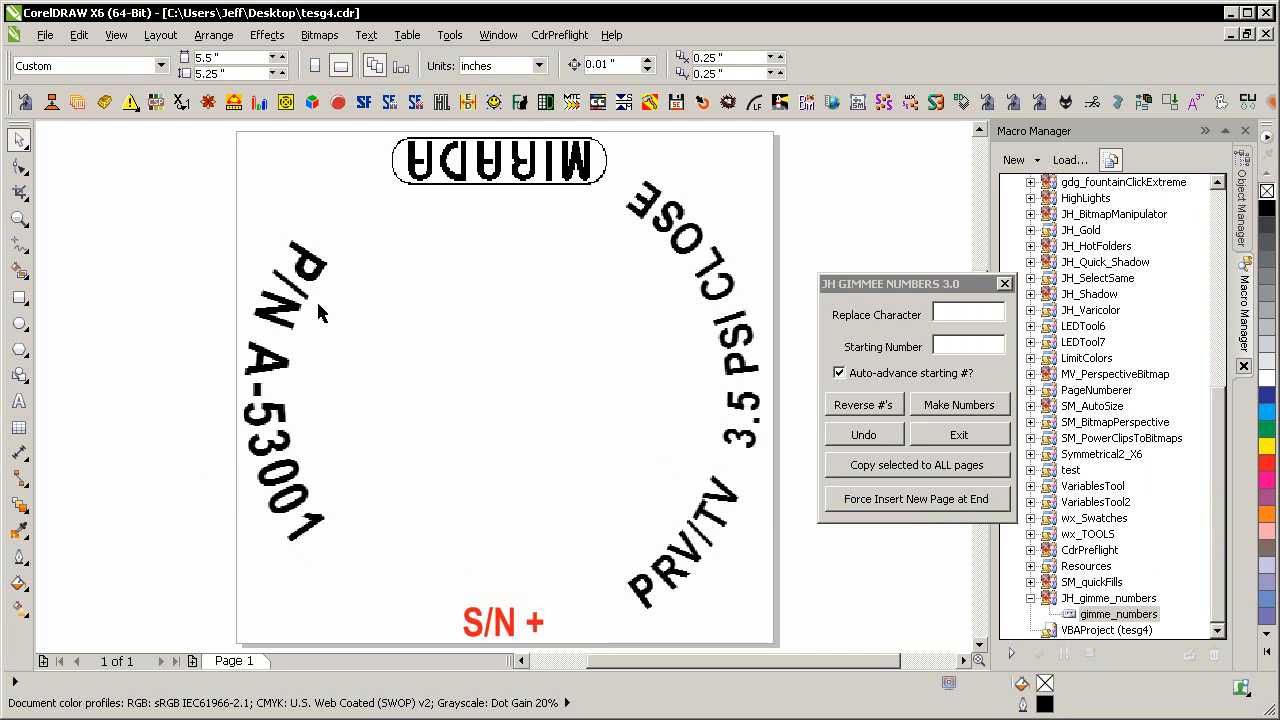
{"action": "mouse_move", "coordinate": [305, 645]}
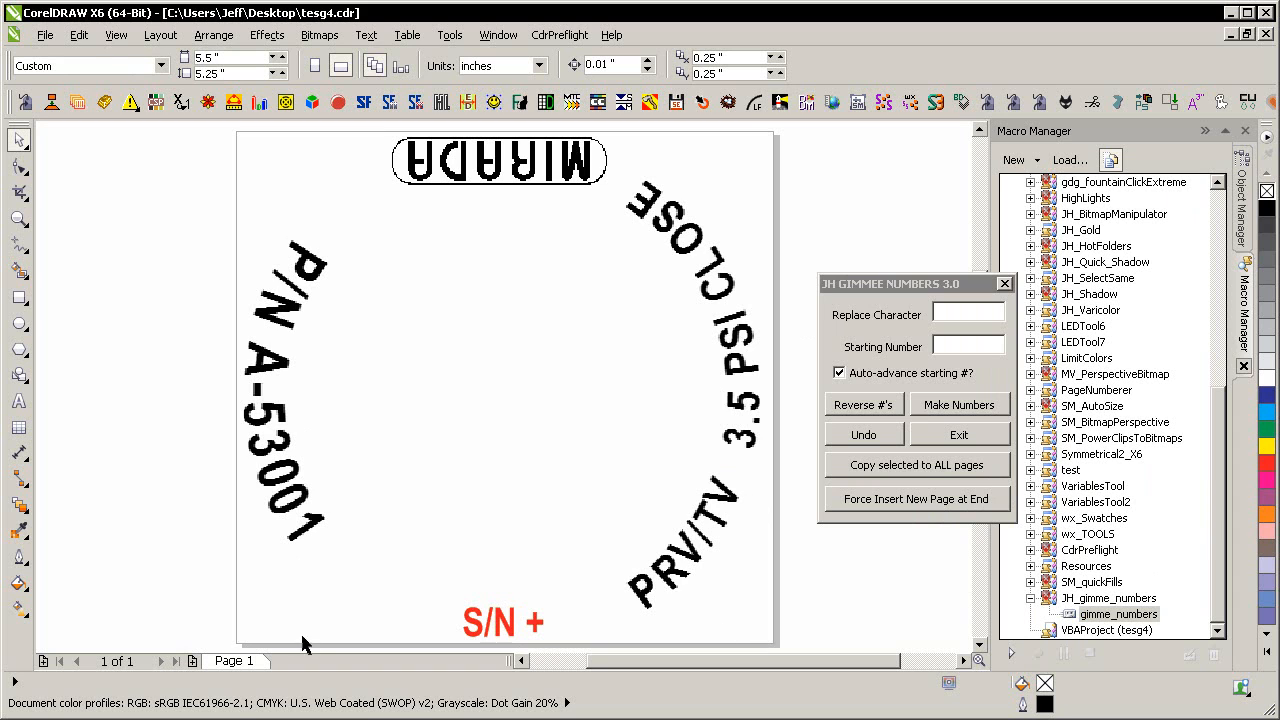
{"action": "mouse_move", "coordinate": [783, 318]}
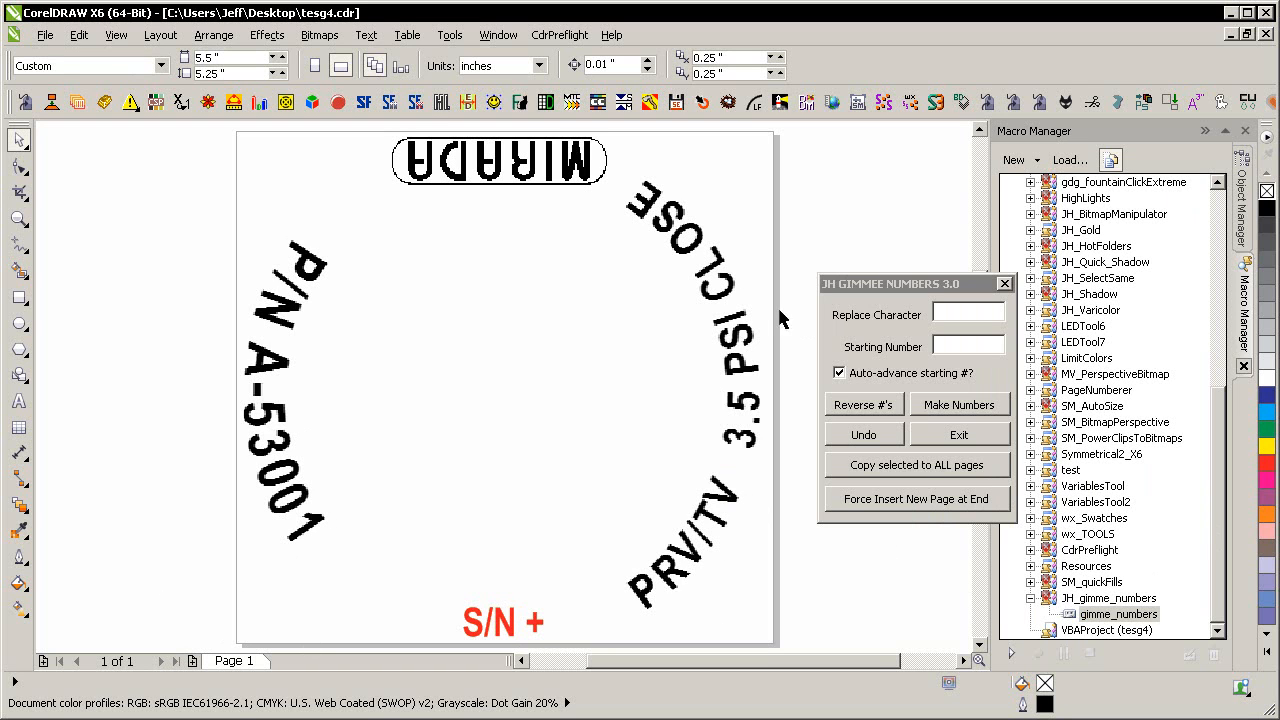
{"action": "mouse_move", "coordinate": [843, 598]}
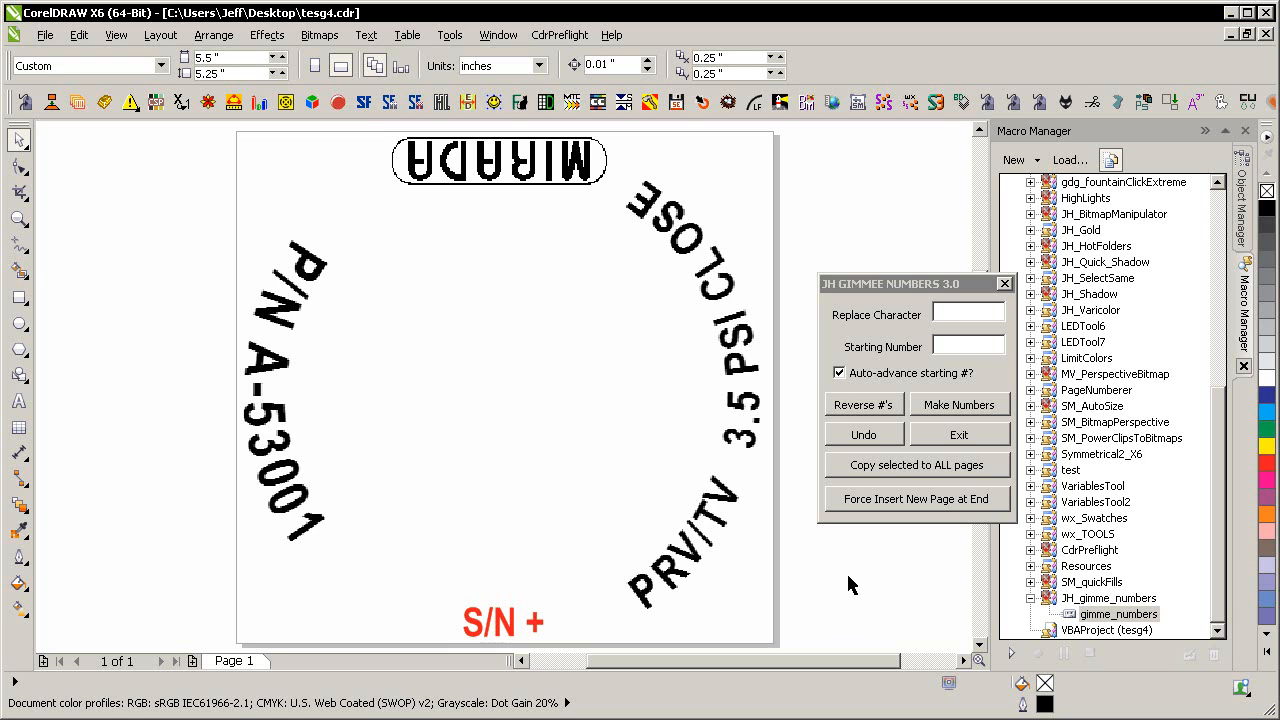
{"action": "mouse_move", "coordinate": [173, 448]}
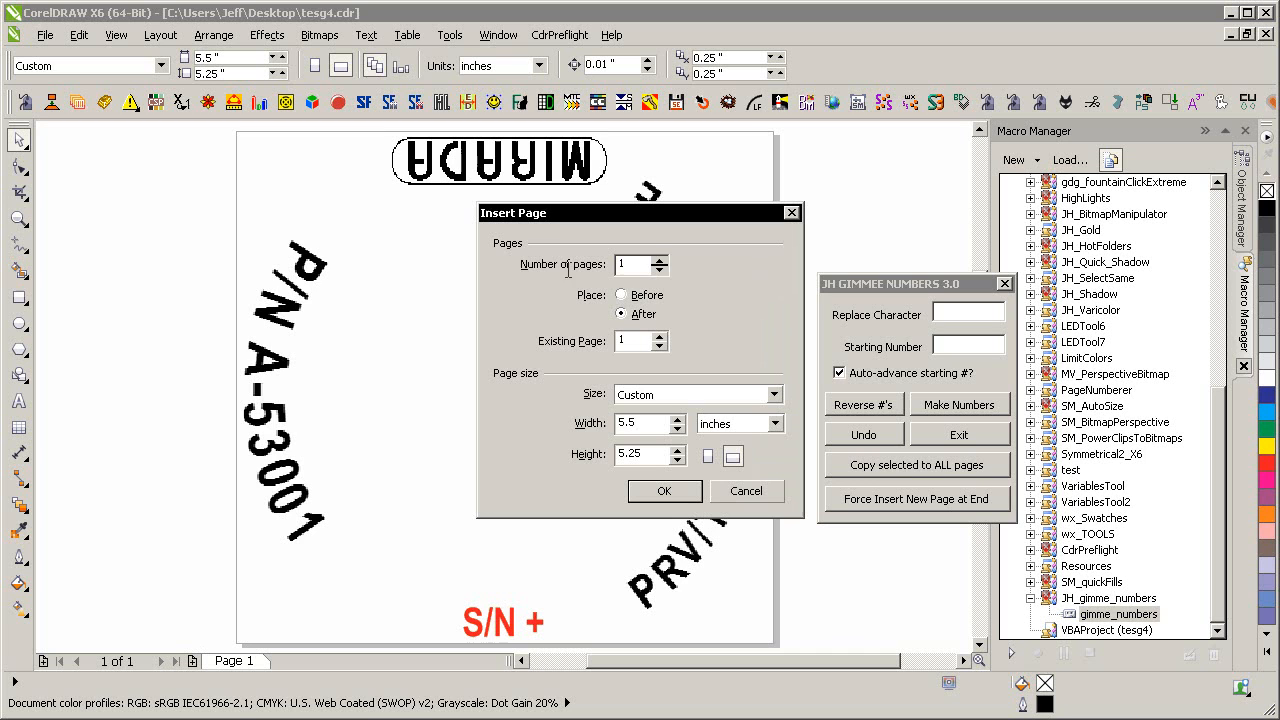
- Insert 99 new pages after page 1 with Insert Page
{"action": "type", "text": "99"}
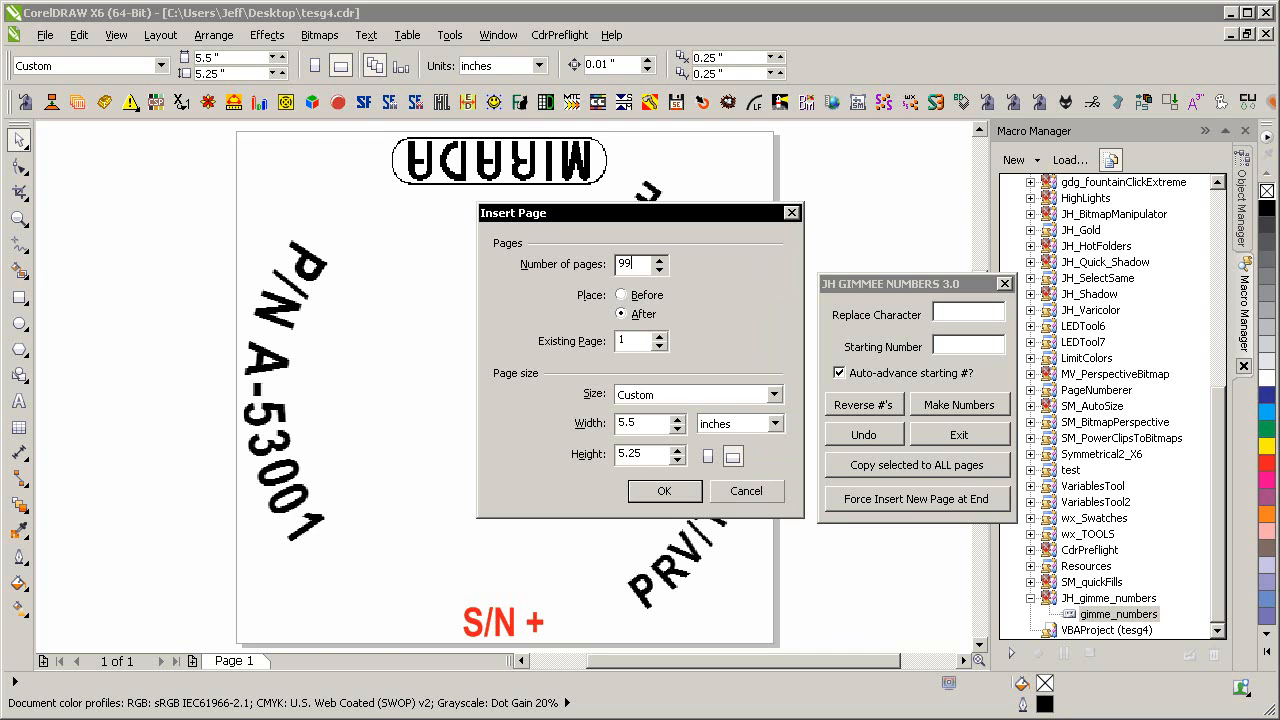
{"action": "left_click", "coordinate": [664, 491]}
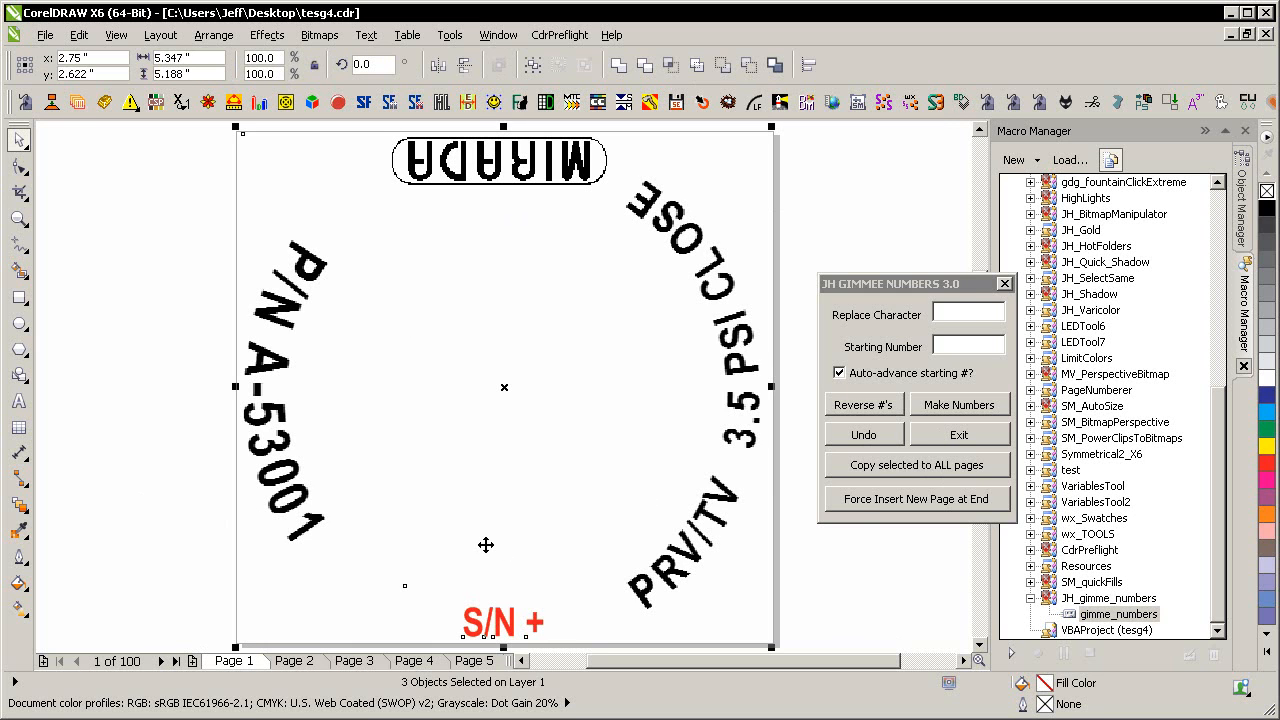
{"action": "mouse_move", "coordinate": [872, 495]}
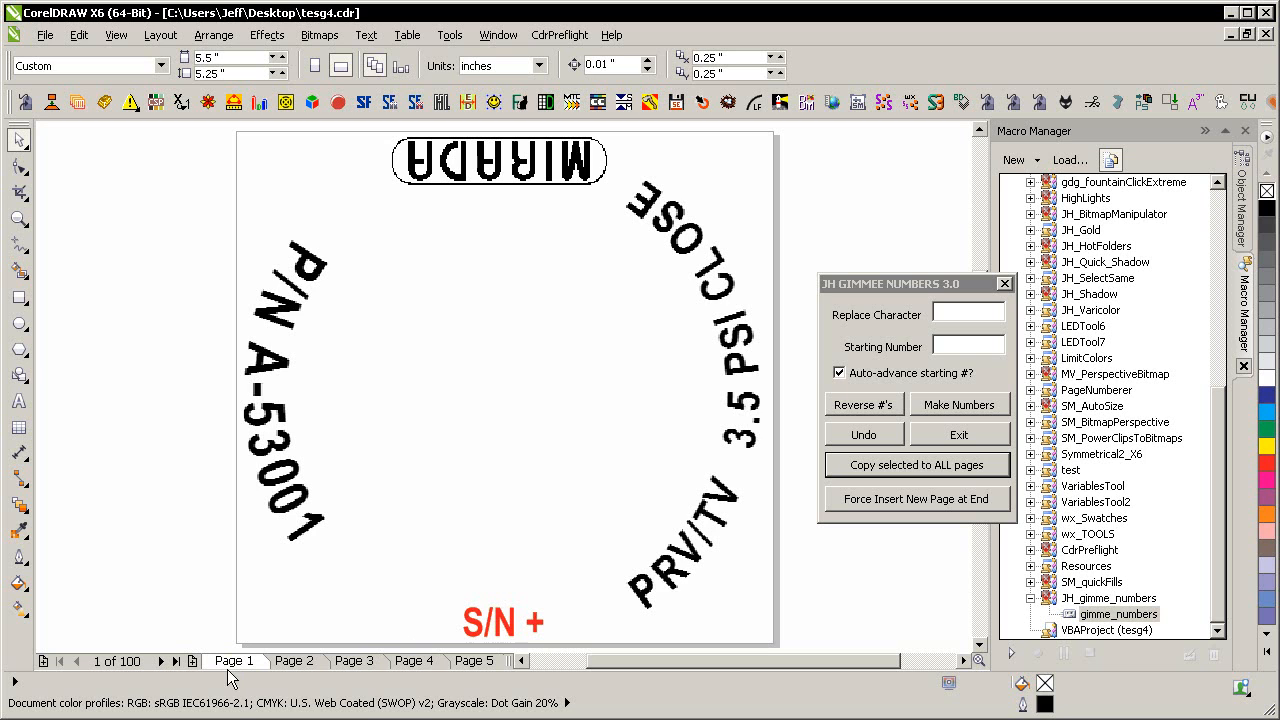
- Return to page 1 after copying the label to all pages
{"action": "left_click", "coordinate": [503, 622]}
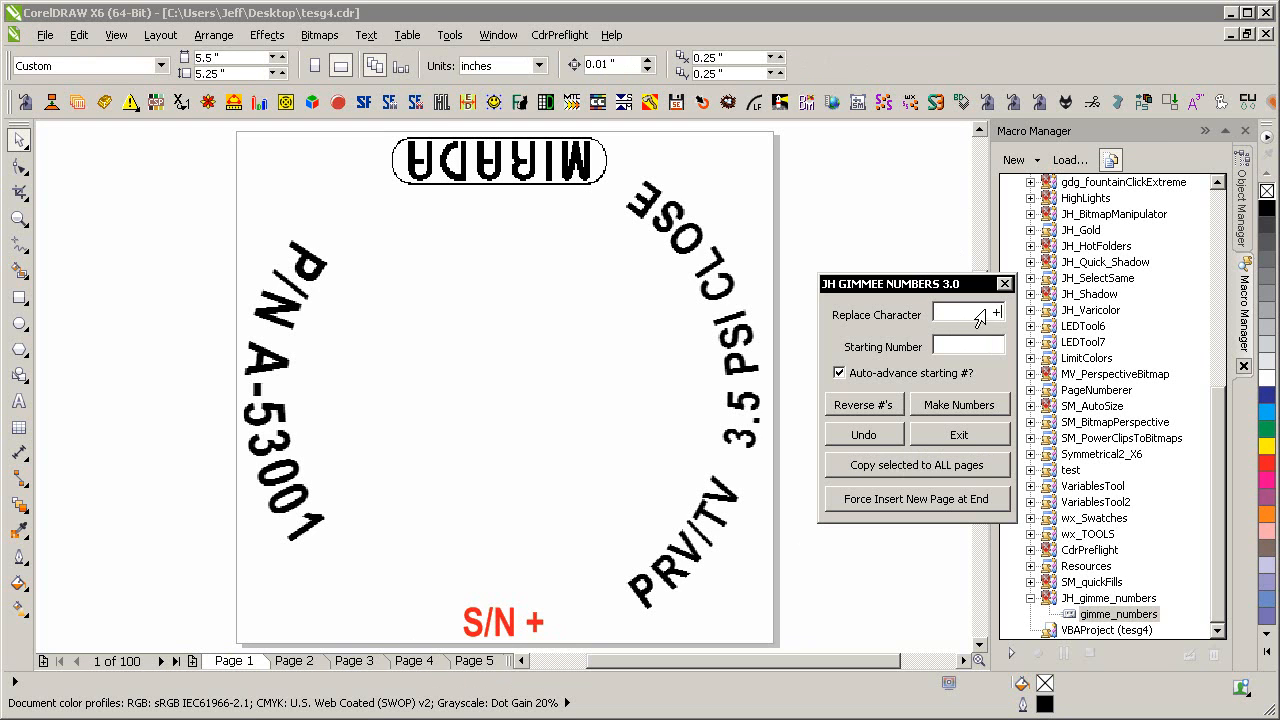
{"action": "mouse_move", "coordinate": [993, 370]}
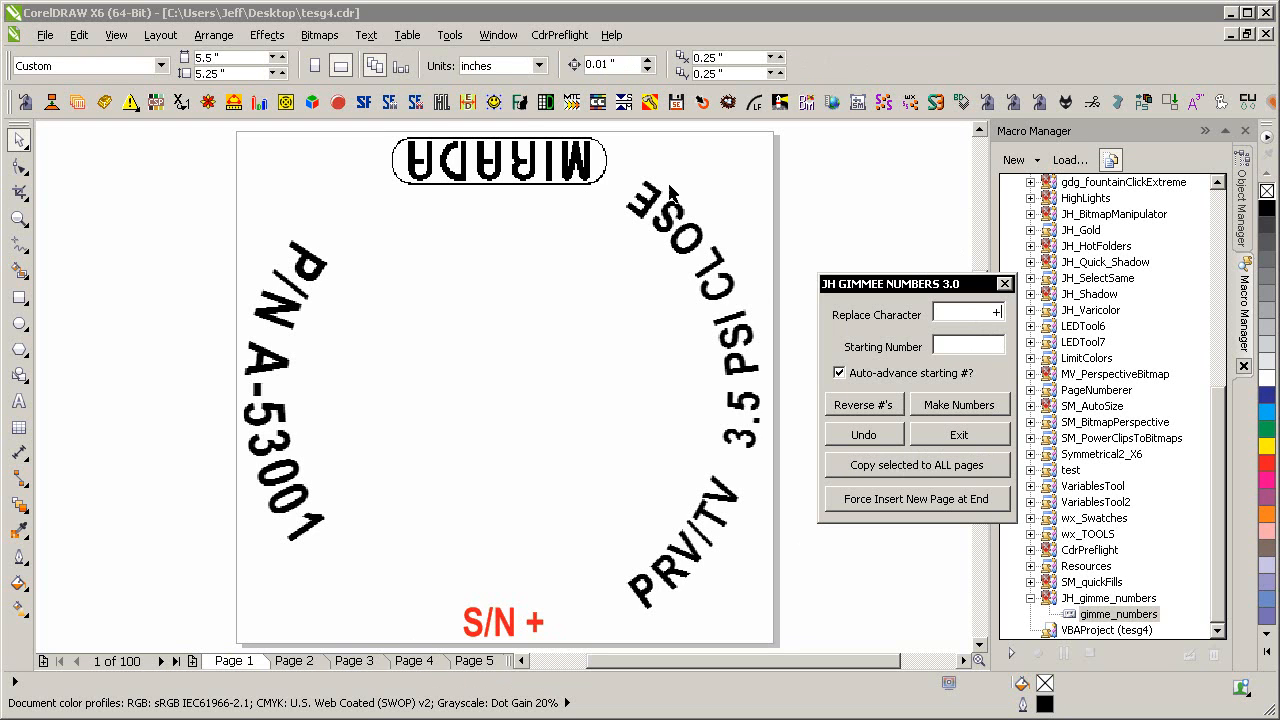
{"action": "mouse_move", "coordinate": [400, 240]}
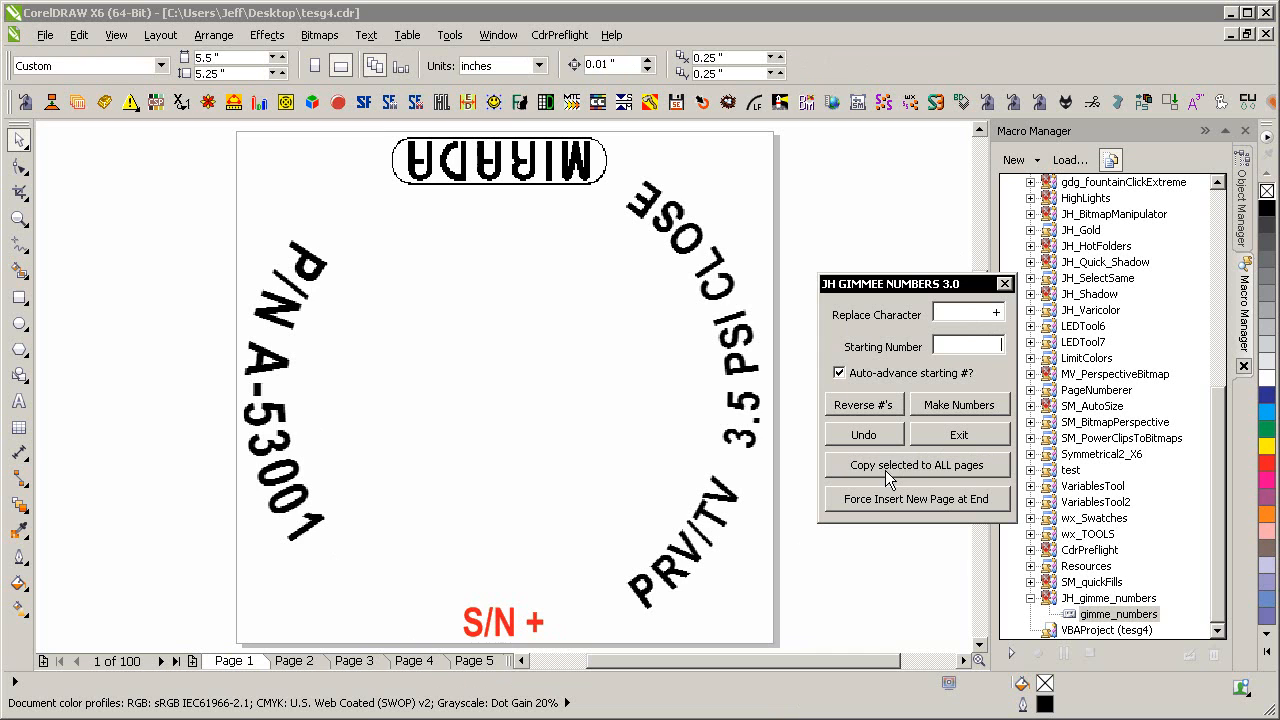
- Enter 250,000 as the starting number and select the red 'S/N +' text
{"action": "type", "text": "250,000"}
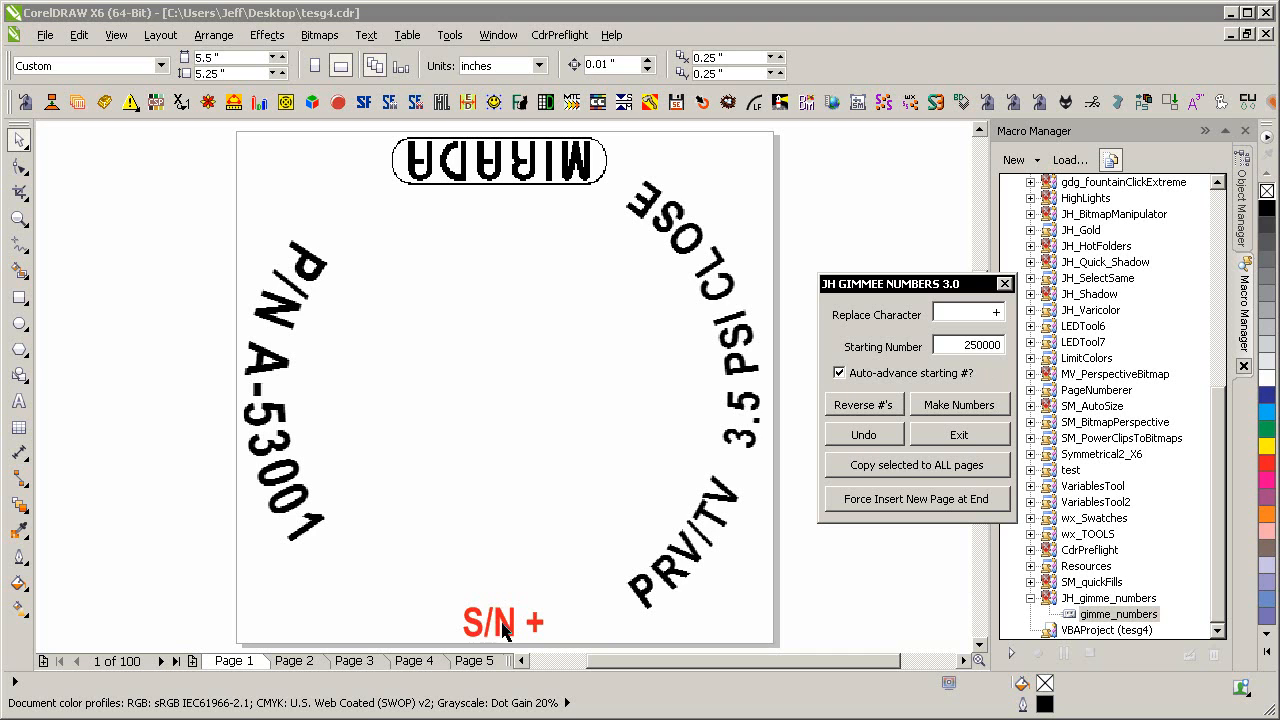
{"action": "left_click", "coordinate": [503, 621]}
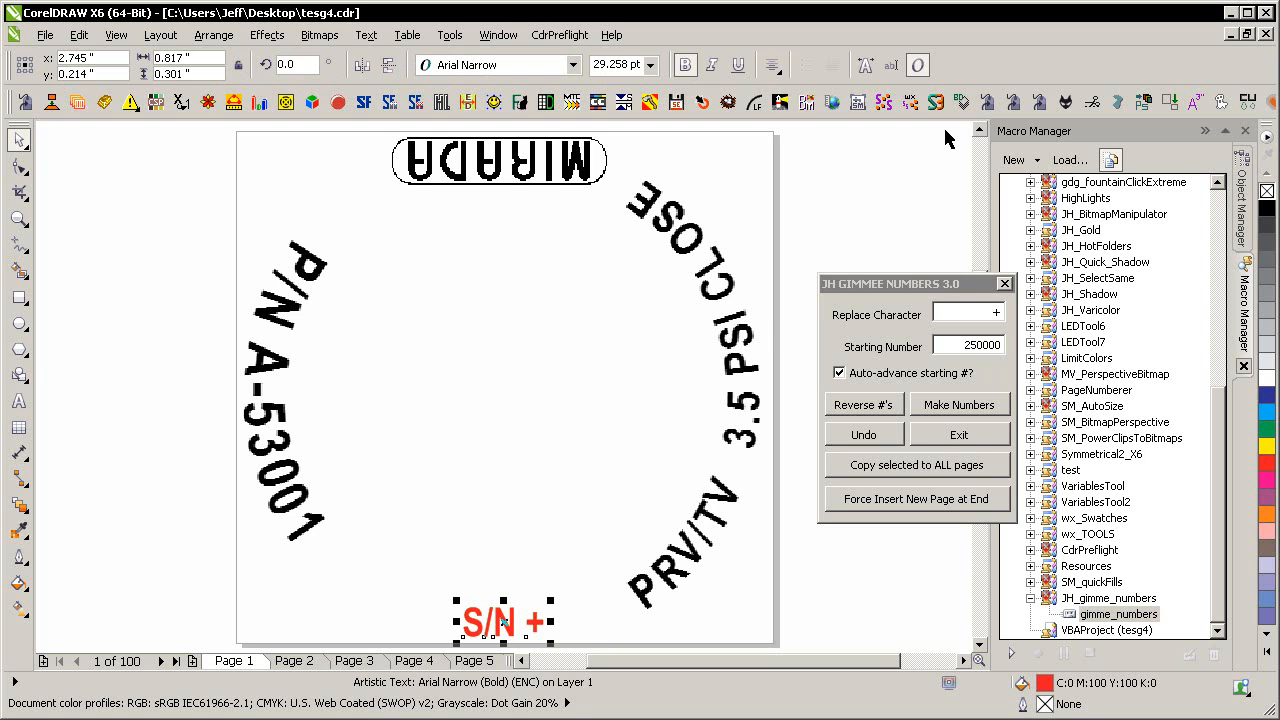
{"action": "left_click", "coordinate": [771, 65]}
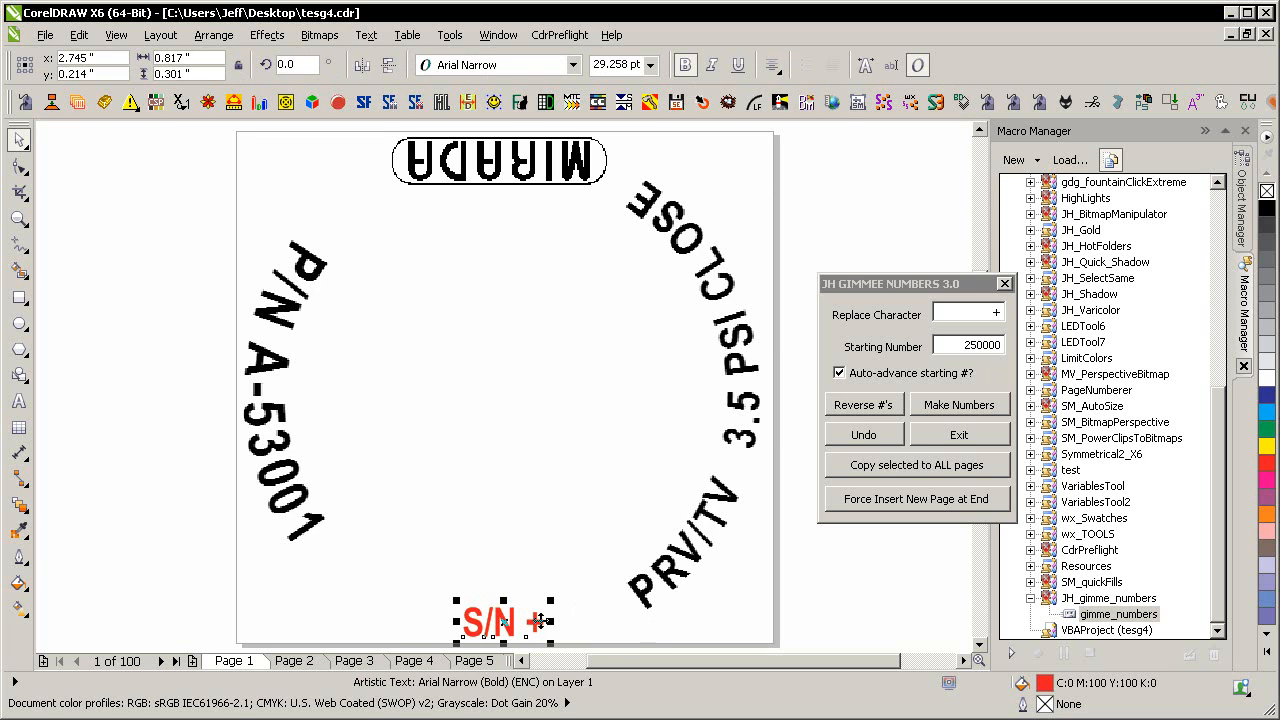
{"action": "mouse_move", "coordinate": [518, 531]}
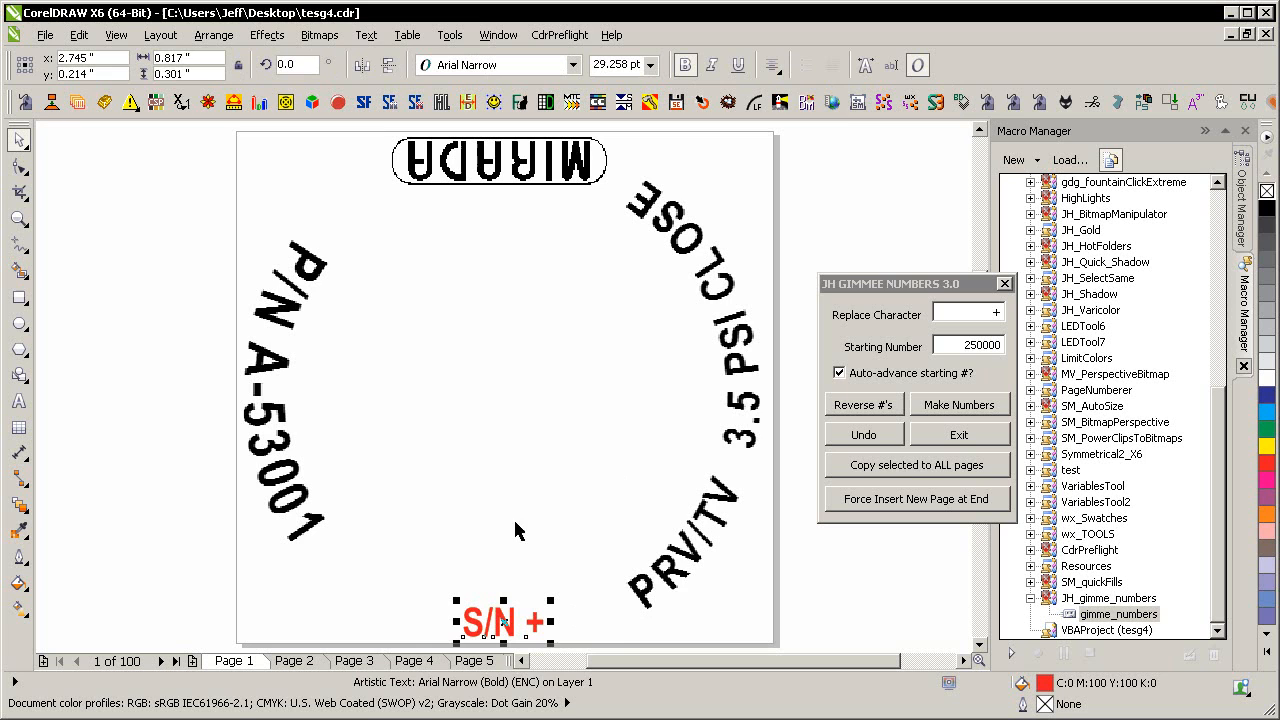
{"action": "mouse_move", "coordinate": [687, 634]}
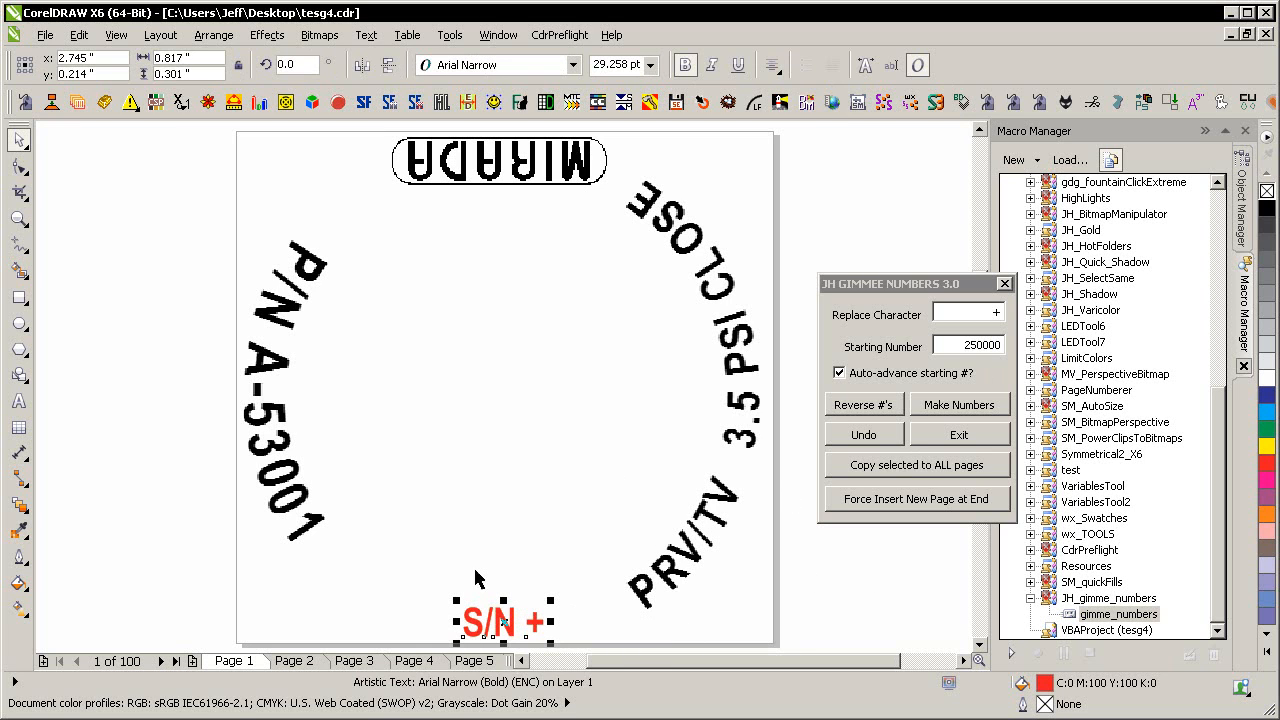
{"action": "mouse_move", "coordinate": [955, 499]}
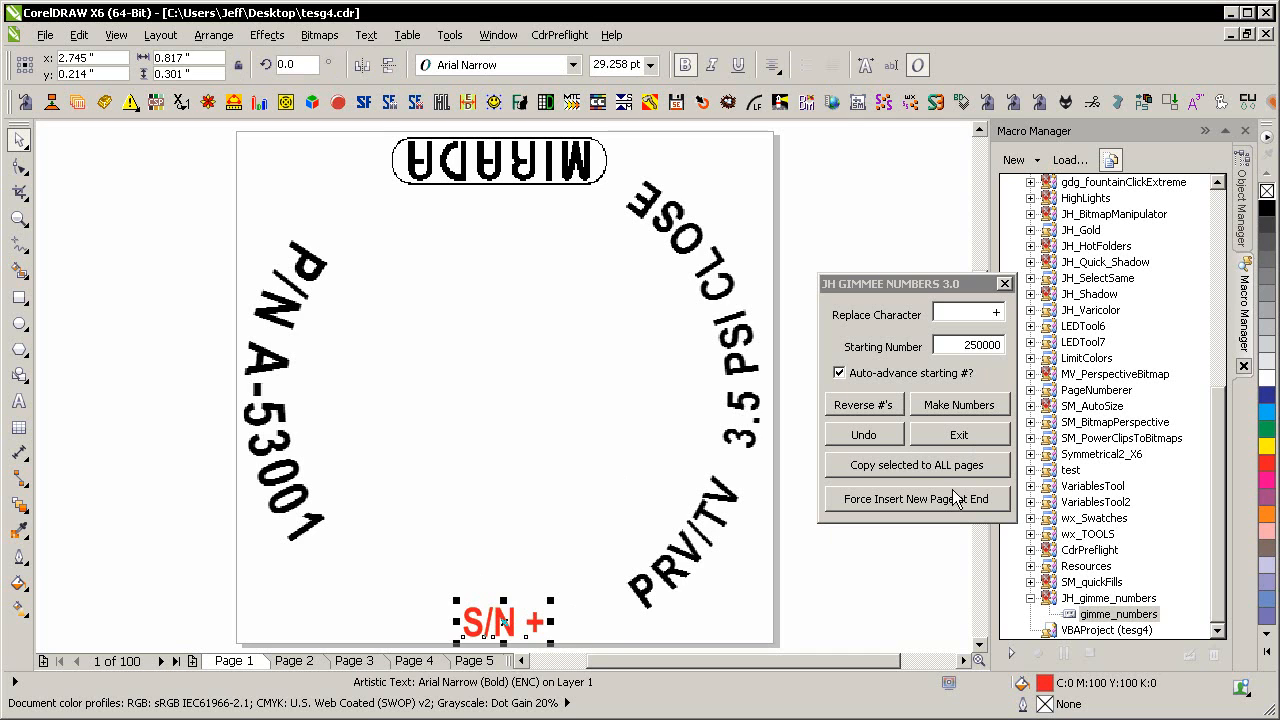
{"action": "mouse_move", "coordinate": [905, 570]}
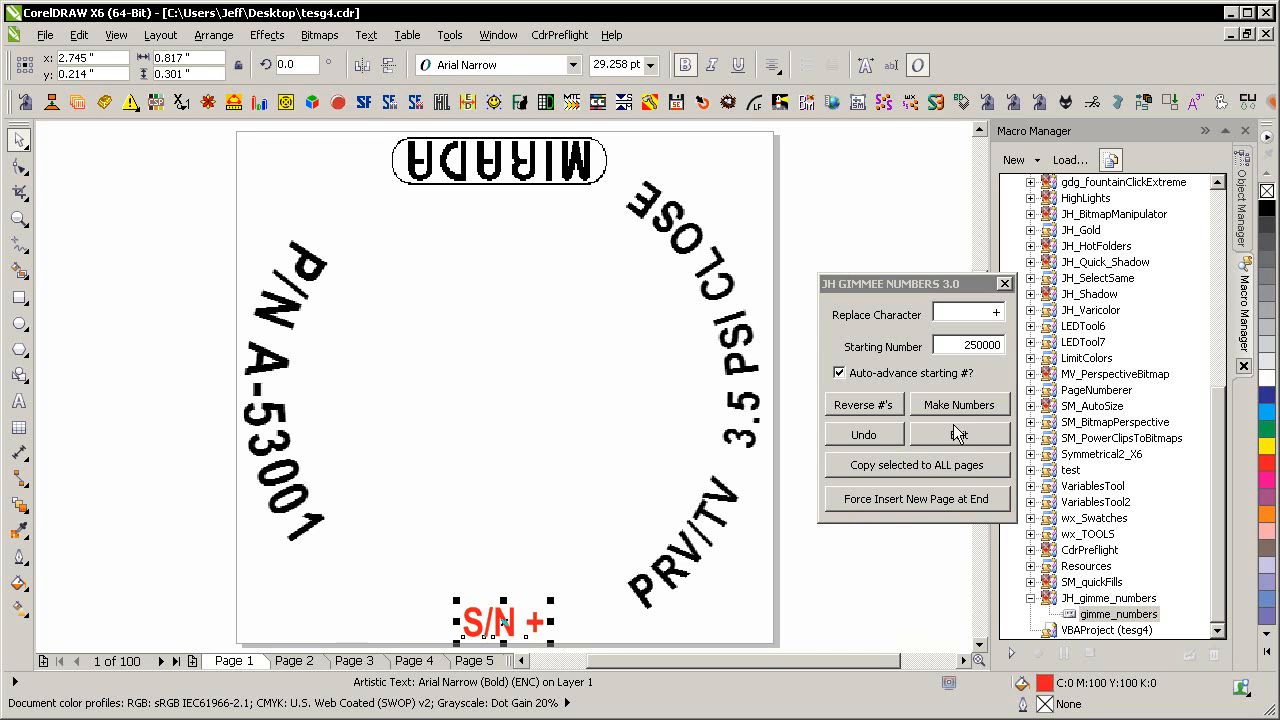
- Run Make Numbers and check pages for serials 250000 onward
{"action": "left_click", "coordinate": [958, 404]}
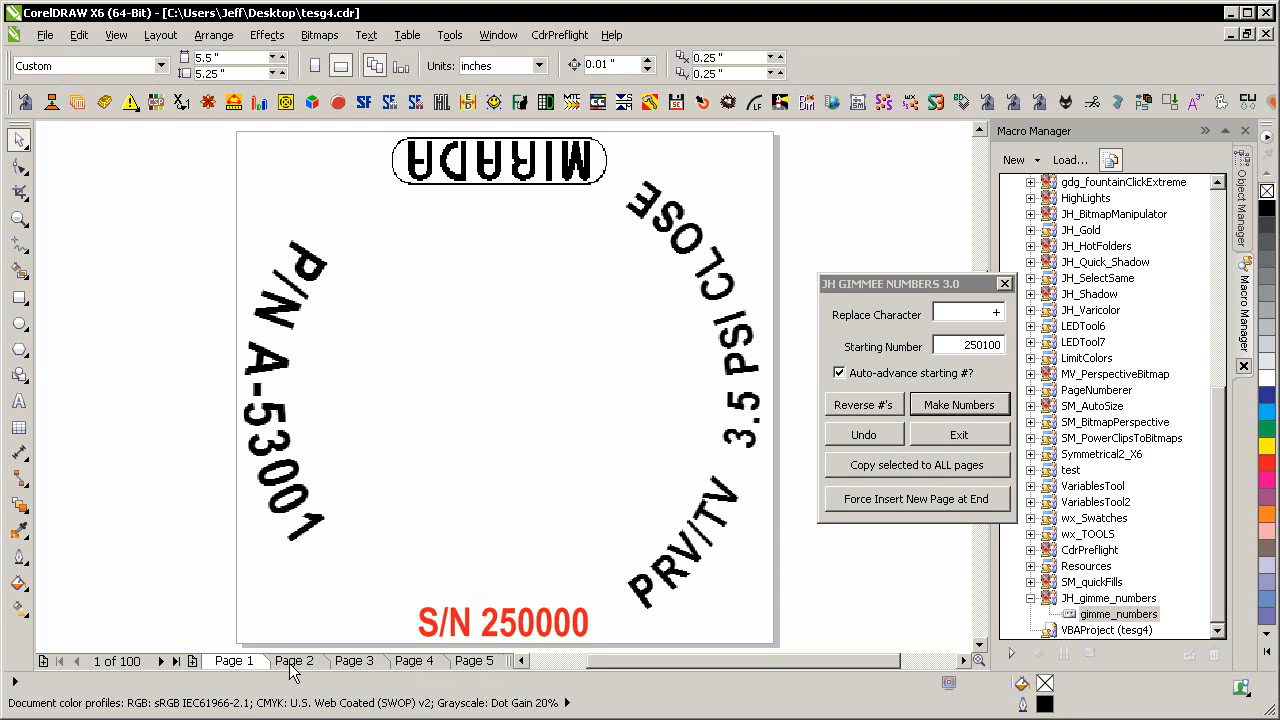
{"action": "left_click", "coordinate": [294, 660]}
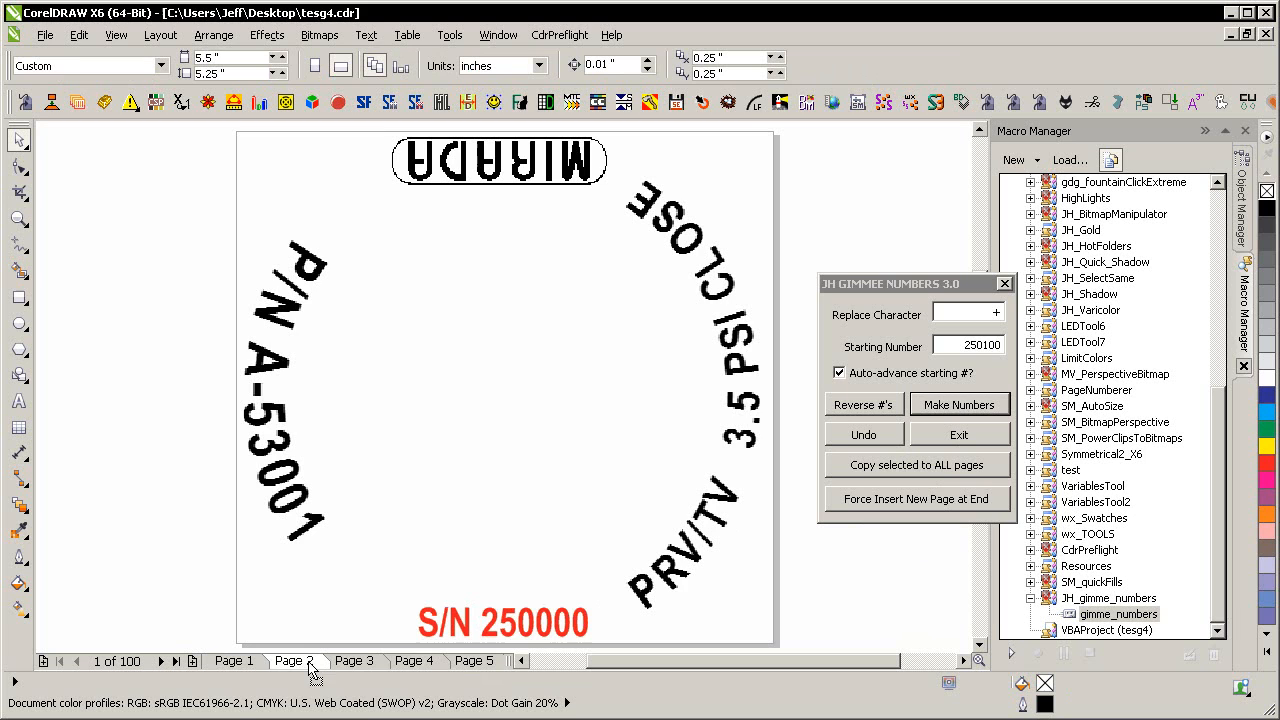
{"action": "left_click", "coordinate": [354, 660]}
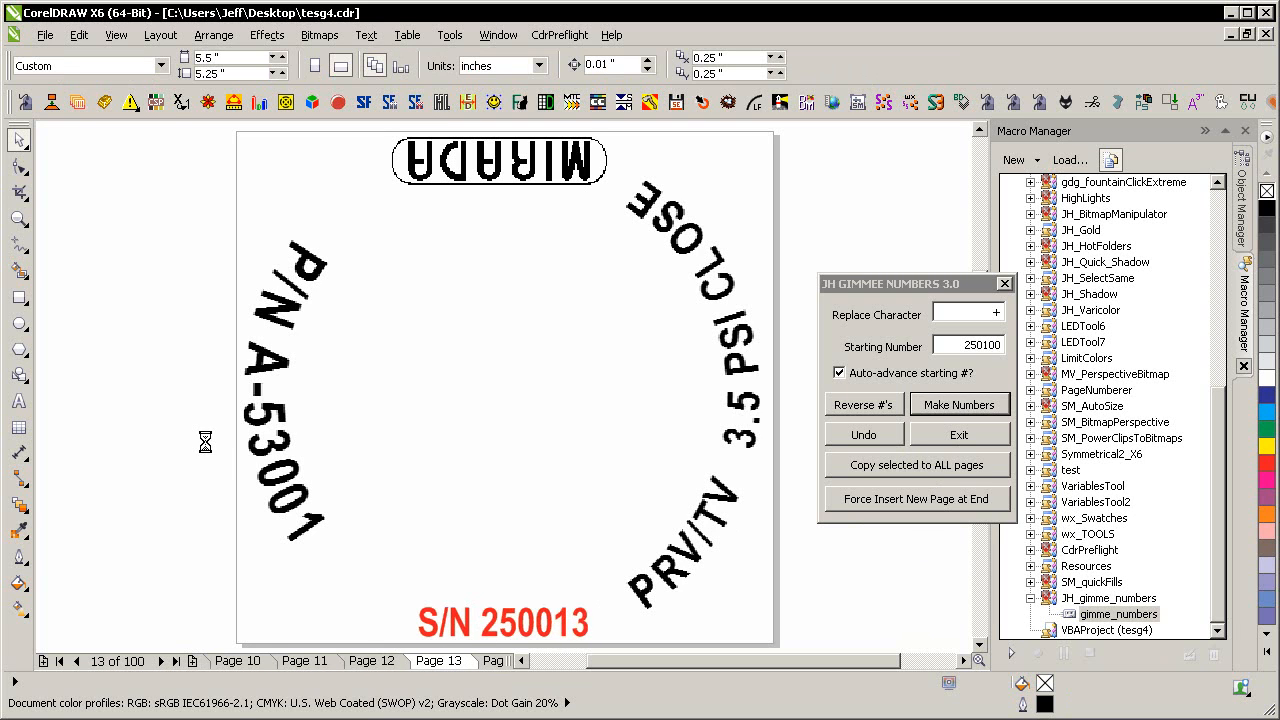
{"action": "left_click", "coordinate": [959, 404]}
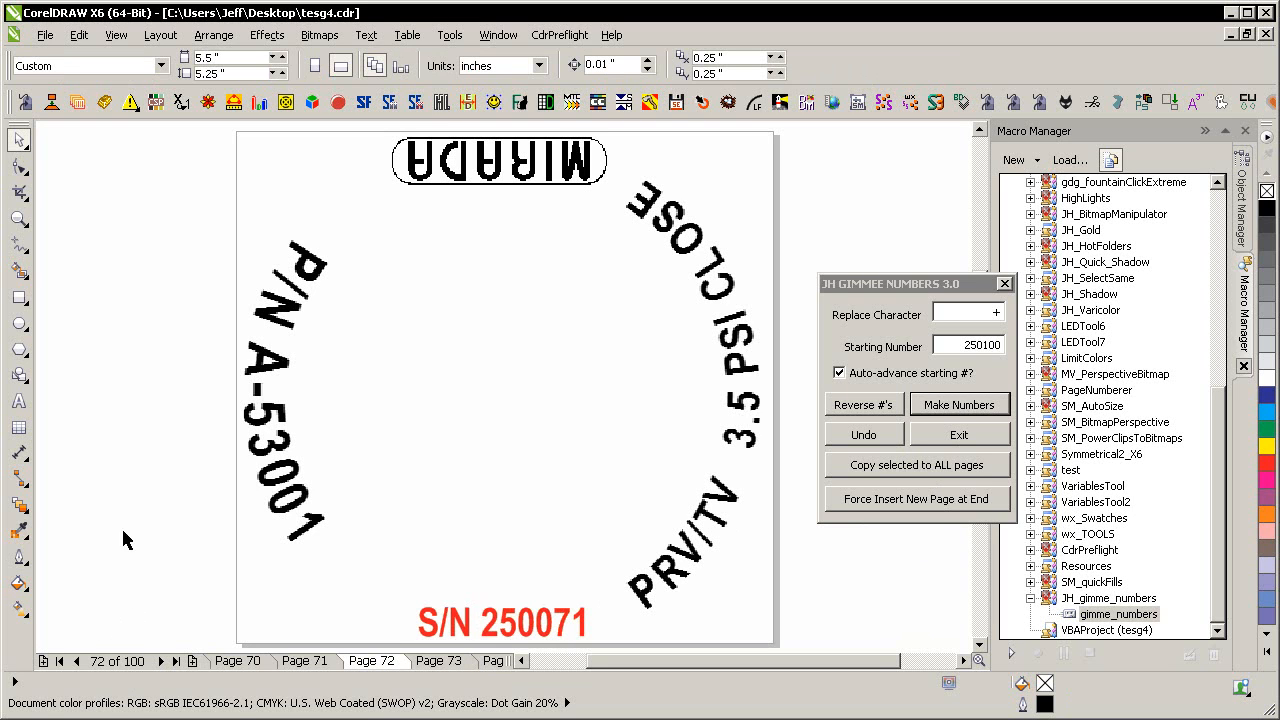
{"action": "mouse_move", "coordinate": [115, 490]}
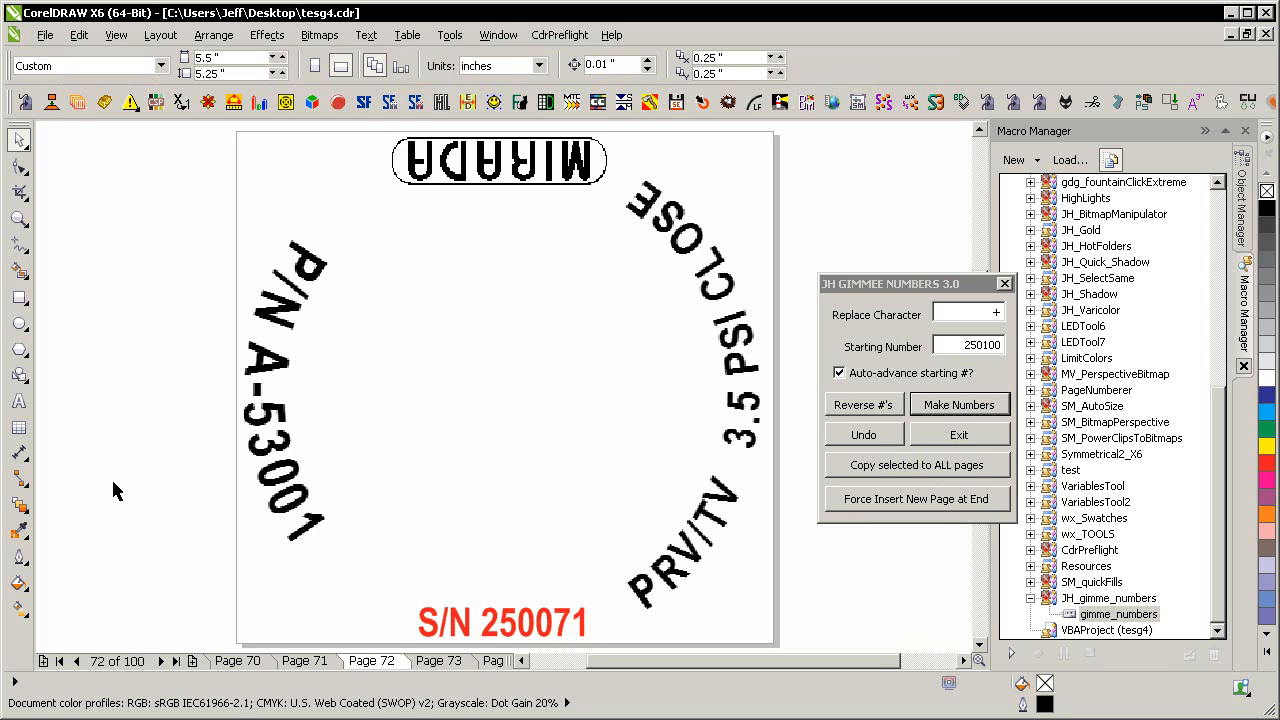
{"action": "mouse_move", "coordinate": [129, 484]}
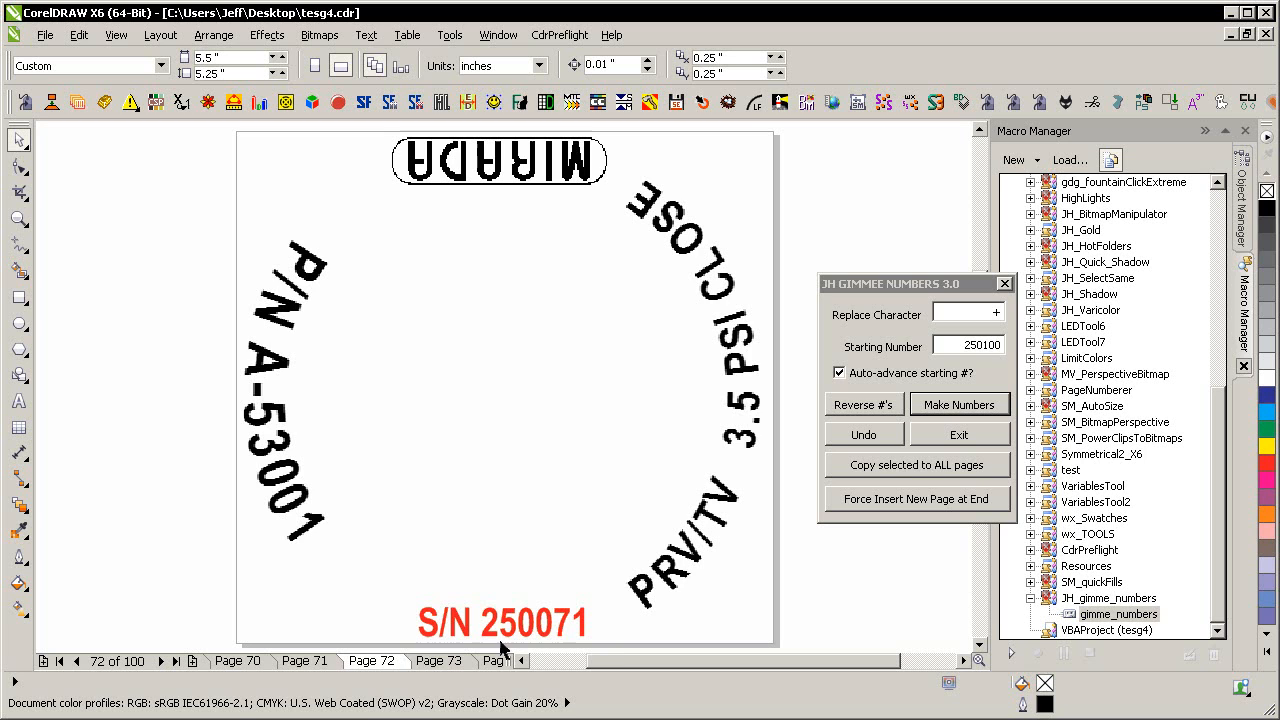
{"action": "mouse_move", "coordinate": [680, 615]}
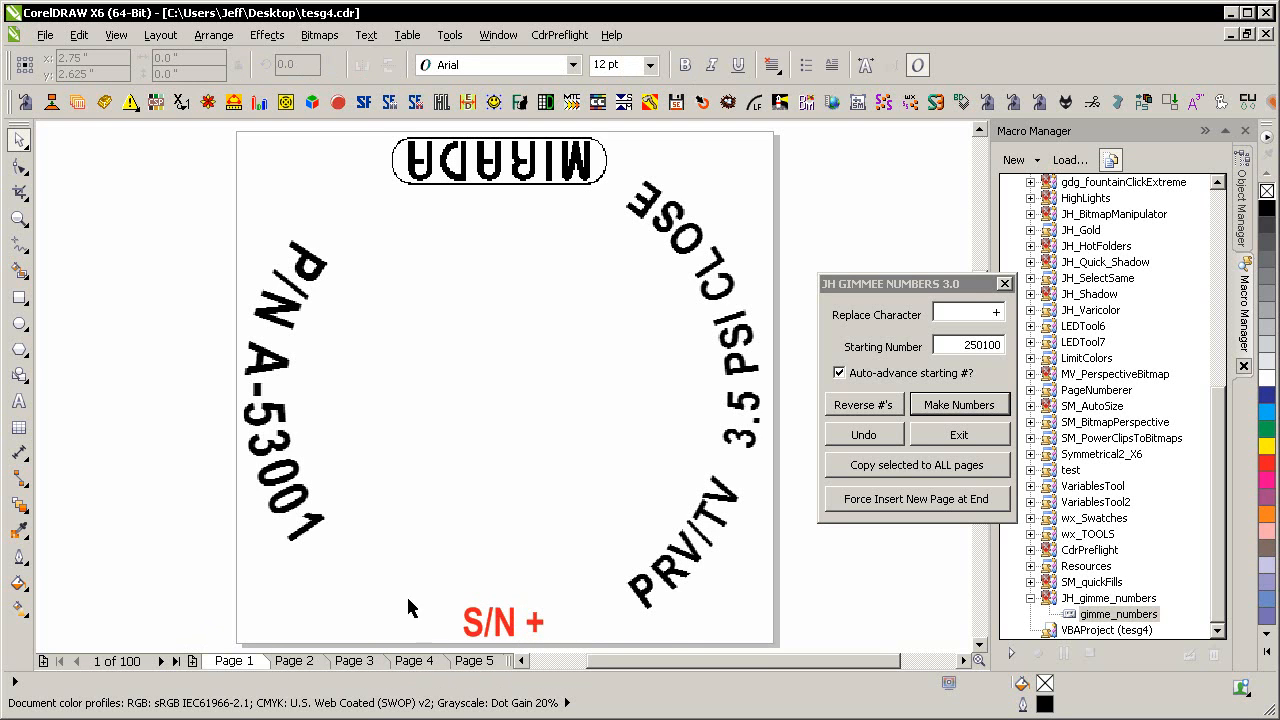
{"action": "mouse_move", "coordinate": [813, 510]}
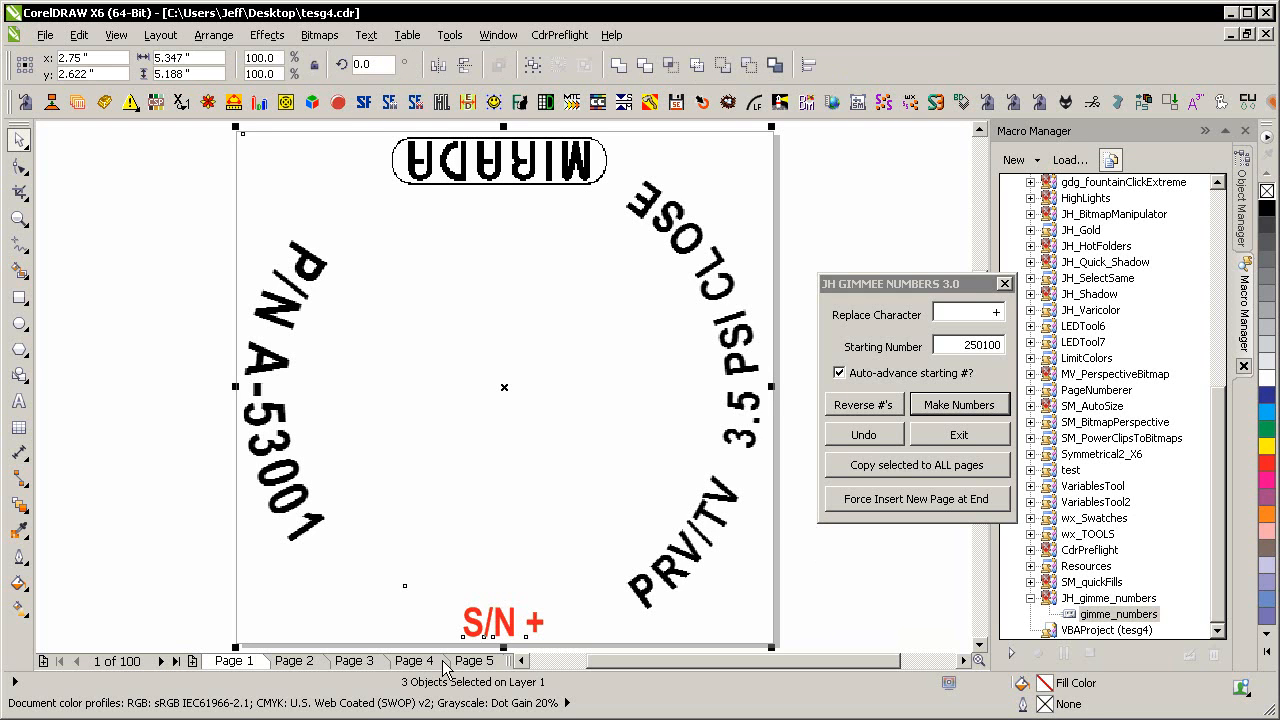
- View page 3 to confirm it is blank after the undo
{"action": "left_click", "coordinate": [354, 660]}
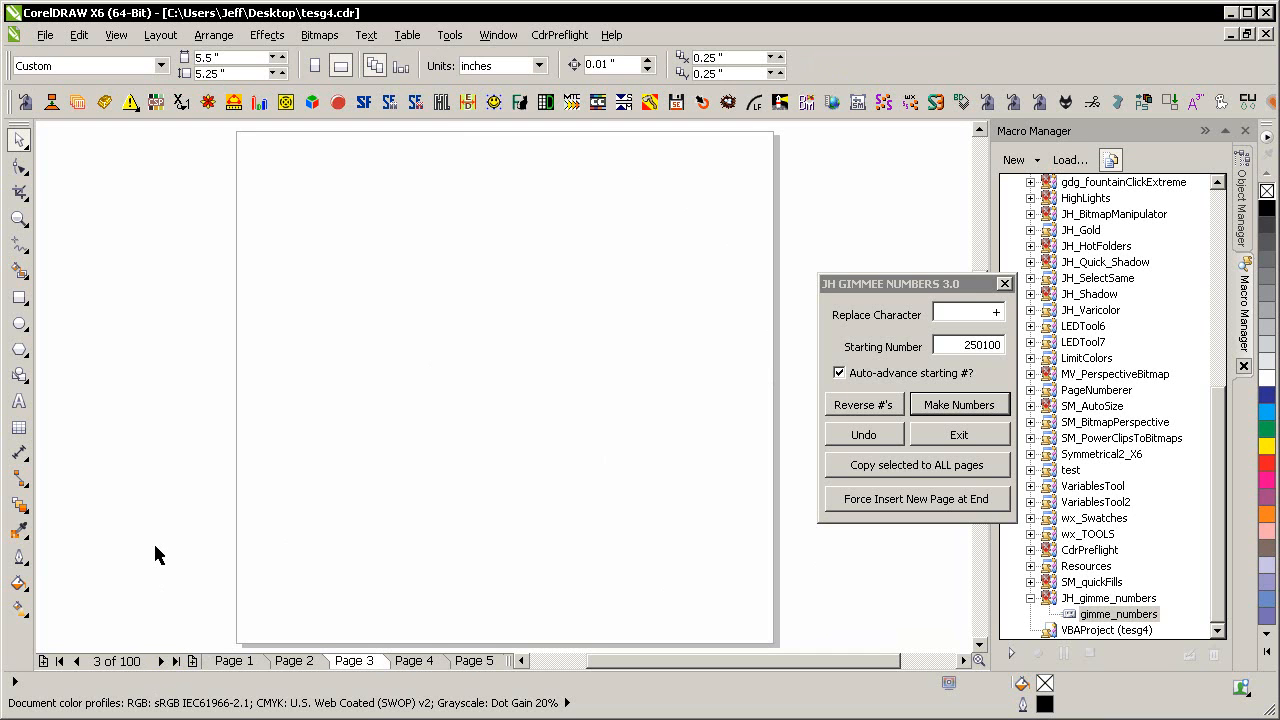
{"action": "mouse_move", "coordinate": [169, 231]}
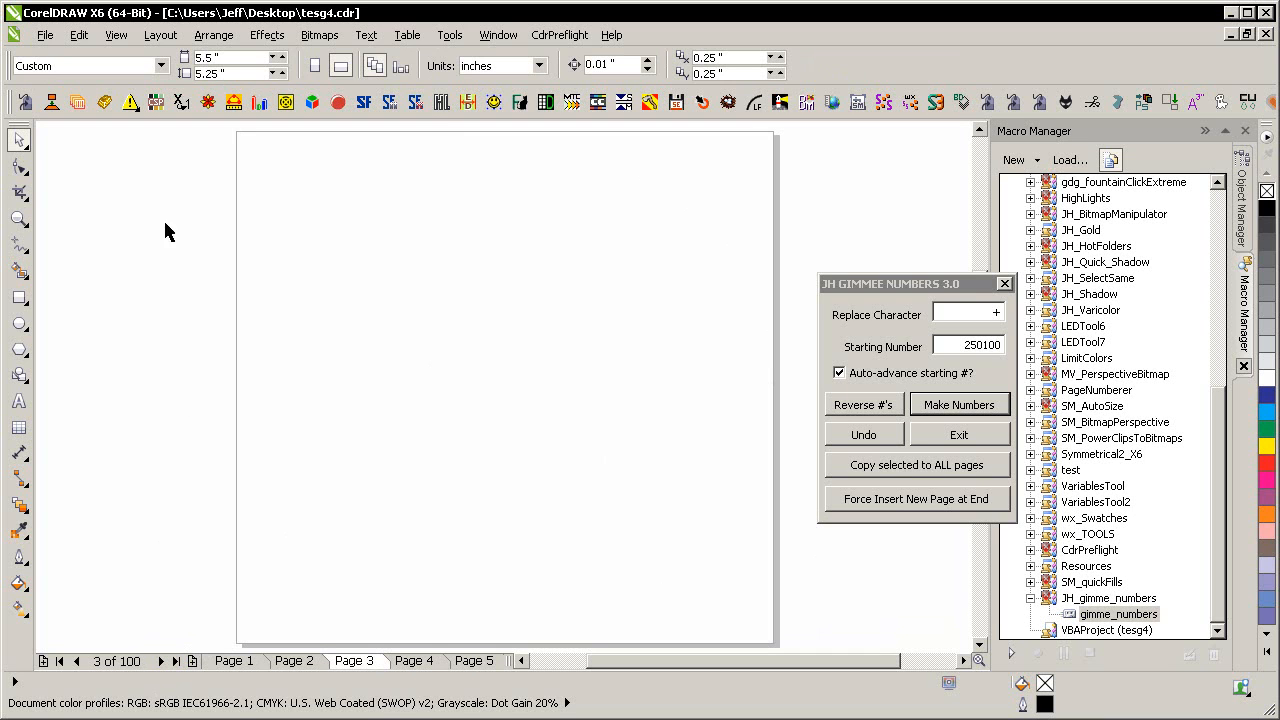
- Use Layout > Insert Page to add 400 pages after page 3
{"action": "left_click", "coordinate": [117, 661]}
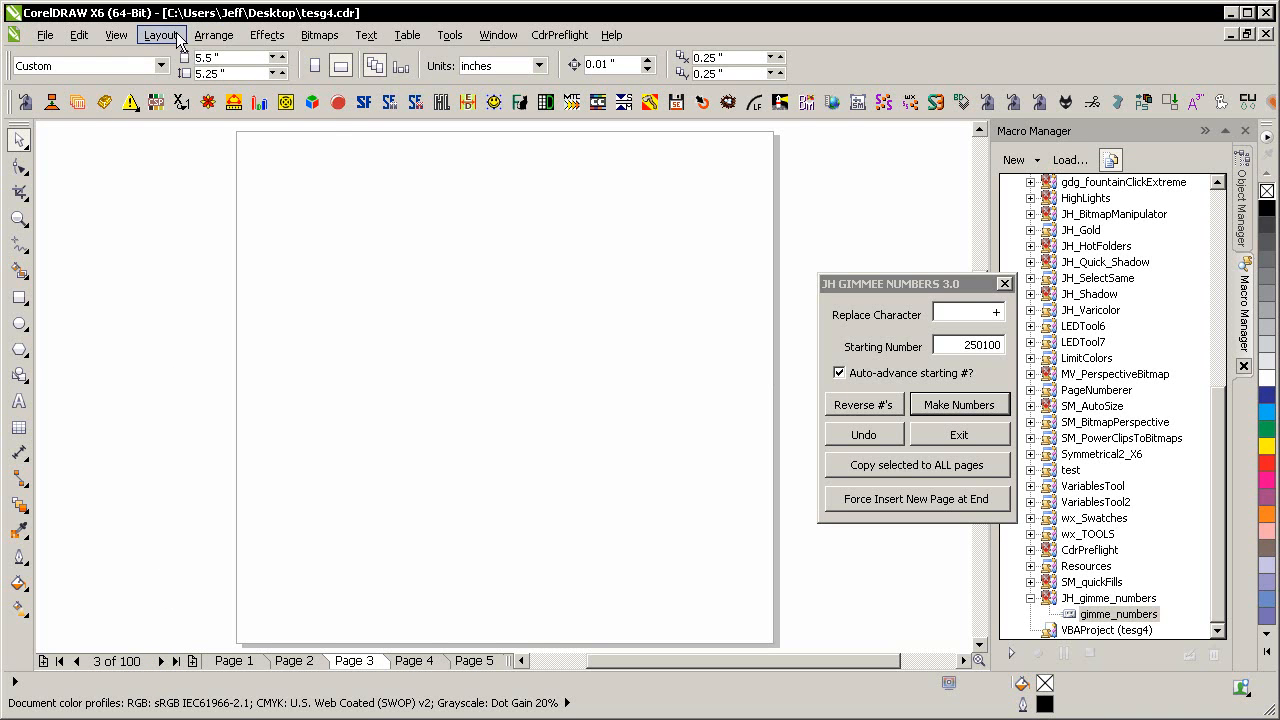
{"action": "left_click", "coordinate": [161, 34]}
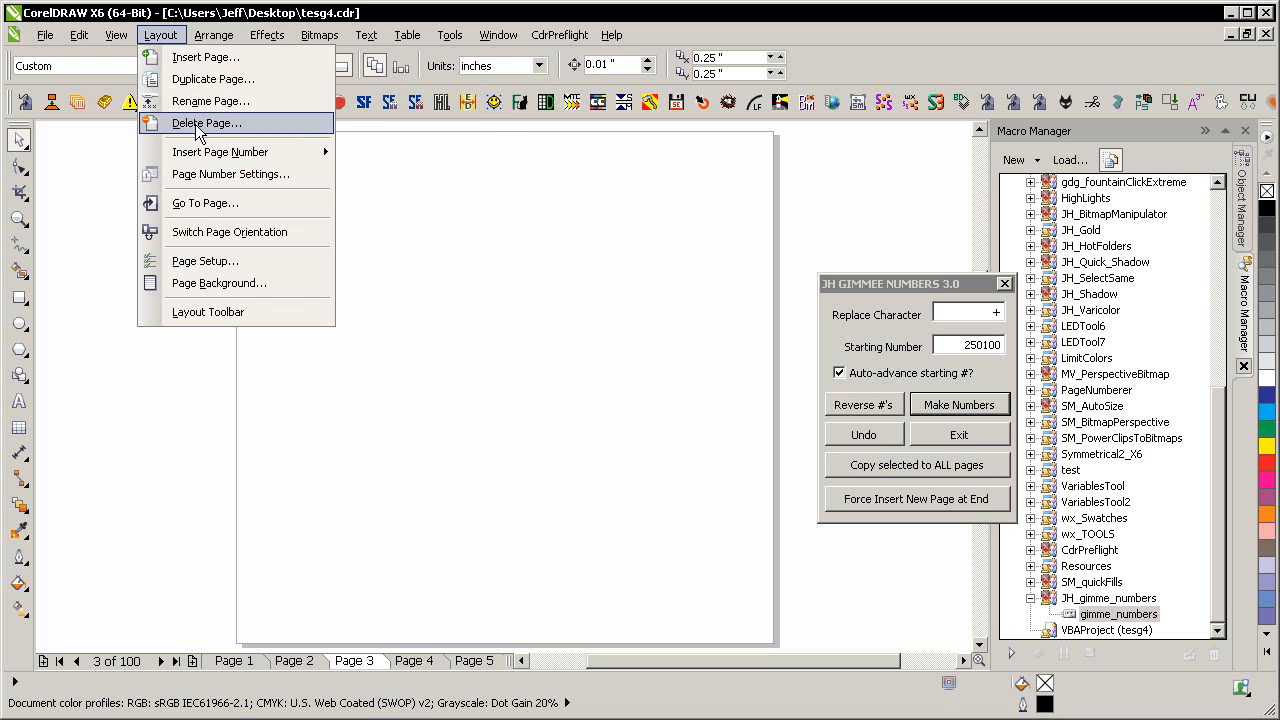
{"action": "left_click", "coordinate": [206, 57]}
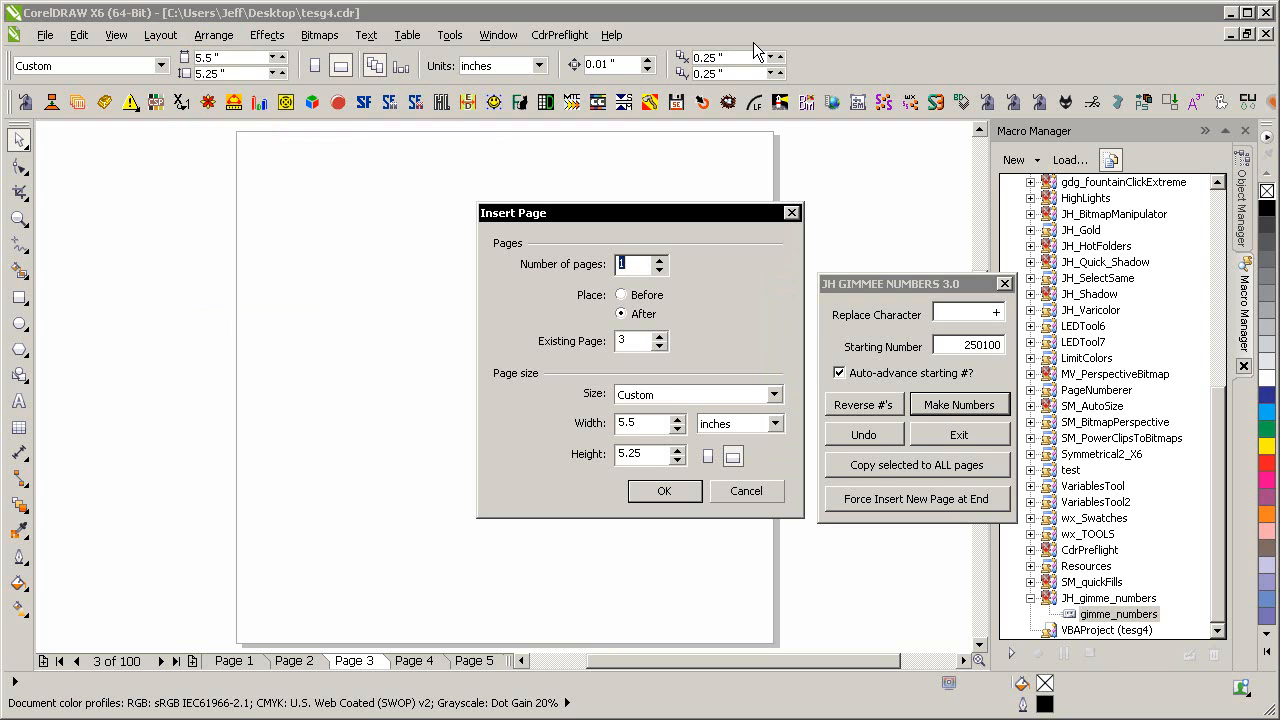
{"action": "type", "text": "400"}
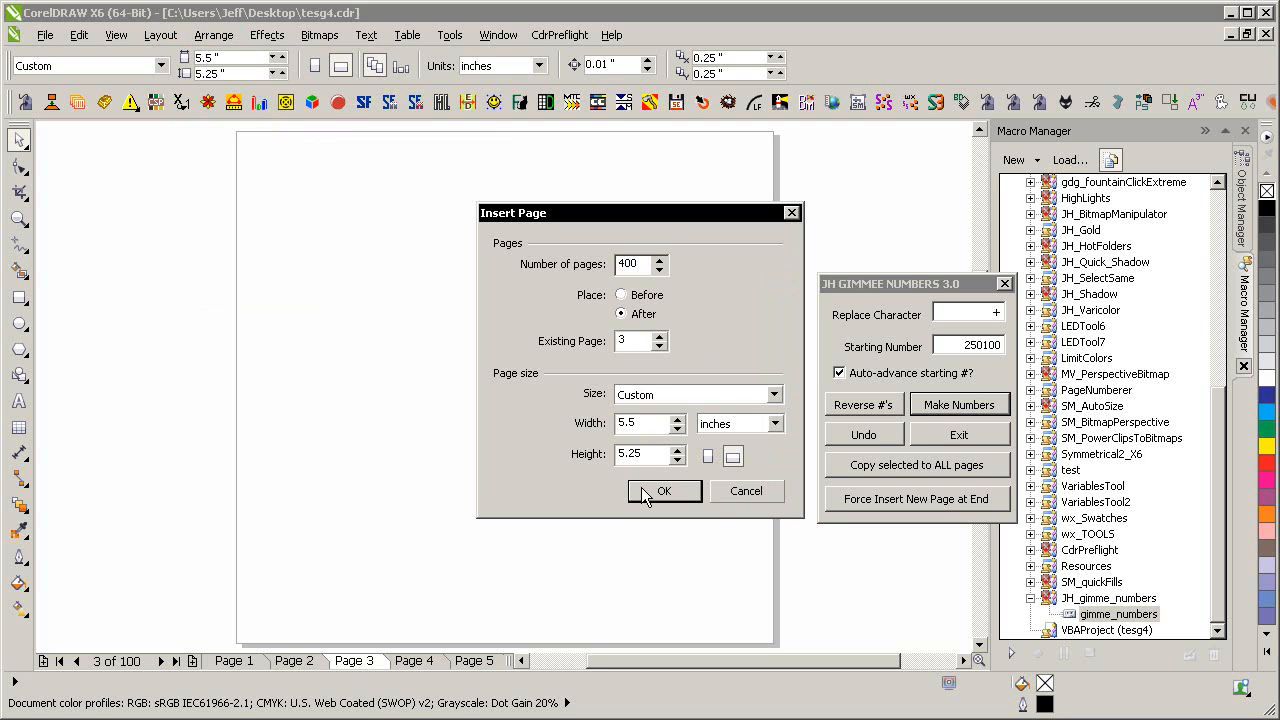
{"action": "left_click", "coordinate": [664, 491]}
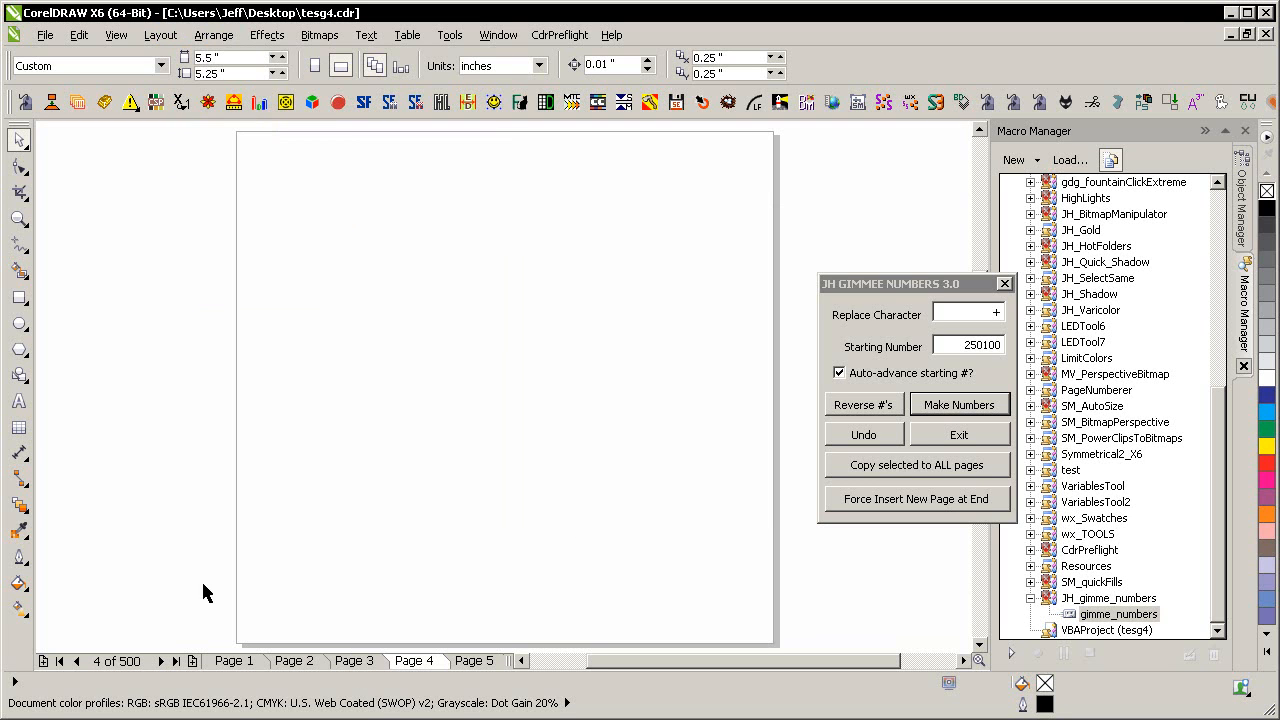
{"action": "mouse_move", "coordinate": [192, 484]}
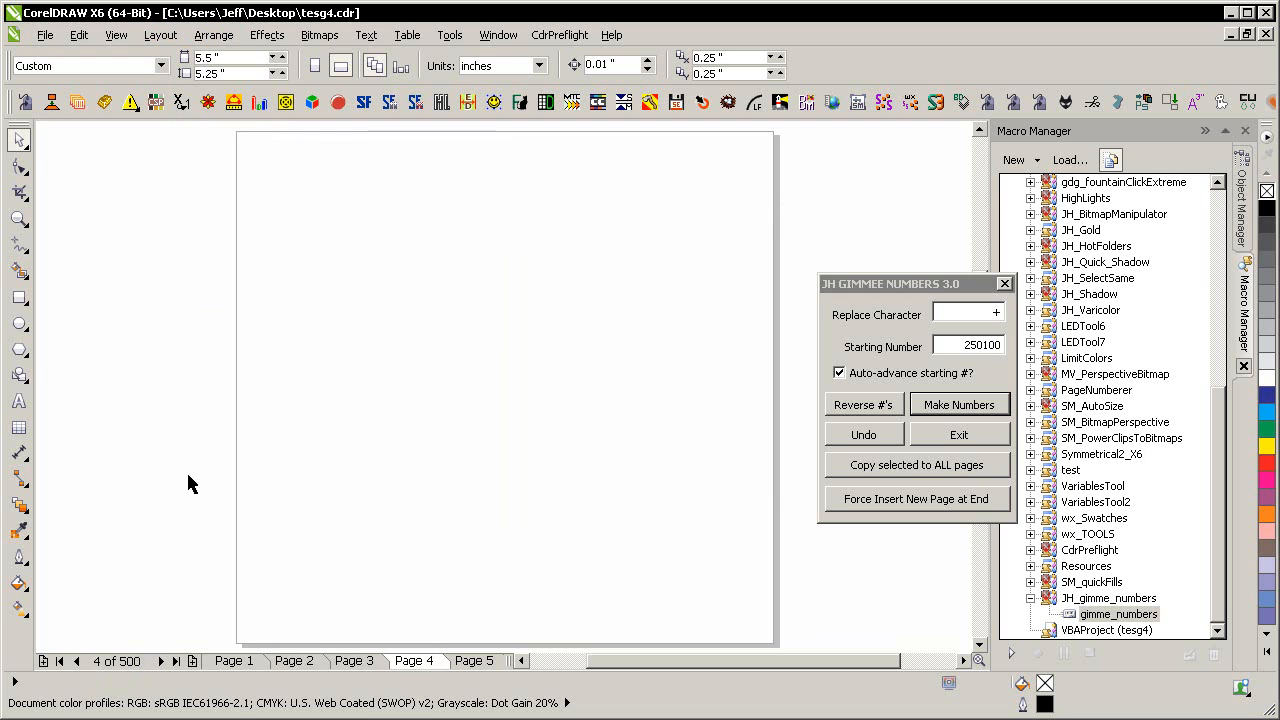
- Copy page 1's label to every page, then Make Numbers starting at 250000
{"action": "left_click", "coordinate": [233, 660]}
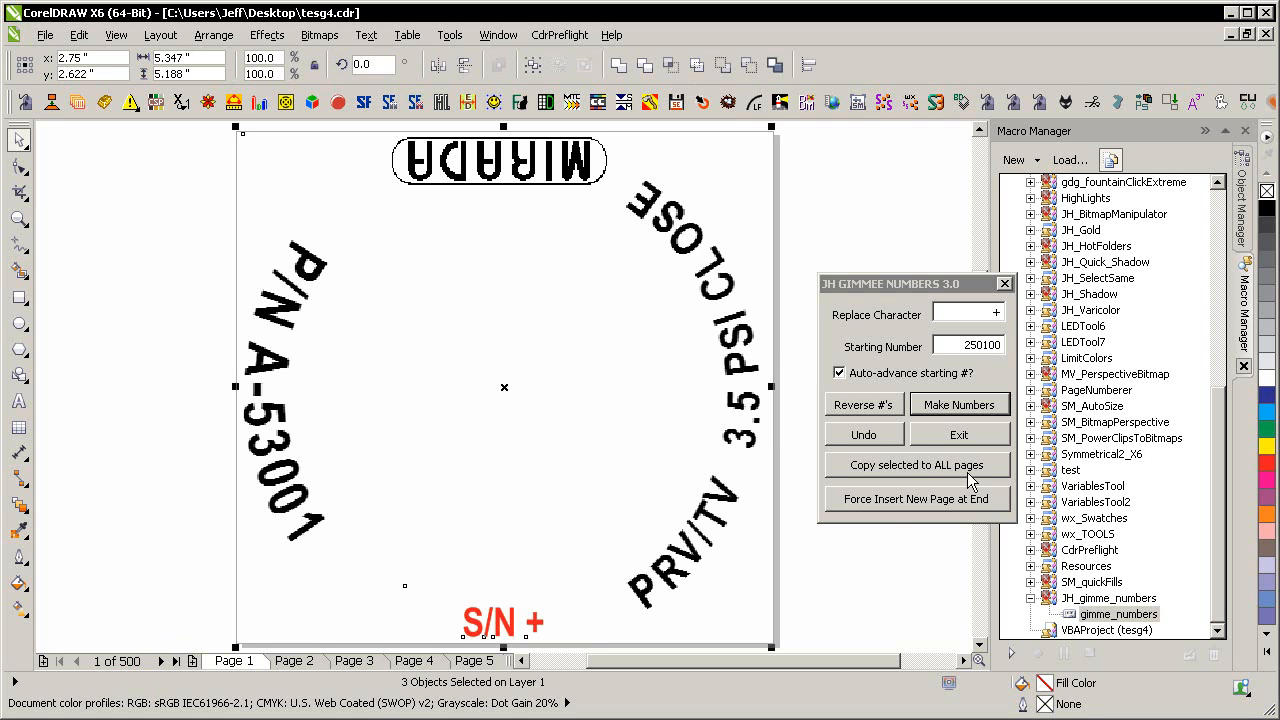
{"action": "left_click", "coordinate": [916, 465]}
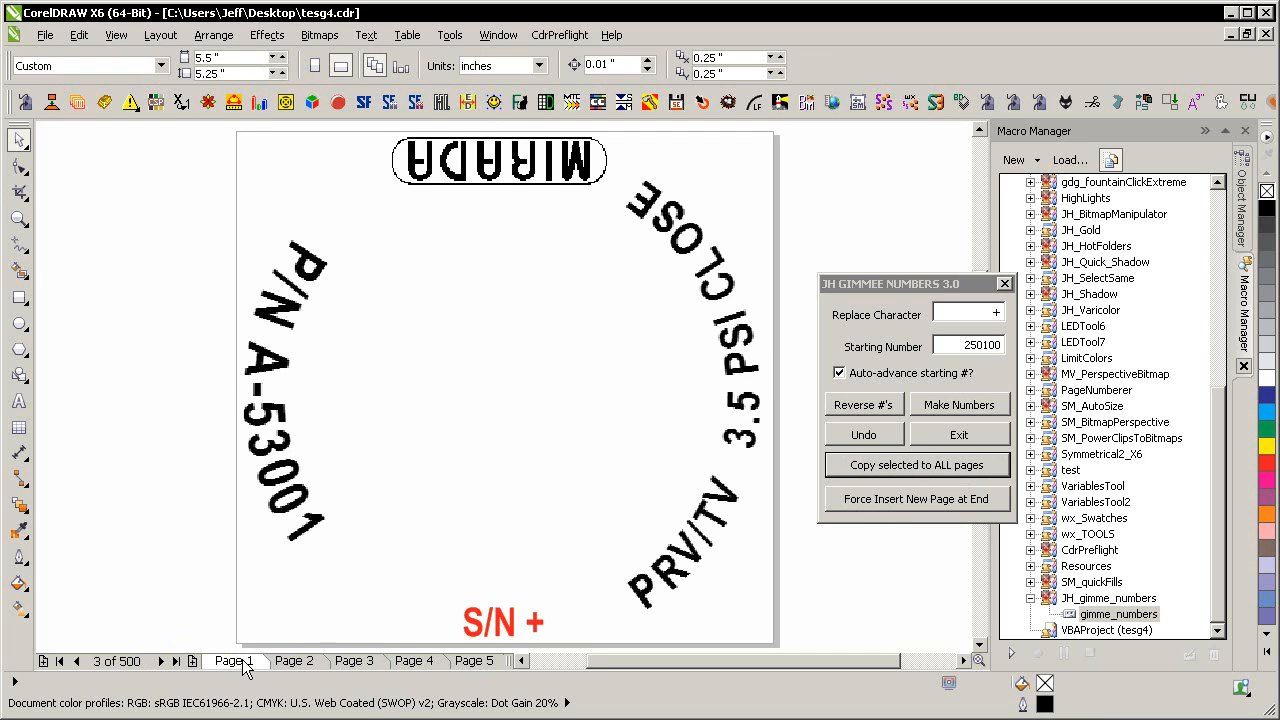
{"action": "left_click", "coordinate": [59, 661]}
{"action": "type", "text": "2"}
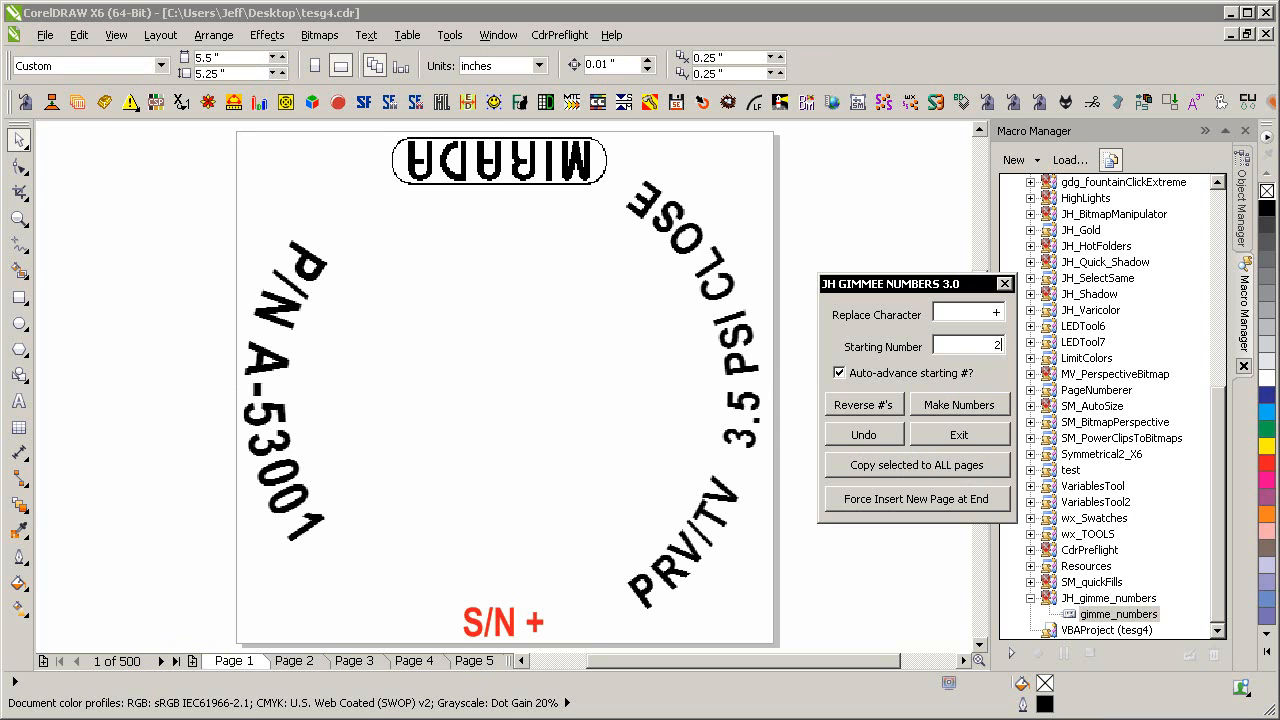
{"action": "type", "text": "50000"}
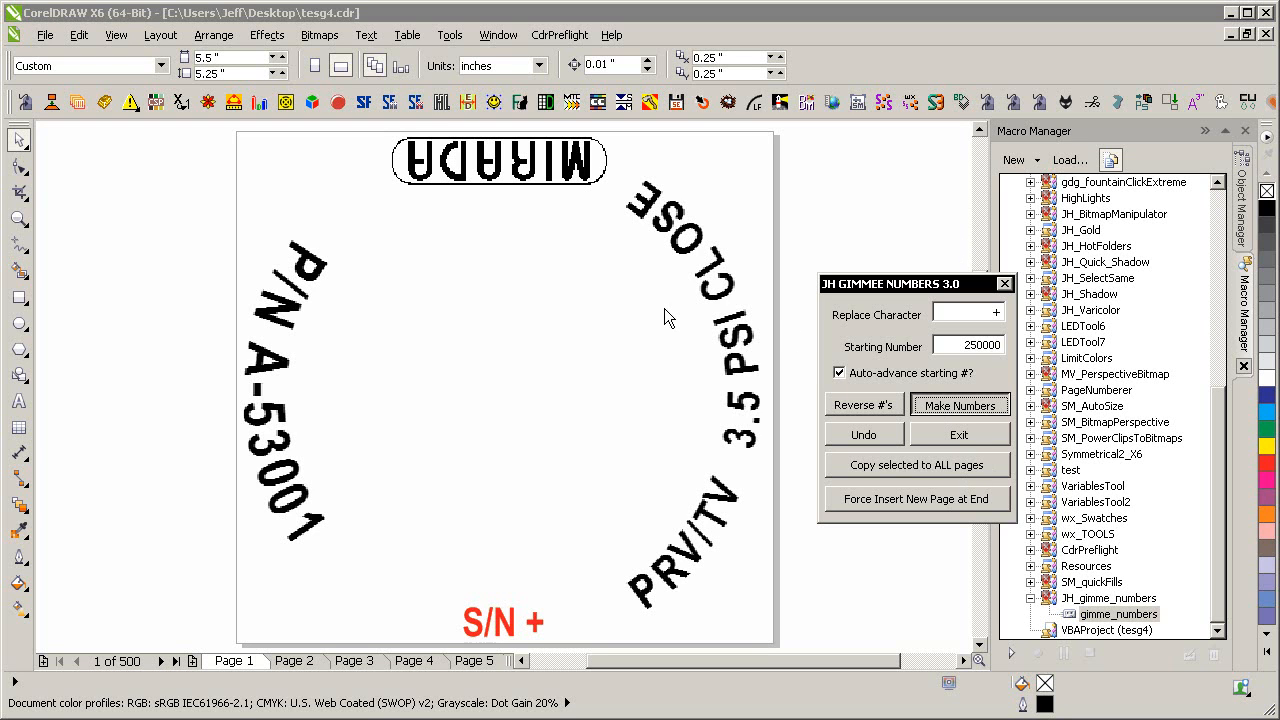
{"action": "left_click", "coordinate": [959, 404]}
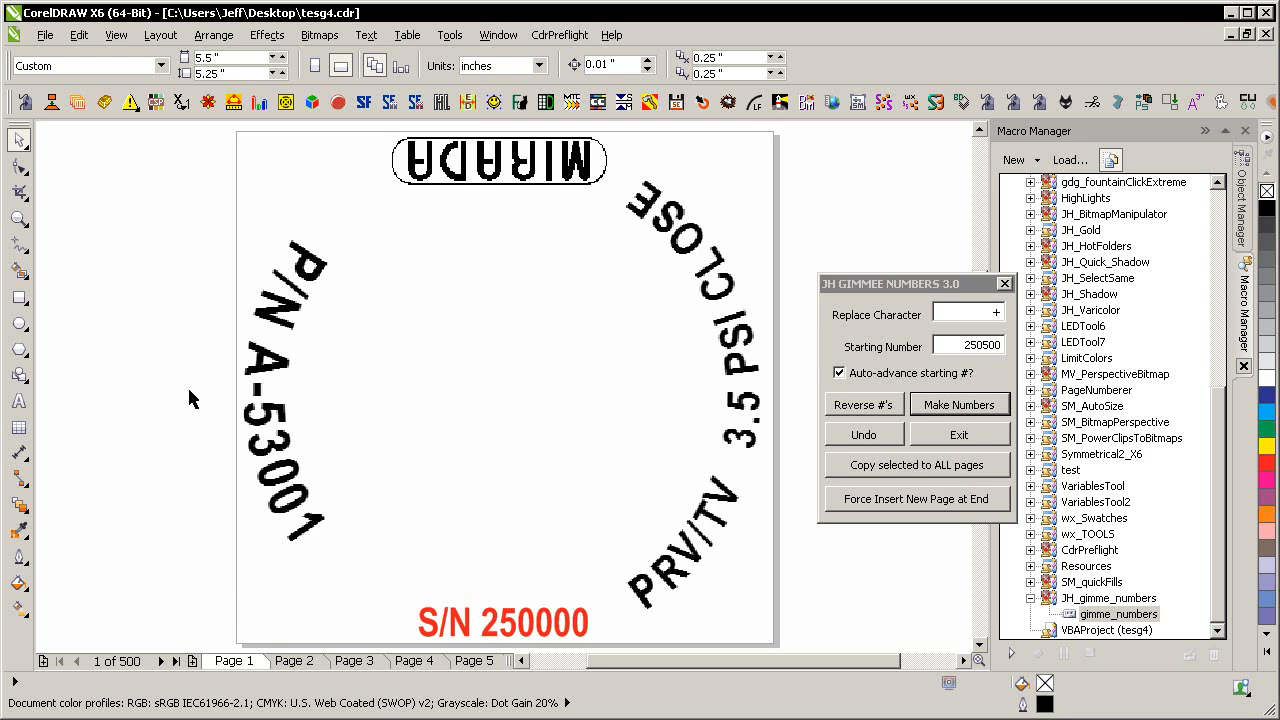
- Jump to page 420 and confirm its label reads S/N 250419
{"action": "left_click", "coordinate": [958, 404]}
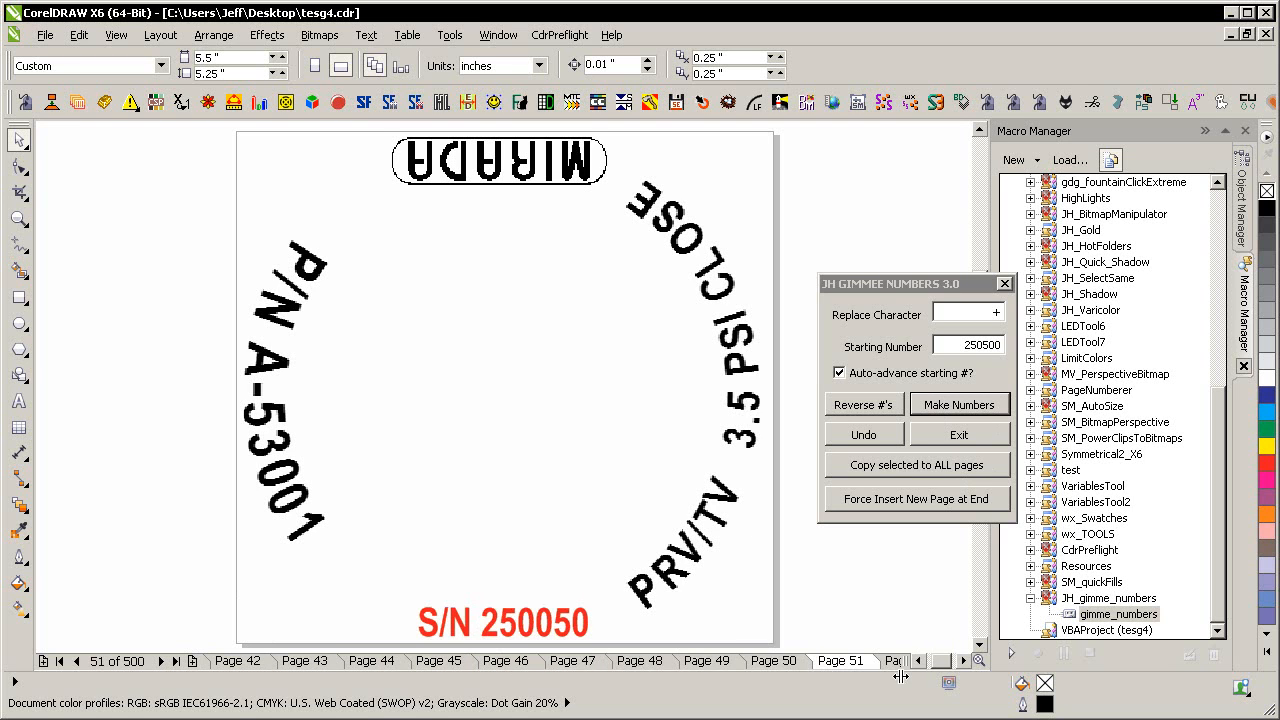
{"action": "left_click", "coordinate": [117, 661]}
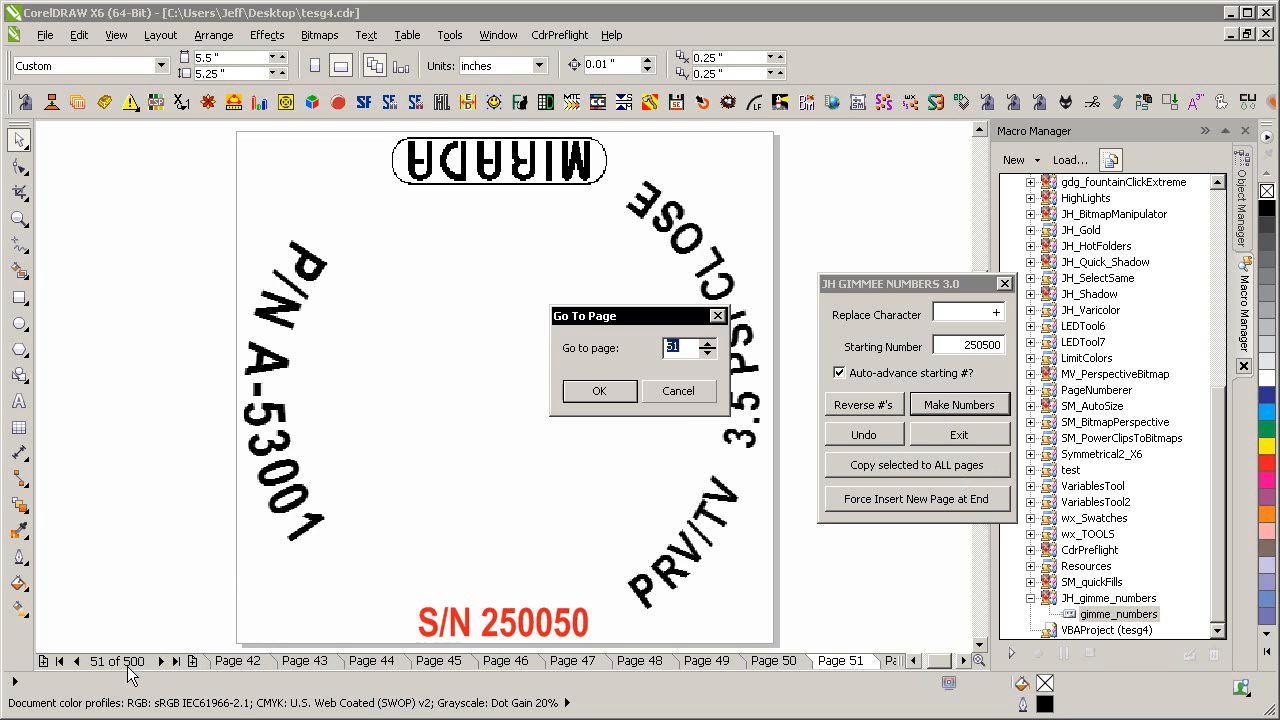
{"action": "mouse_move", "coordinate": [743, 101]}
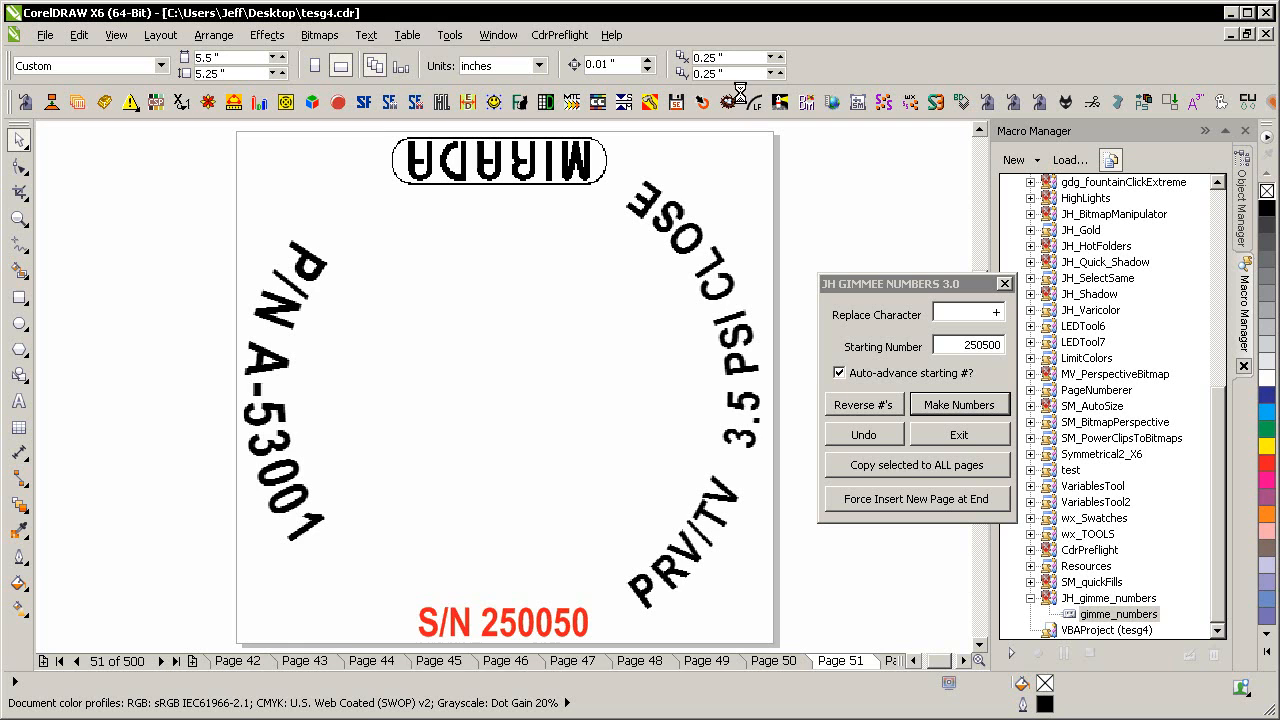
{"action": "left_click", "coordinate": [958, 404]}
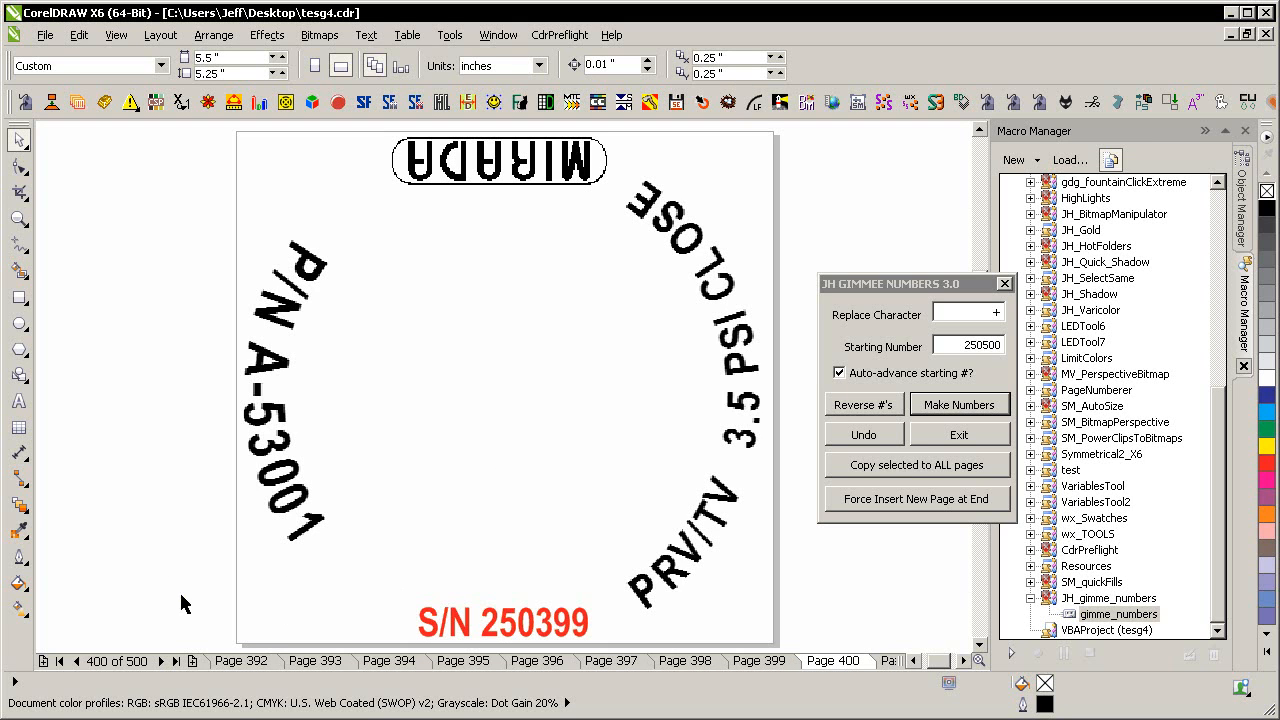
{"action": "left_click", "coordinate": [958, 404]}
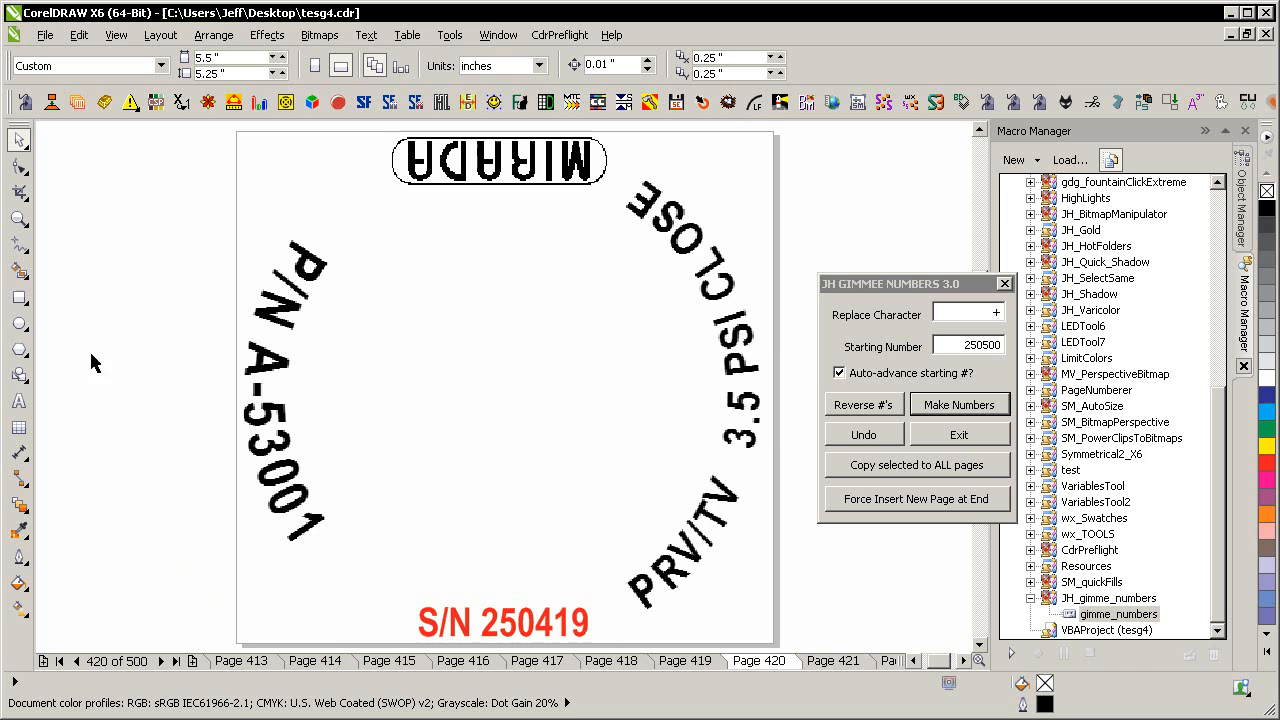
{"action": "mouse_move", "coordinate": [588, 622]}
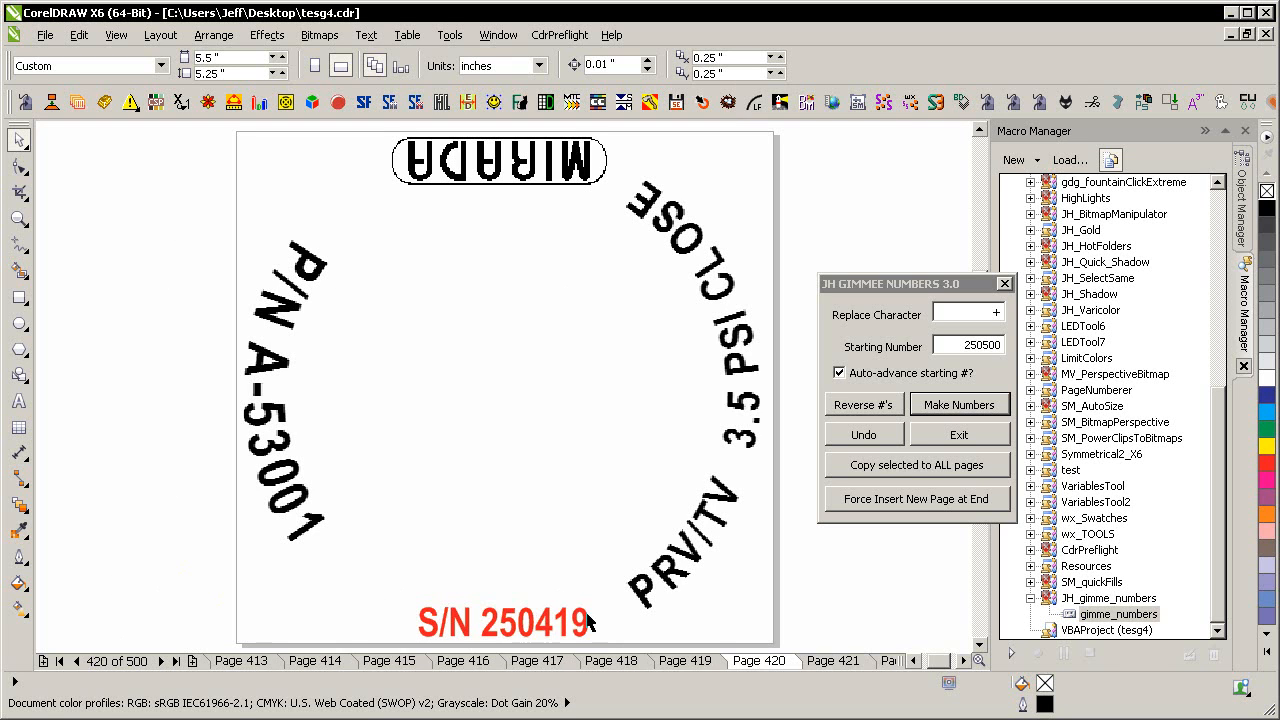
{"action": "mouse_move", "coordinate": [117, 497]}
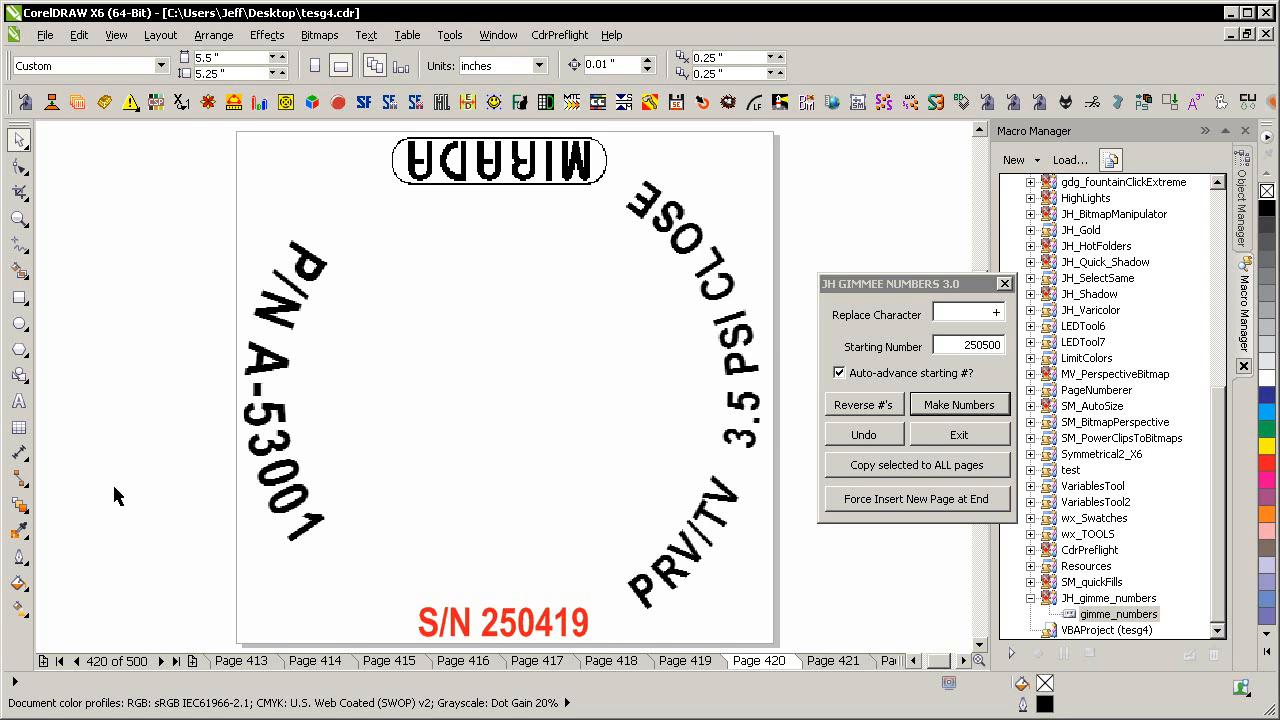
{"action": "mouse_move", "coordinate": [1199, 499]}
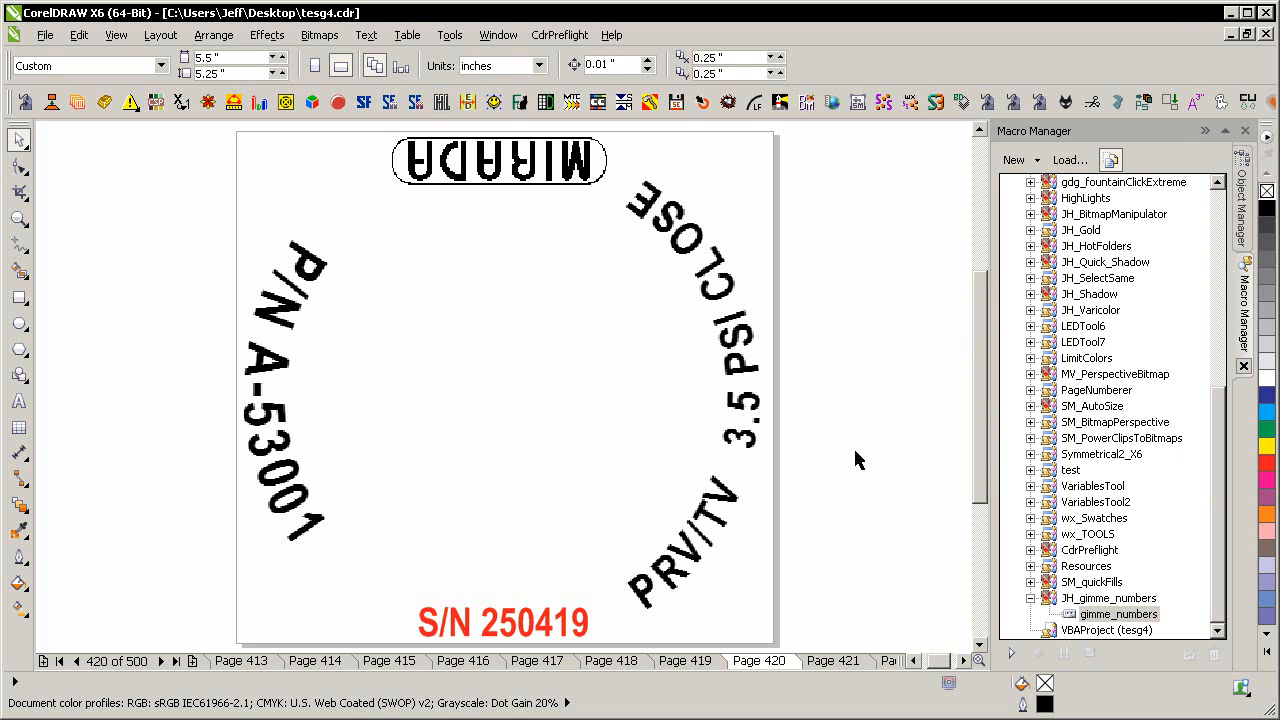
{"action": "mouse_move", "coordinate": [667, 383]}
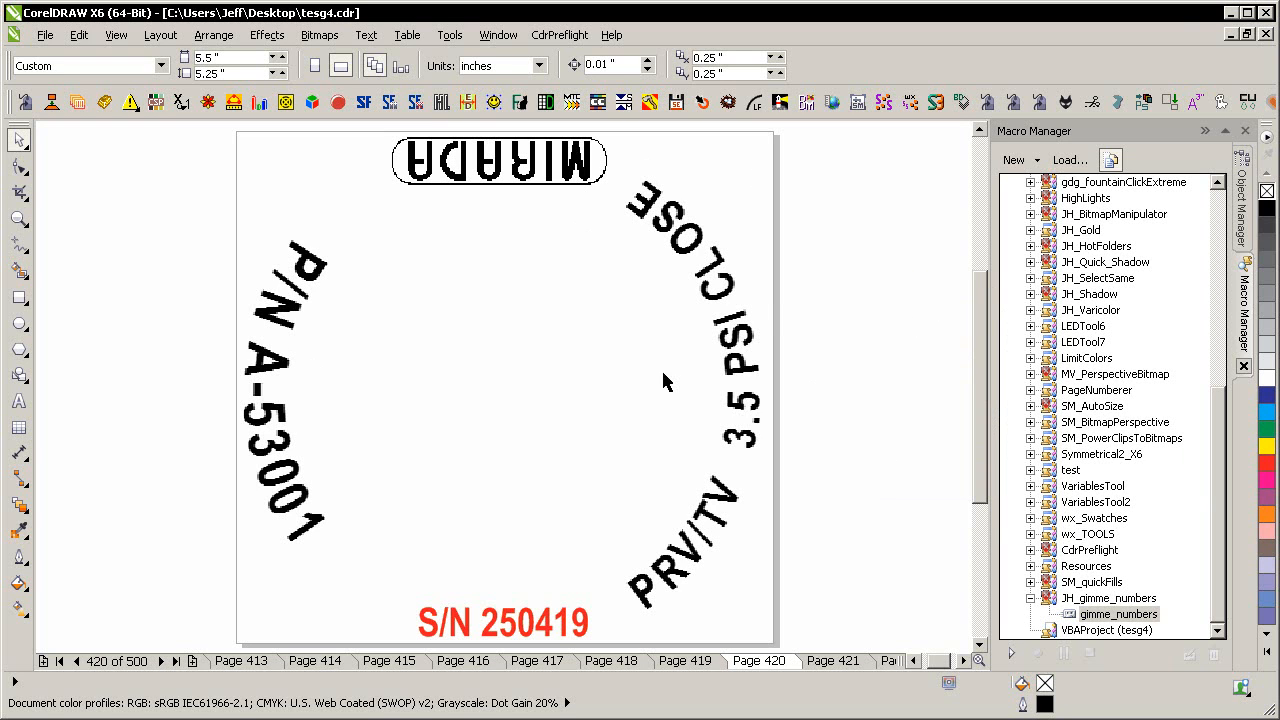
{"action": "mouse_move", "coordinate": [718, 47]}
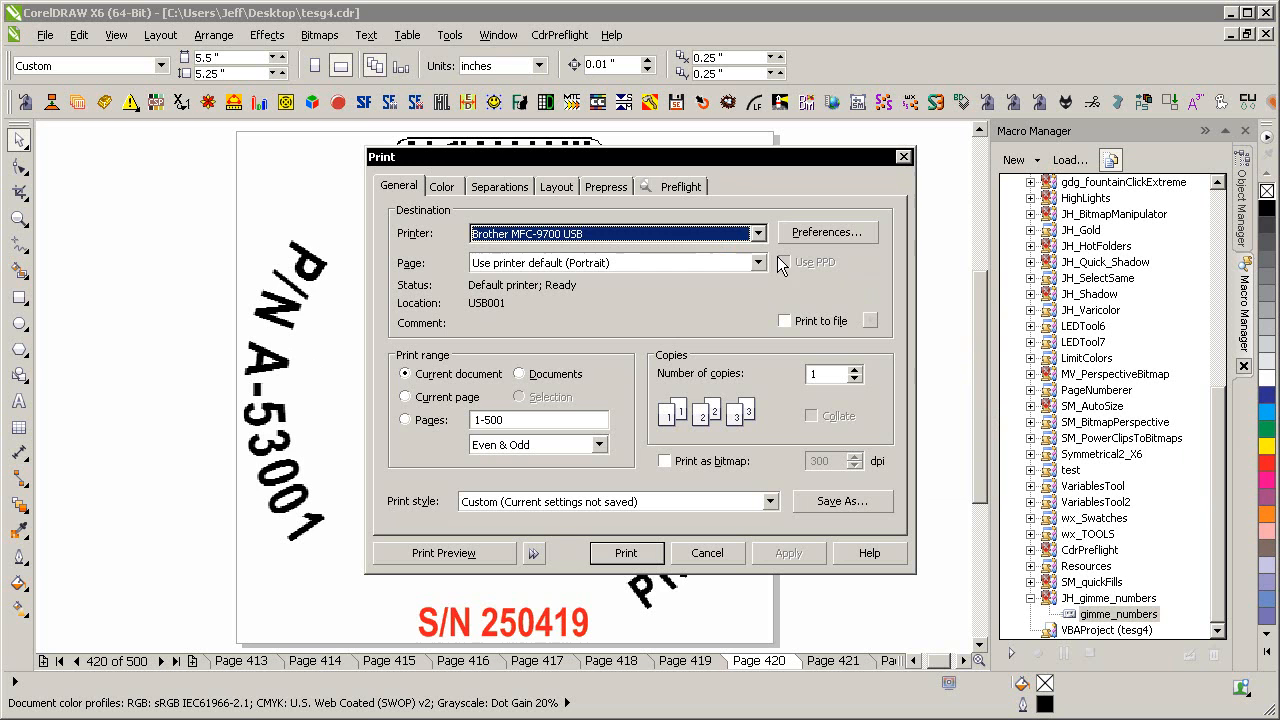
- Select PDFCreator as the printer and open its preferences' advanced document options
{"action": "left_click", "coordinate": [757, 233]}
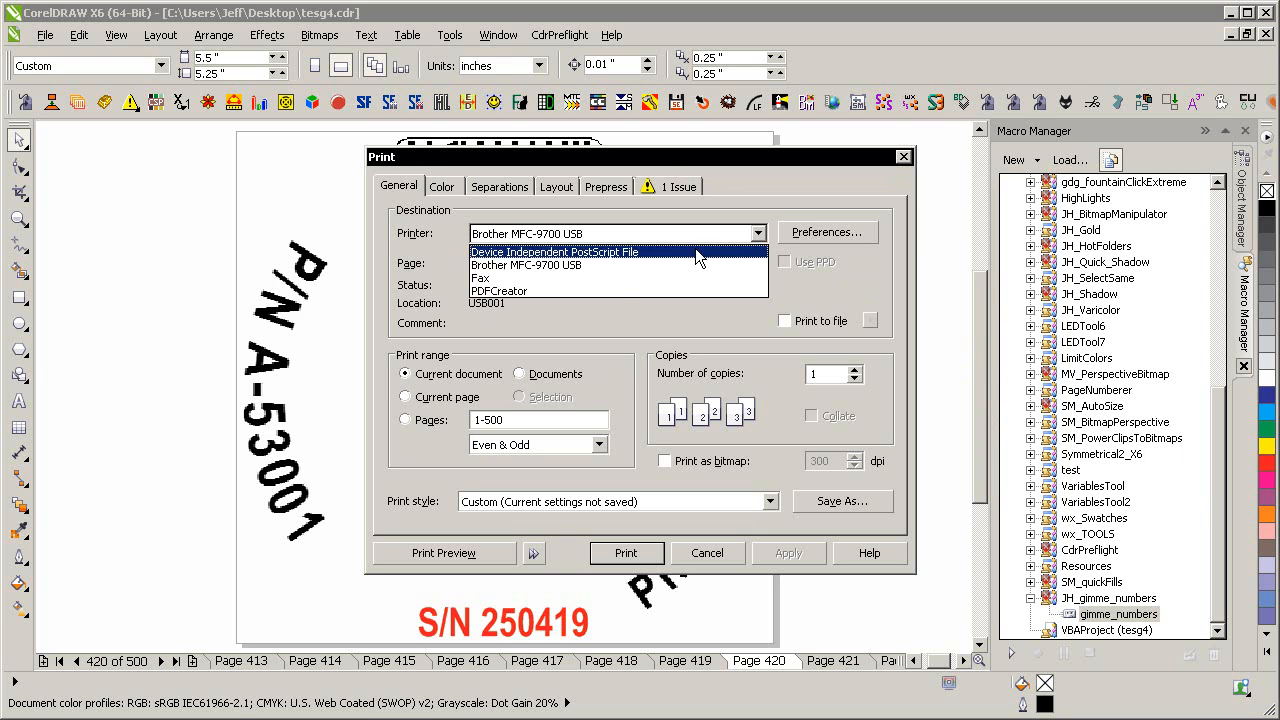
{"action": "left_click", "coordinate": [499, 290]}
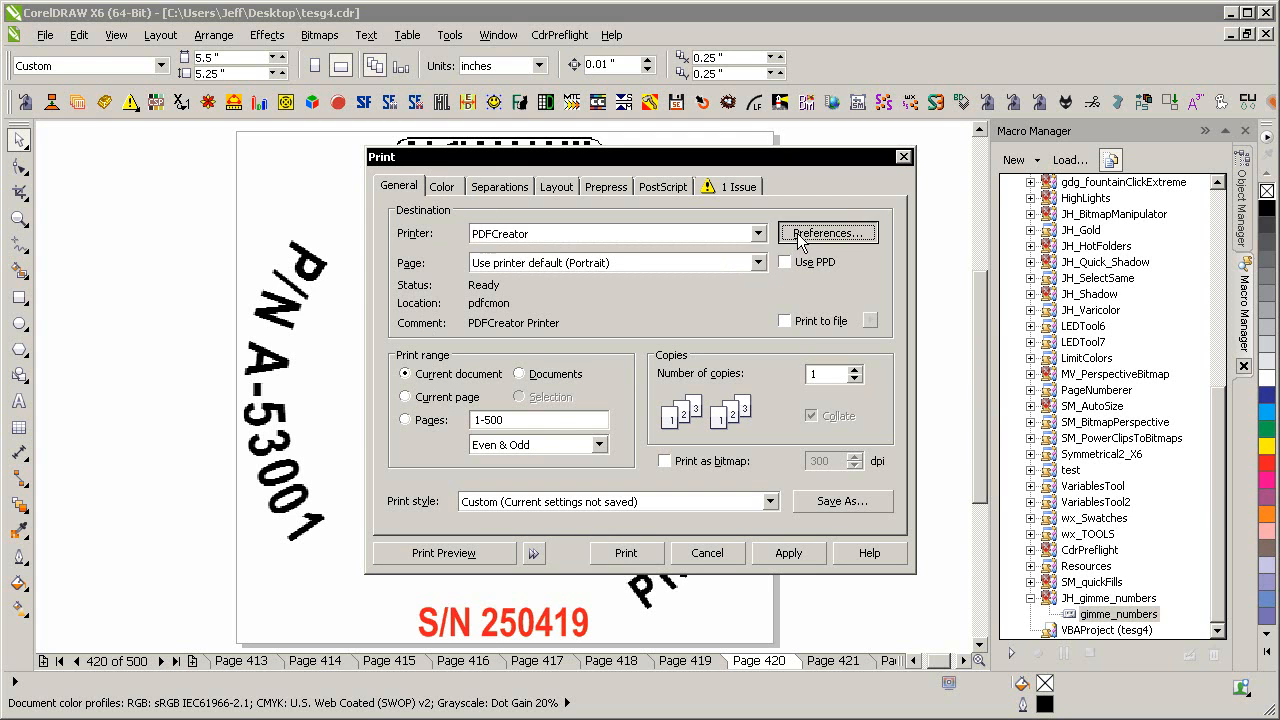
{"action": "left_click", "coordinate": [828, 233]}
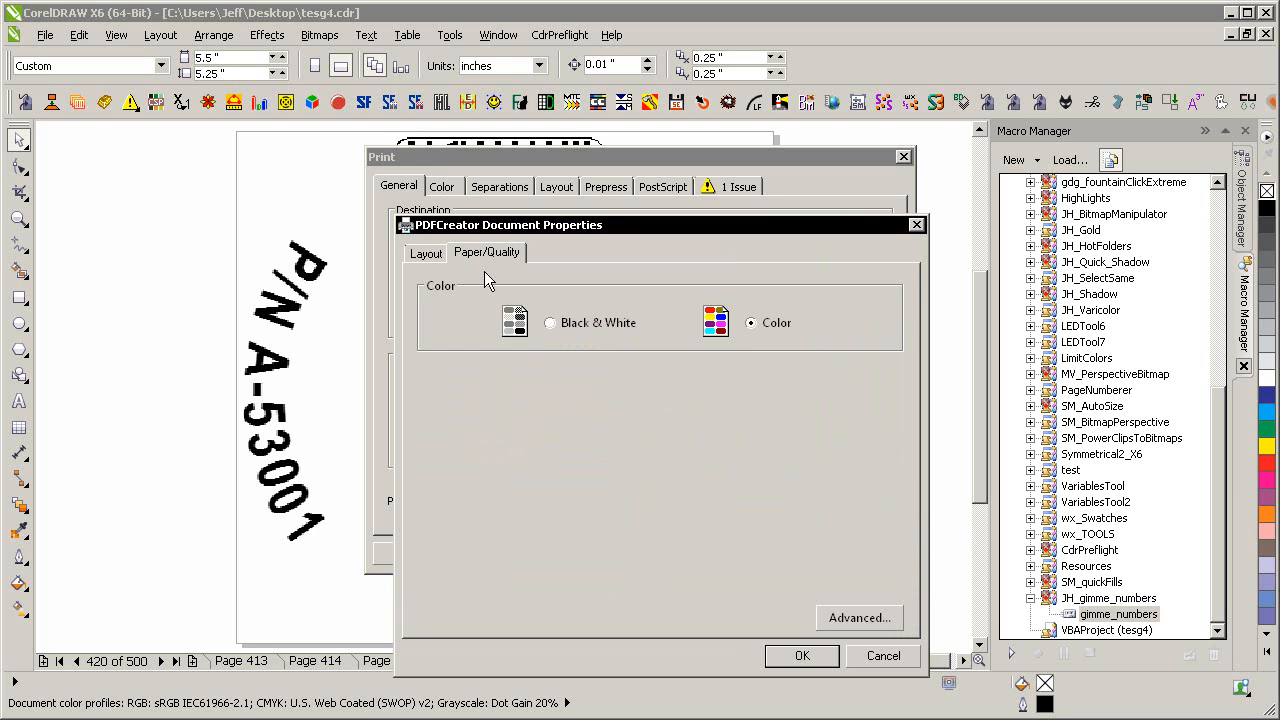
{"action": "left_click", "coordinate": [858, 617]}
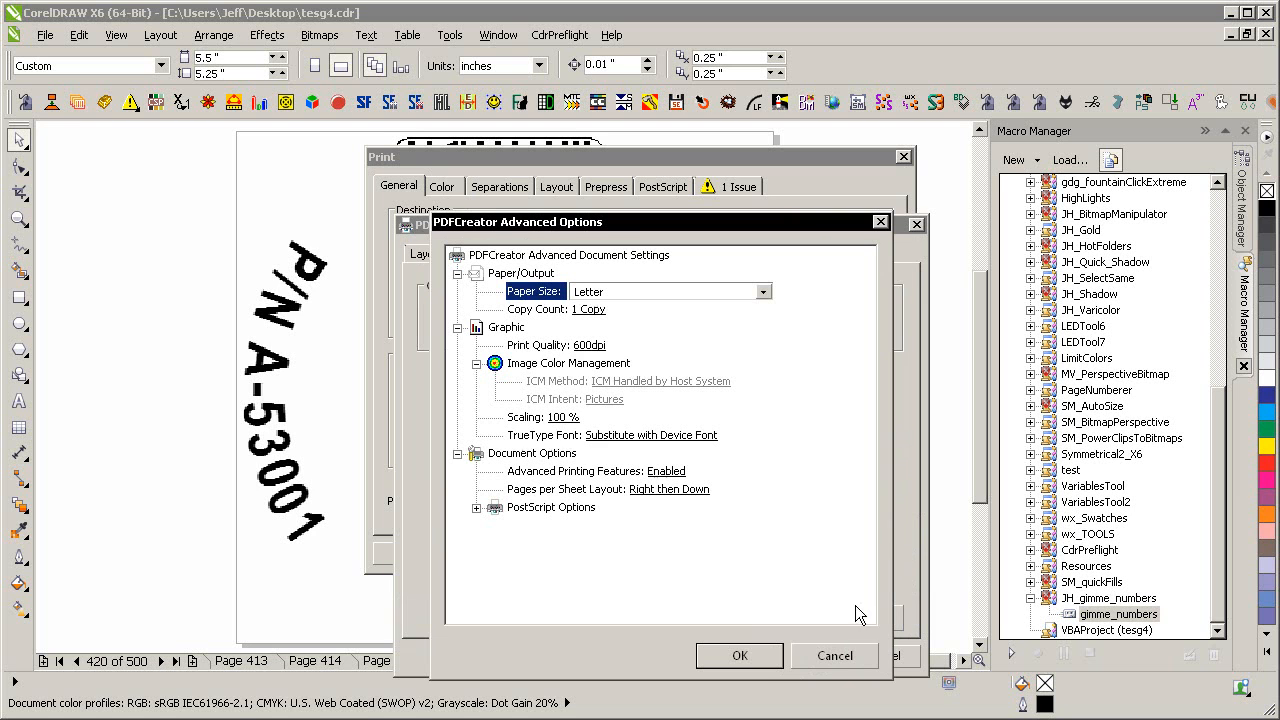
{"action": "mouse_move", "coordinate": [602, 440]}
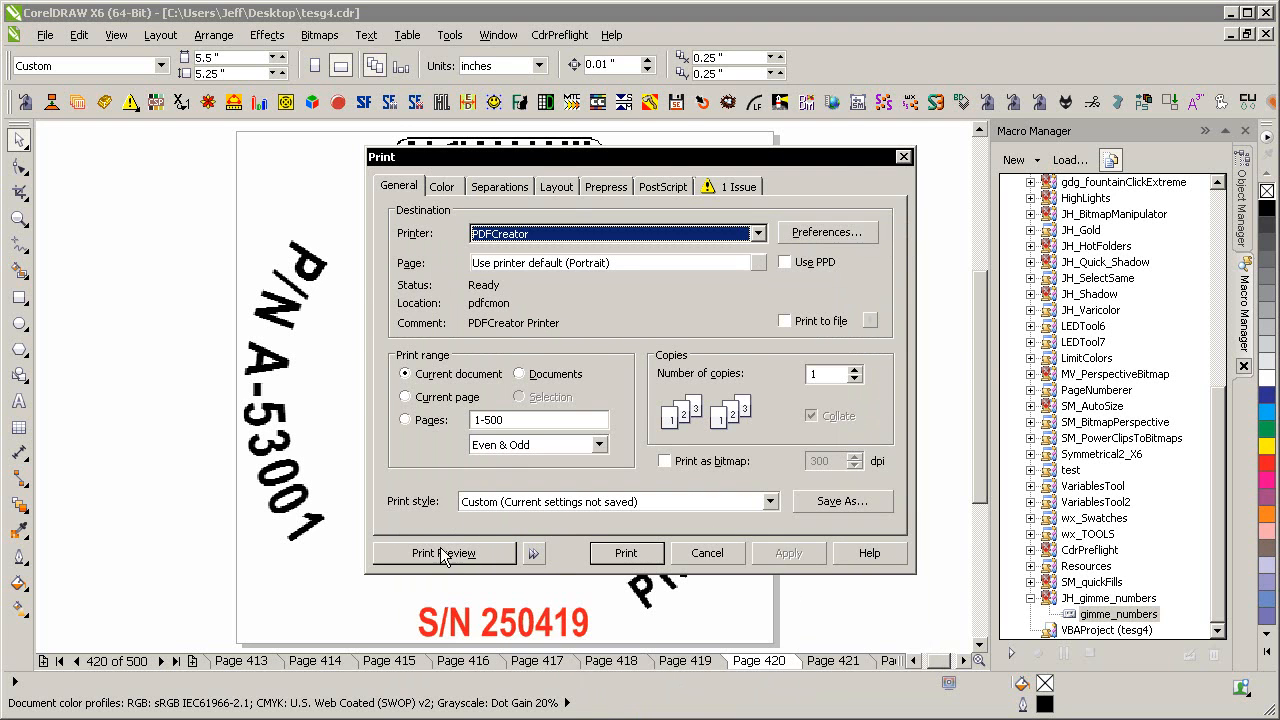
- Set output to Print composite instead of separations and open Print Preview
{"action": "left_click", "coordinate": [443, 553]}
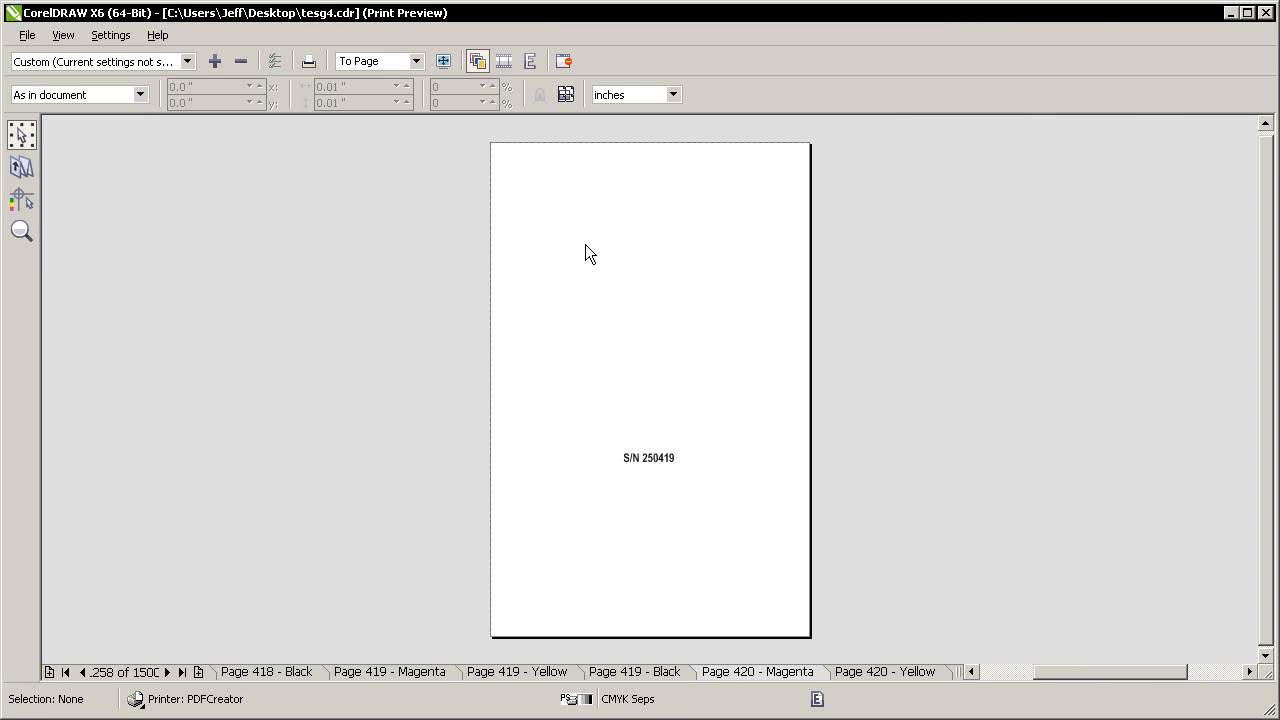
{"action": "mouse_move", "coordinate": [787, 360]}
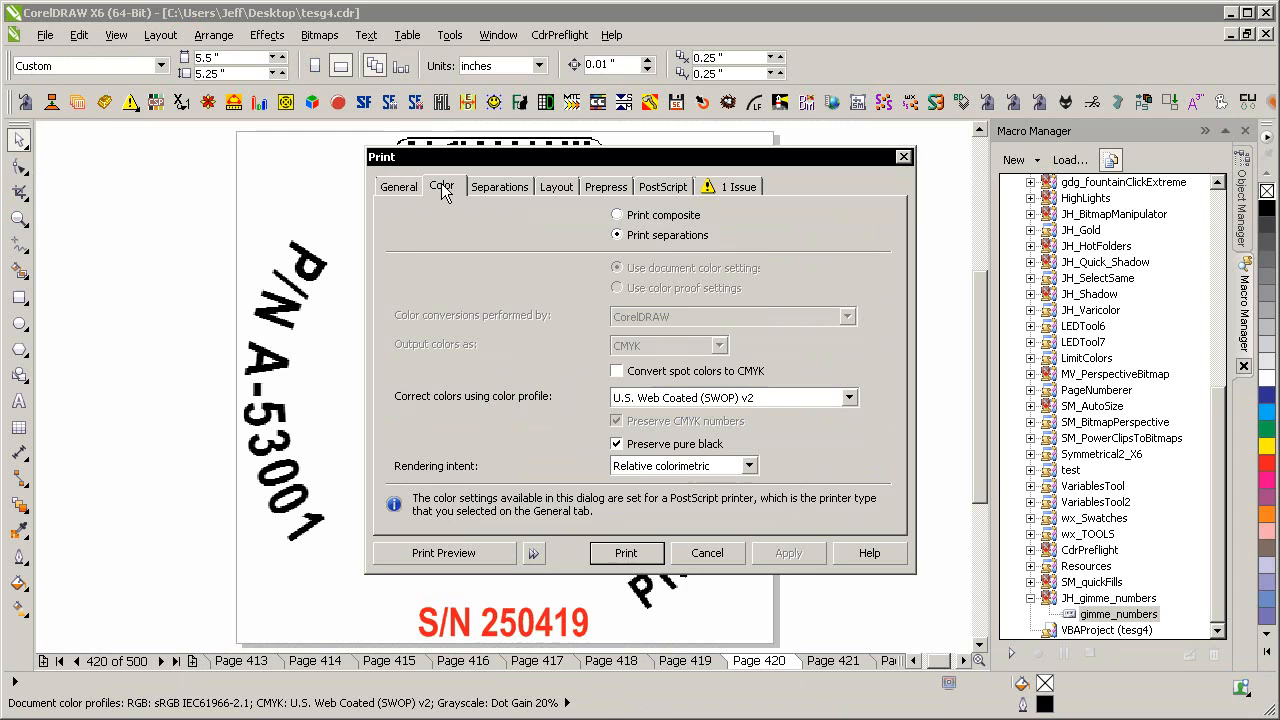
{"action": "mouse_move", "coordinate": [413, 193]}
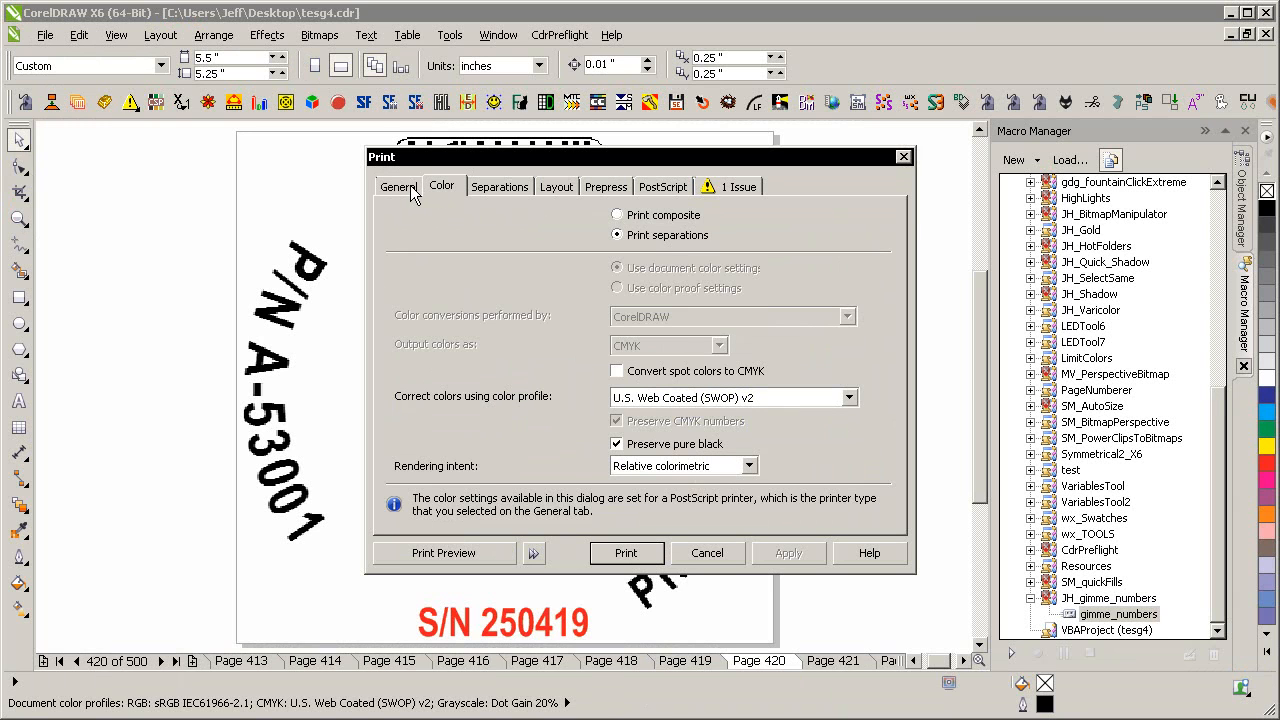
{"action": "mouse_move", "coordinate": [580, 210]}
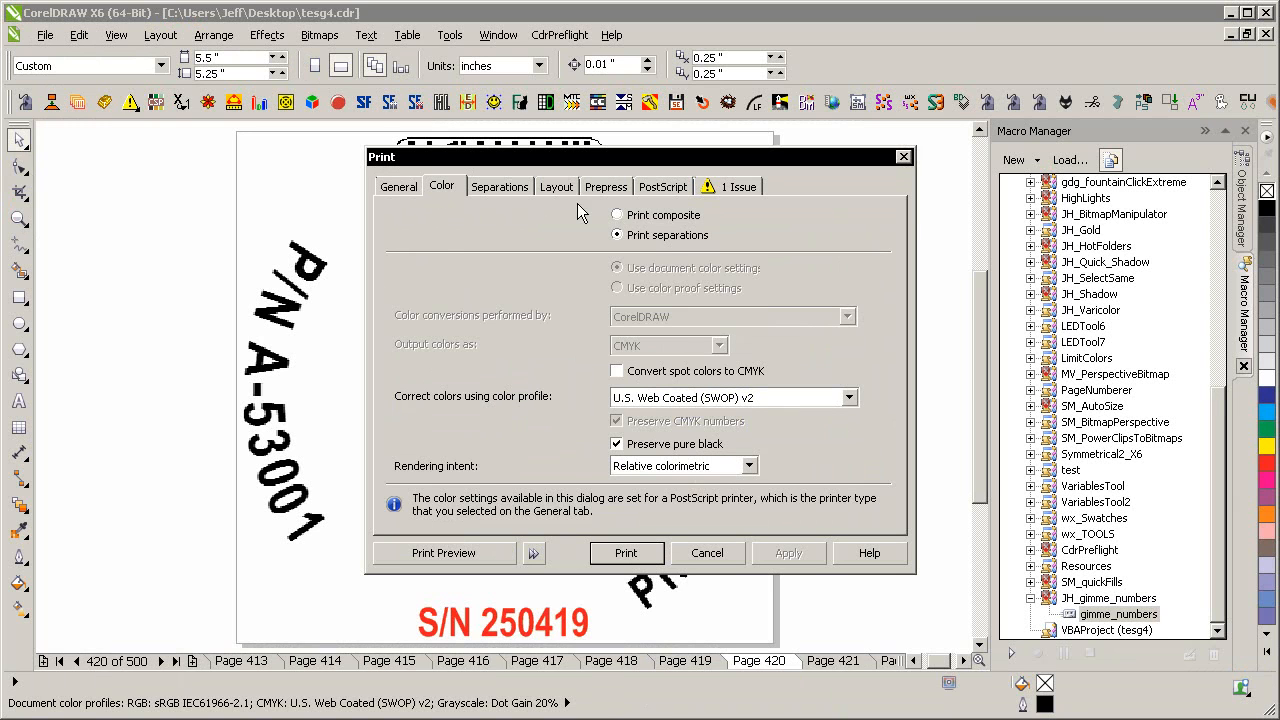
{"action": "left_click", "coordinate": [617, 215]}
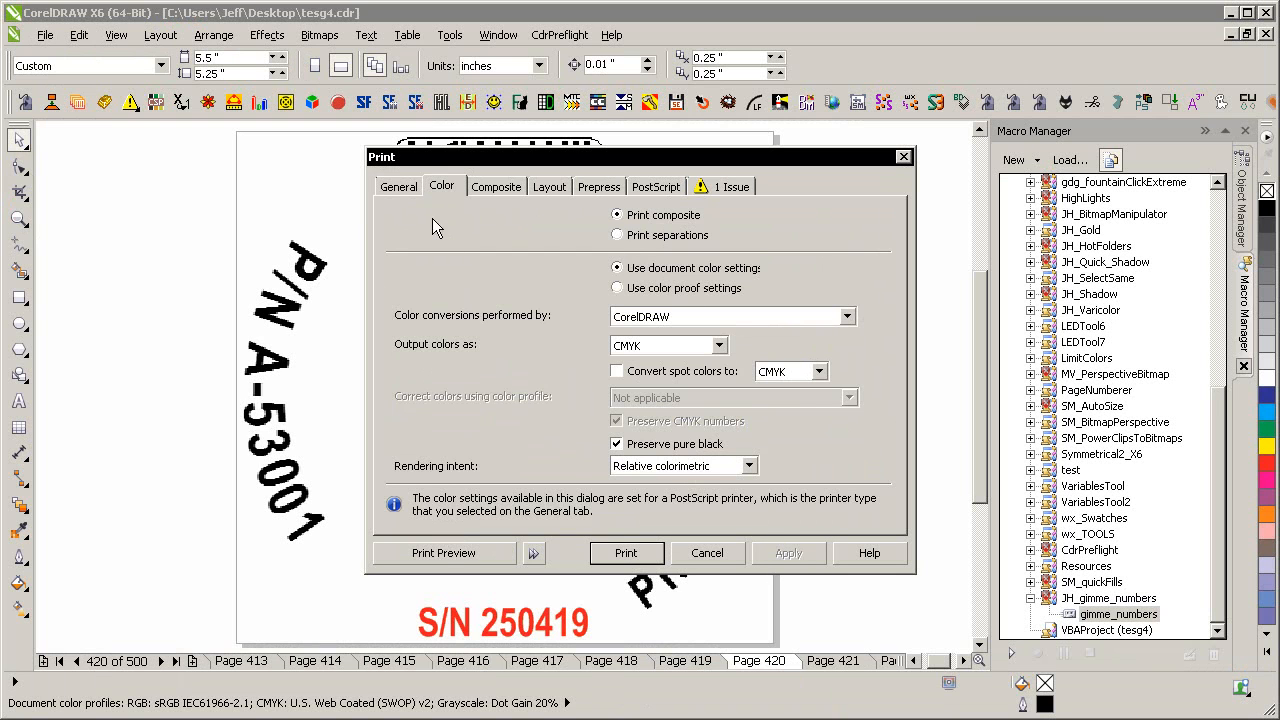
{"action": "left_click", "coordinate": [443, 553]}
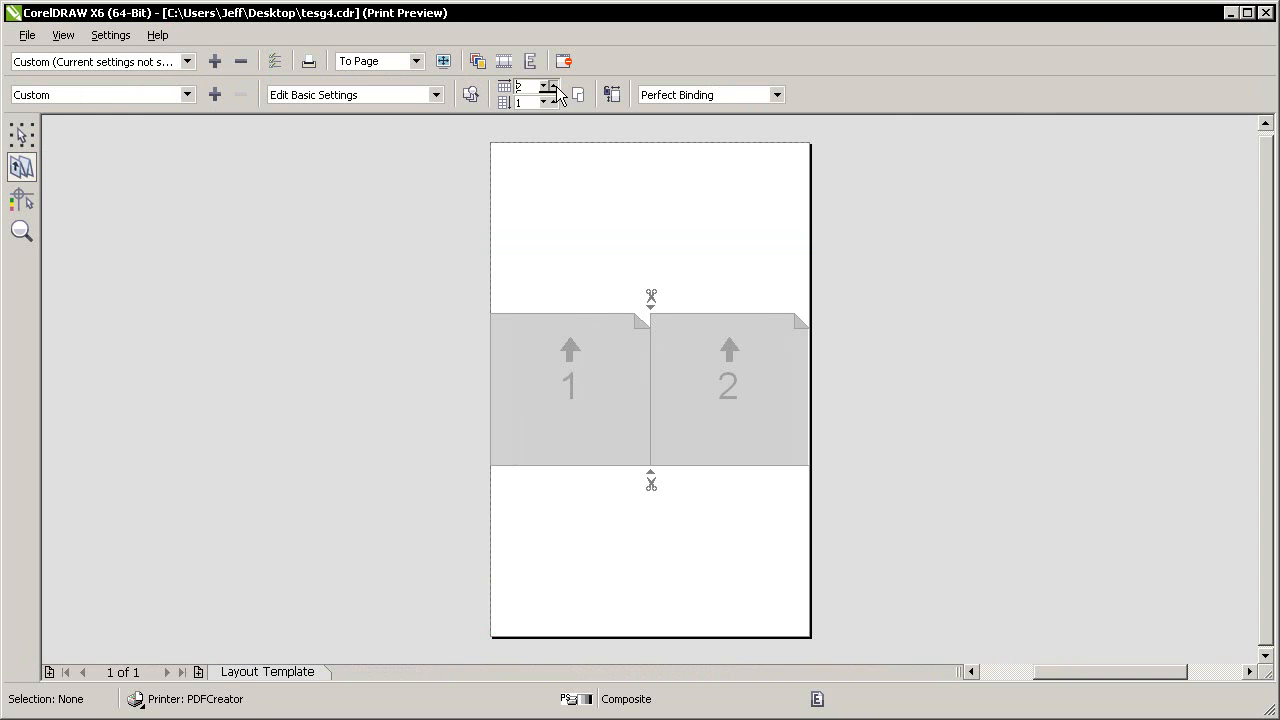
- Impose labels 2 across by 3 down, six per sheet over 84 signatures
{"action": "left_click", "coordinate": [553, 101]}
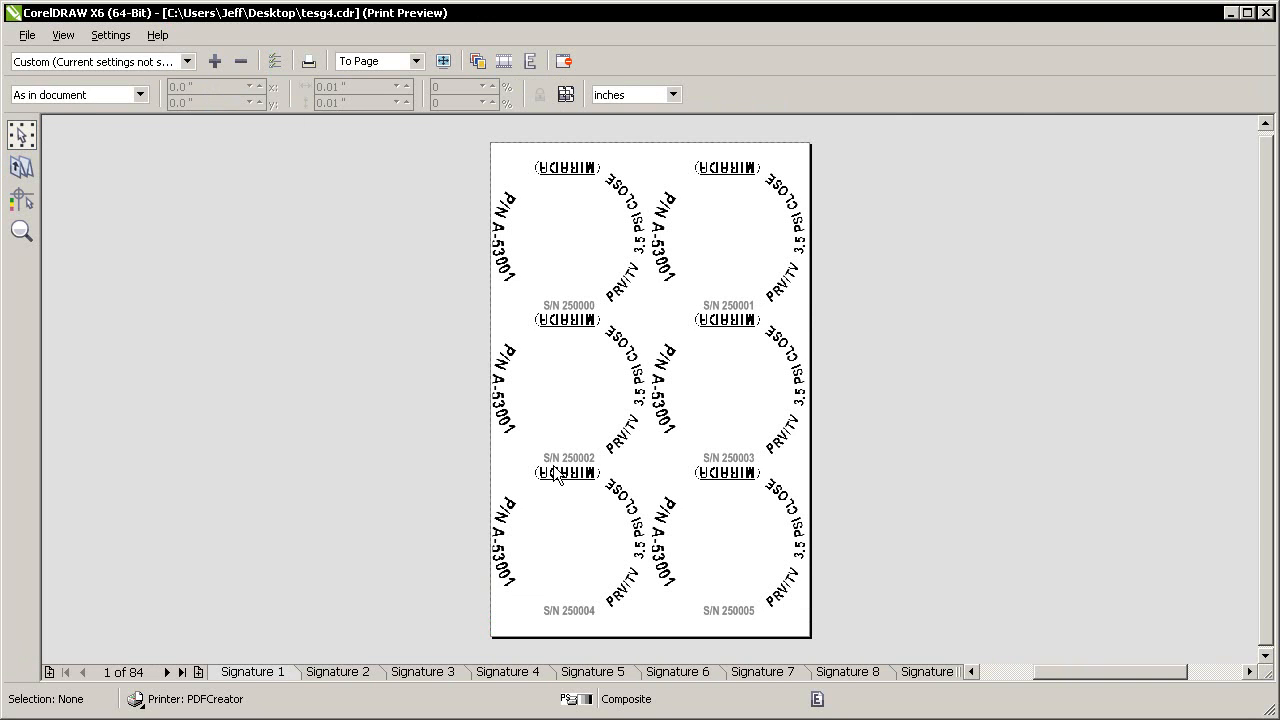
{"action": "mouse_move", "coordinate": [356, 417]}
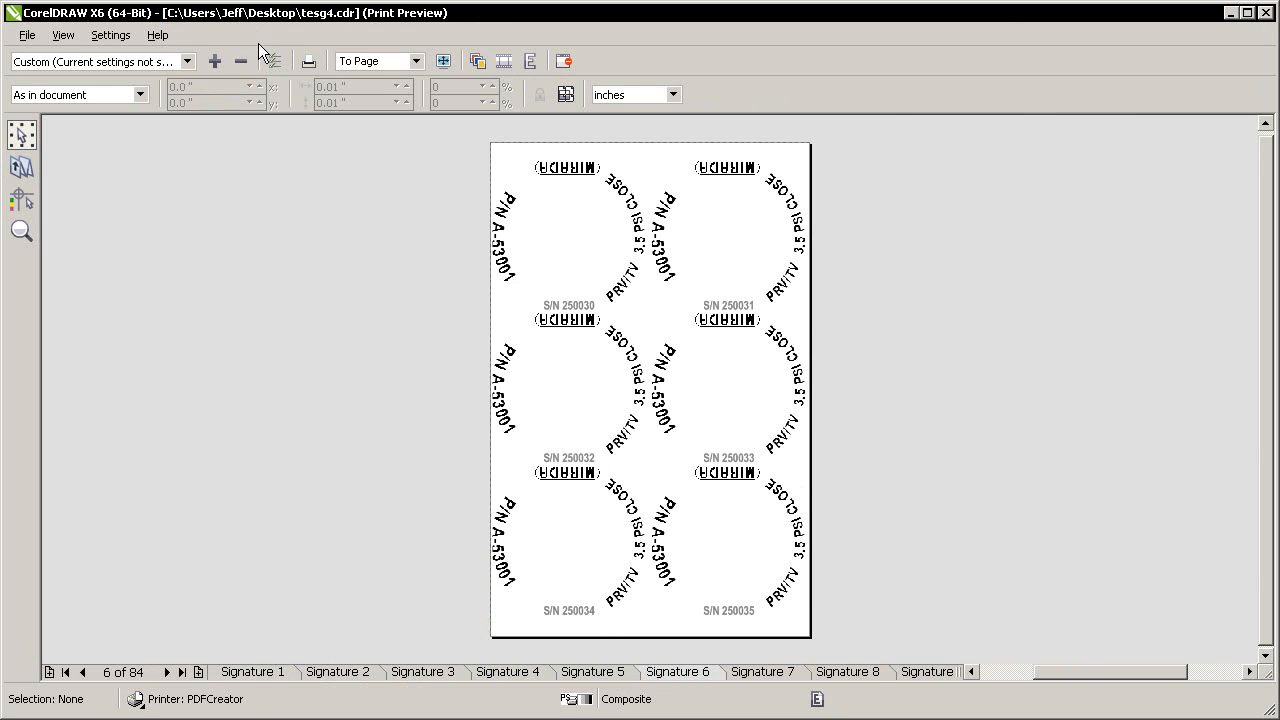
- Set the PDFCreator Paper/Quality option to Color so serial numbers preview red
{"action": "left_click", "coordinate": [308, 61]}
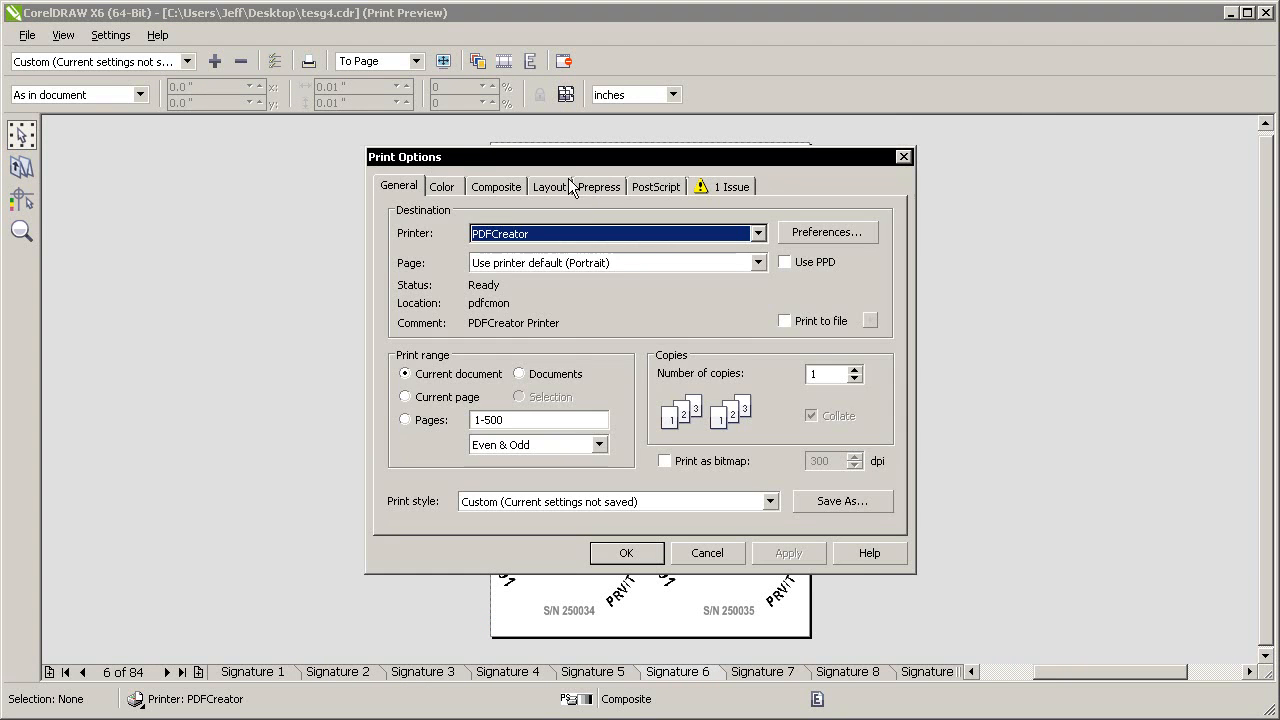
{"action": "left_click", "coordinate": [441, 186]}
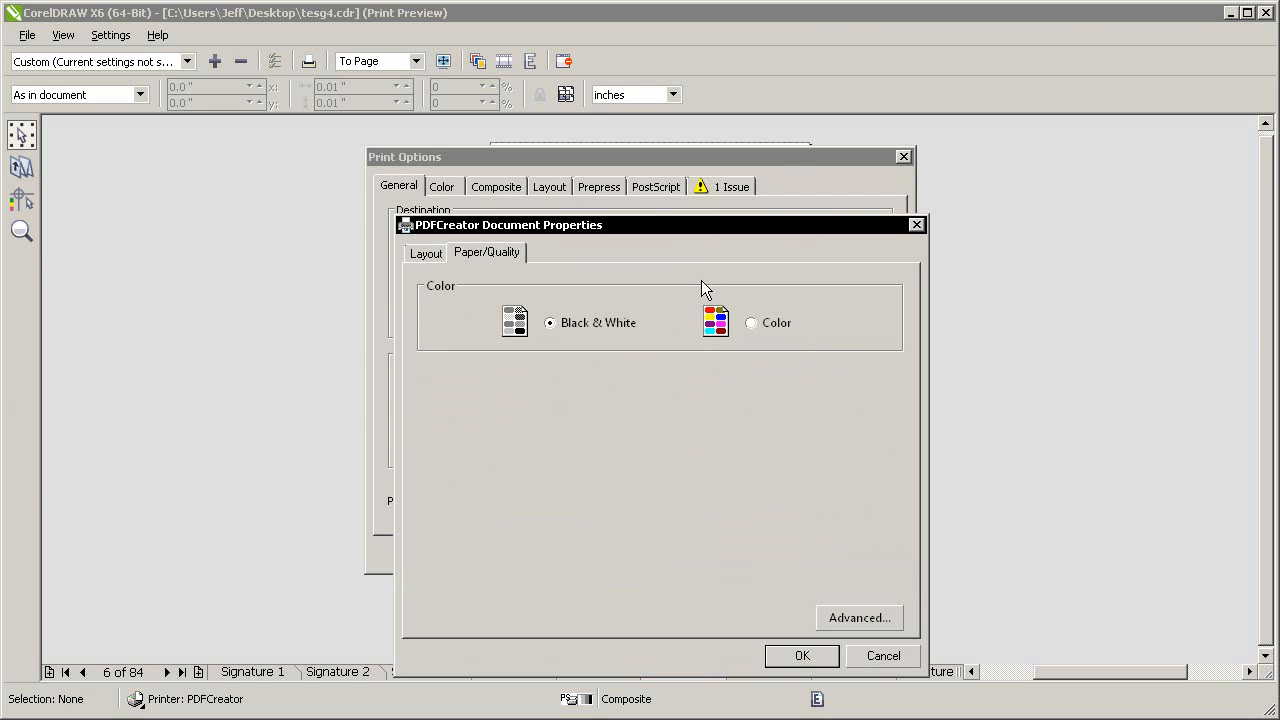
{"action": "left_click", "coordinate": [801, 655]}
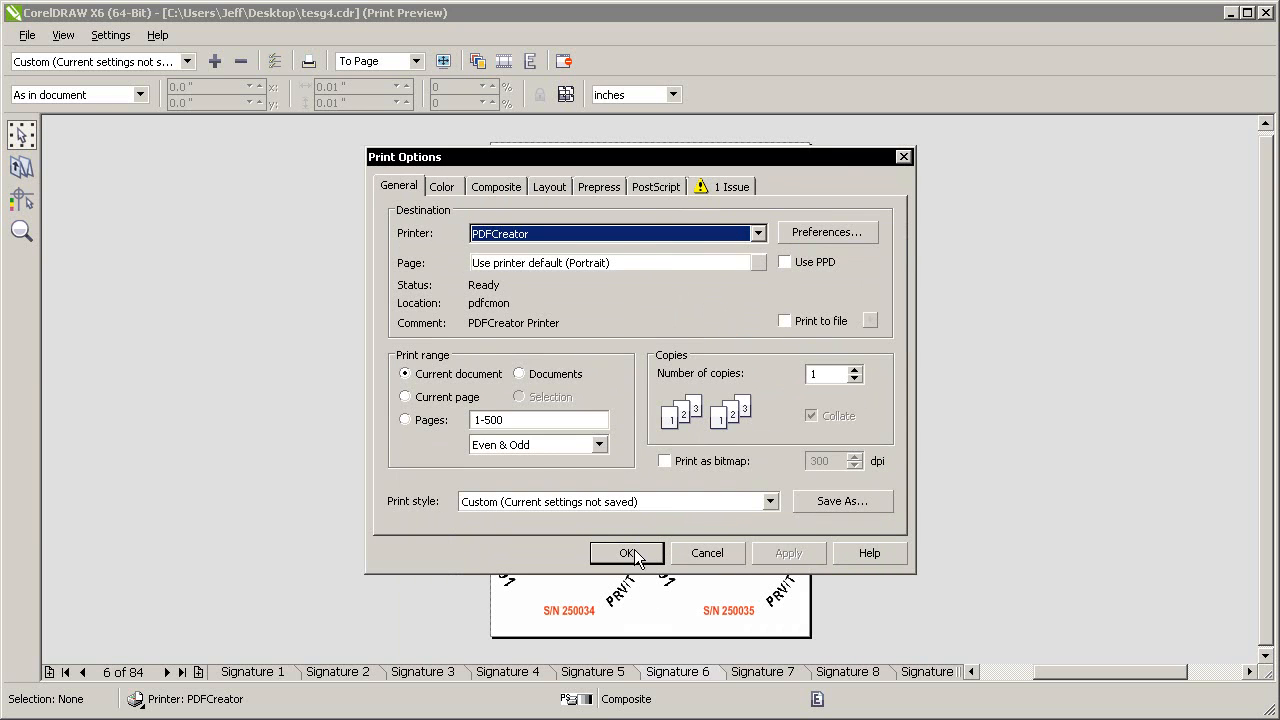
{"action": "left_click", "coordinate": [627, 553]}
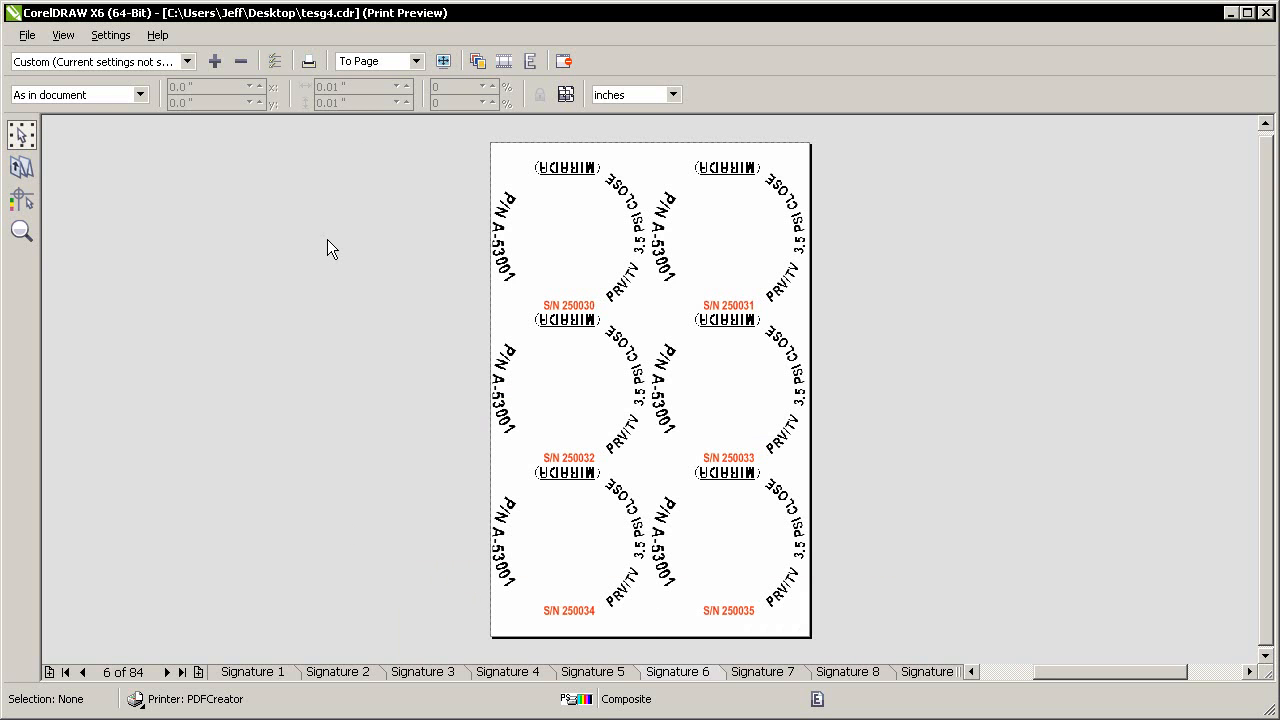
{"action": "mouse_move", "coordinate": [738, 265]}
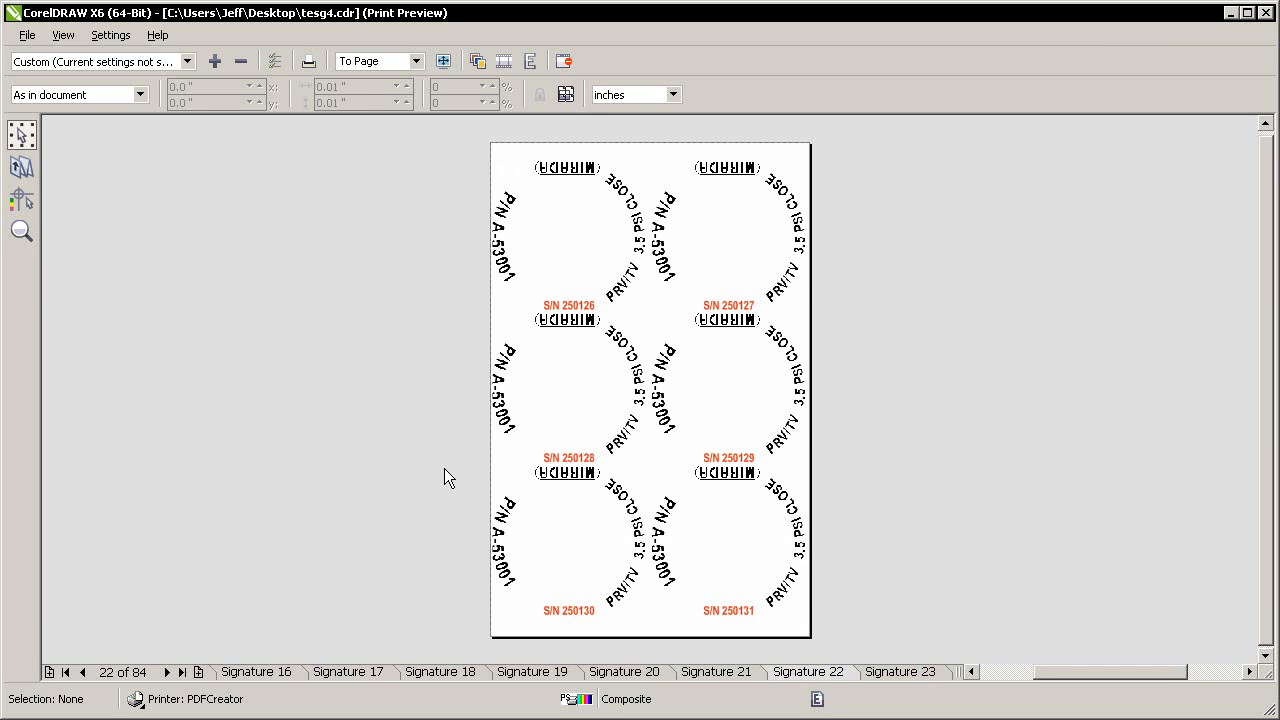
{"action": "mouse_move", "coordinate": [228, 577]}
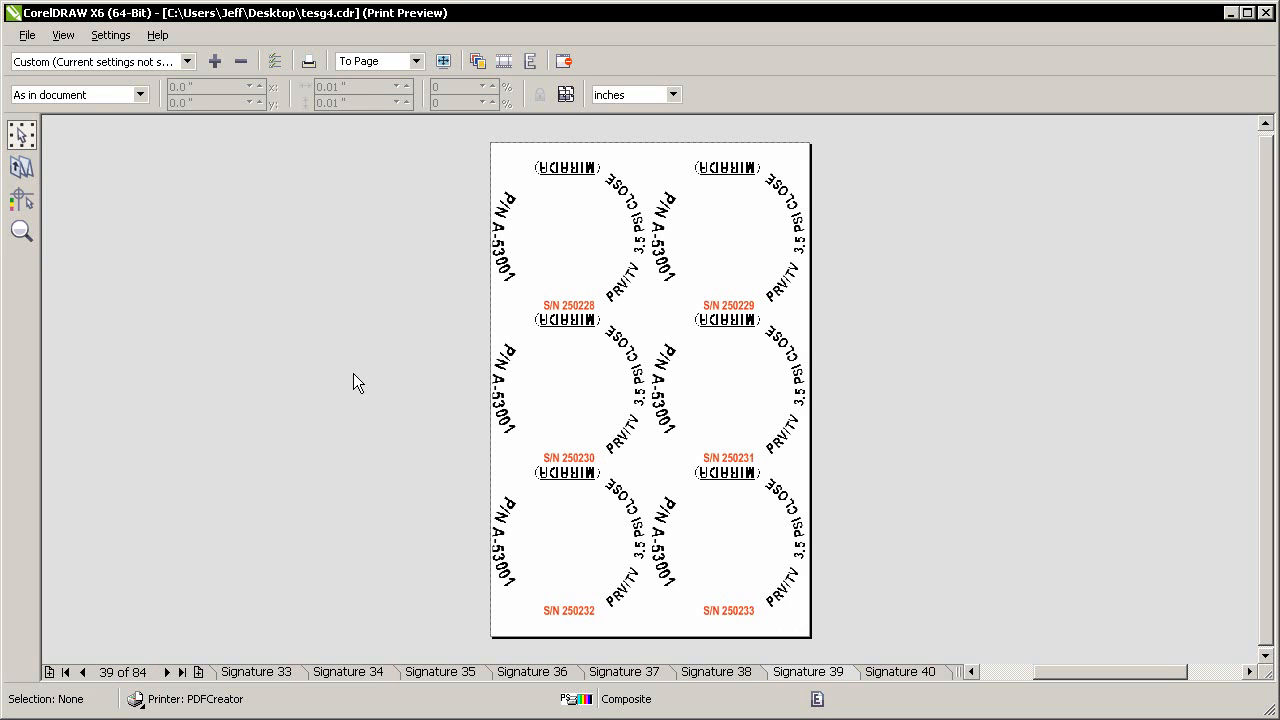
{"action": "mouse_move", "coordinate": [505, 242]}
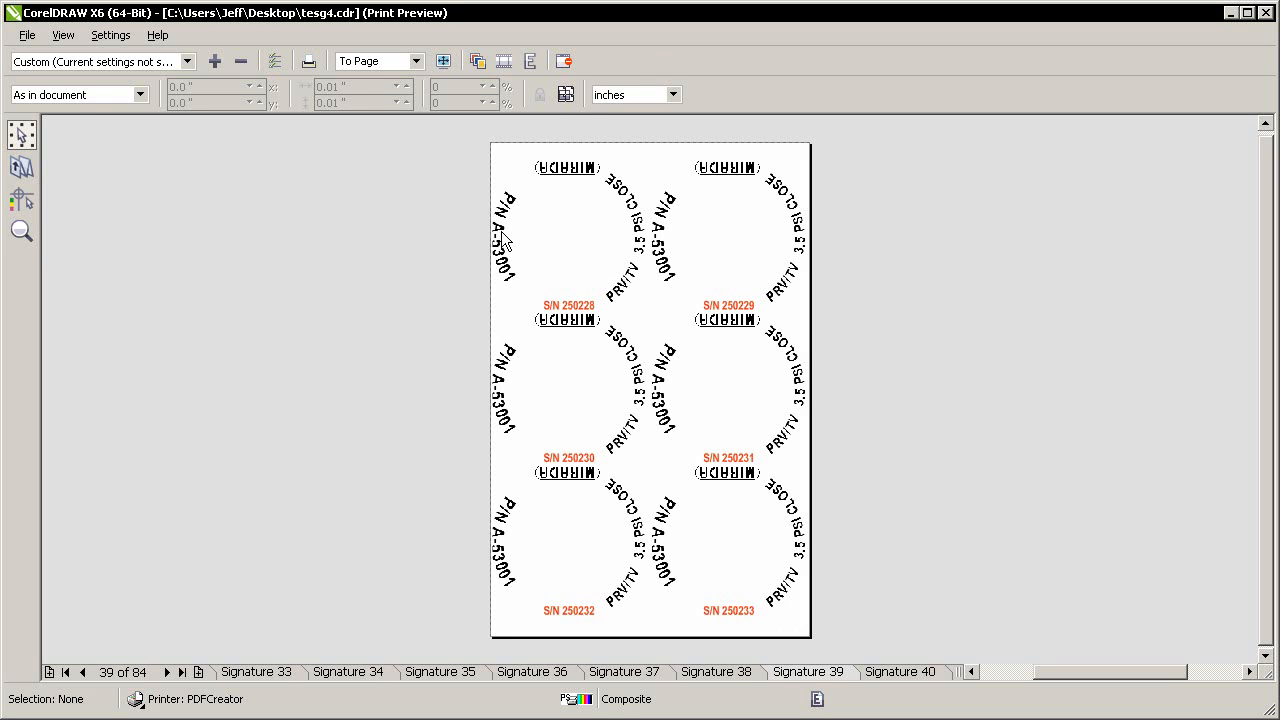
{"action": "mouse_move", "coordinate": [528, 413]}
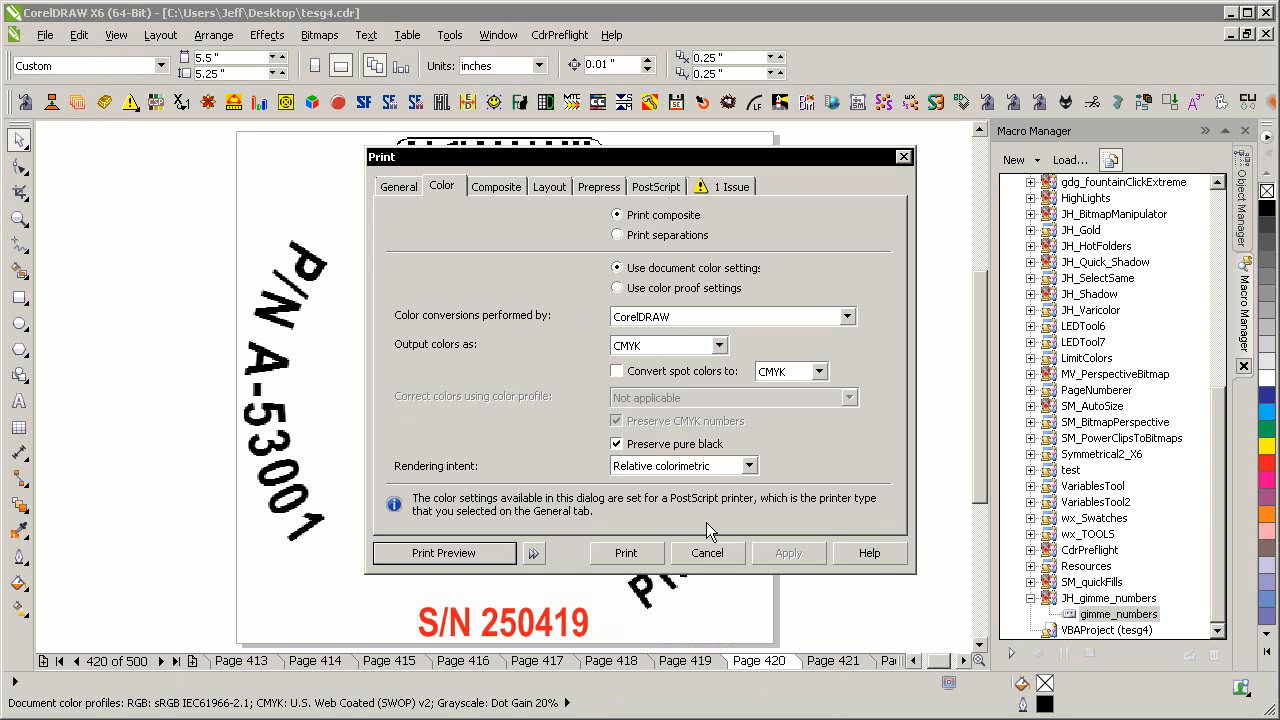
- Cancel the Print dialog without printing, returning to page 420 of the document
{"action": "left_click", "coordinate": [707, 553]}
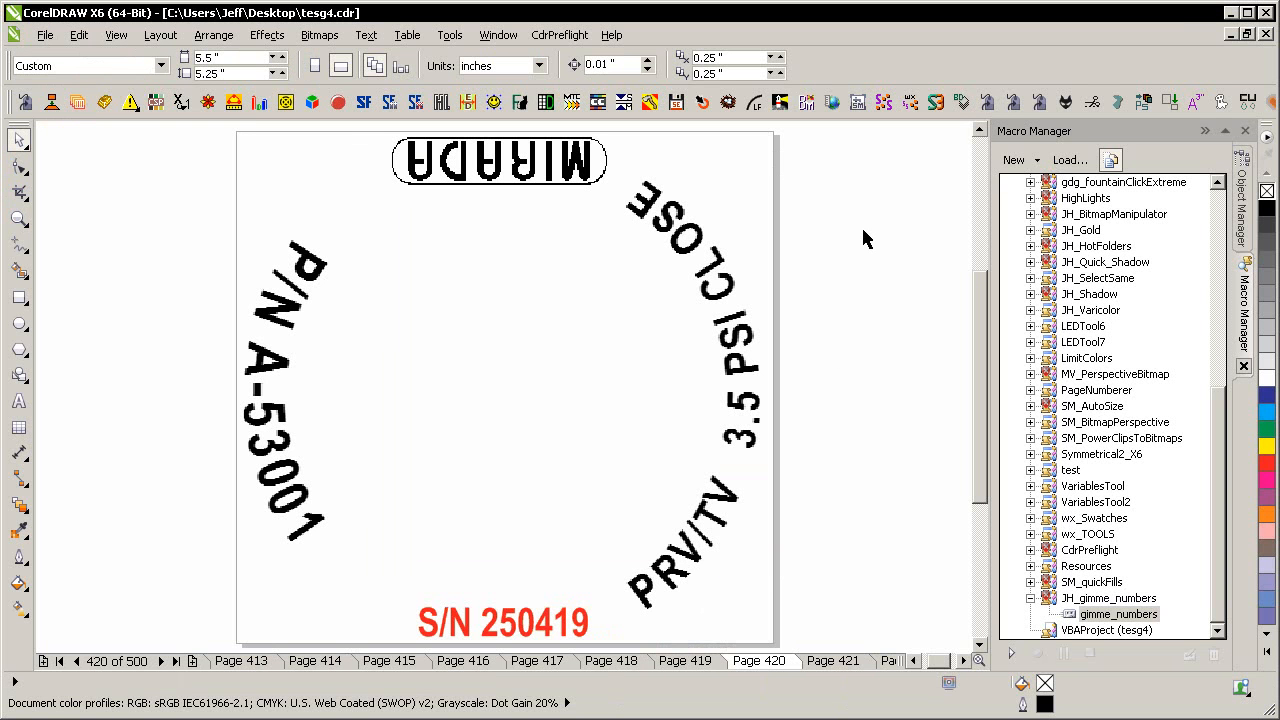